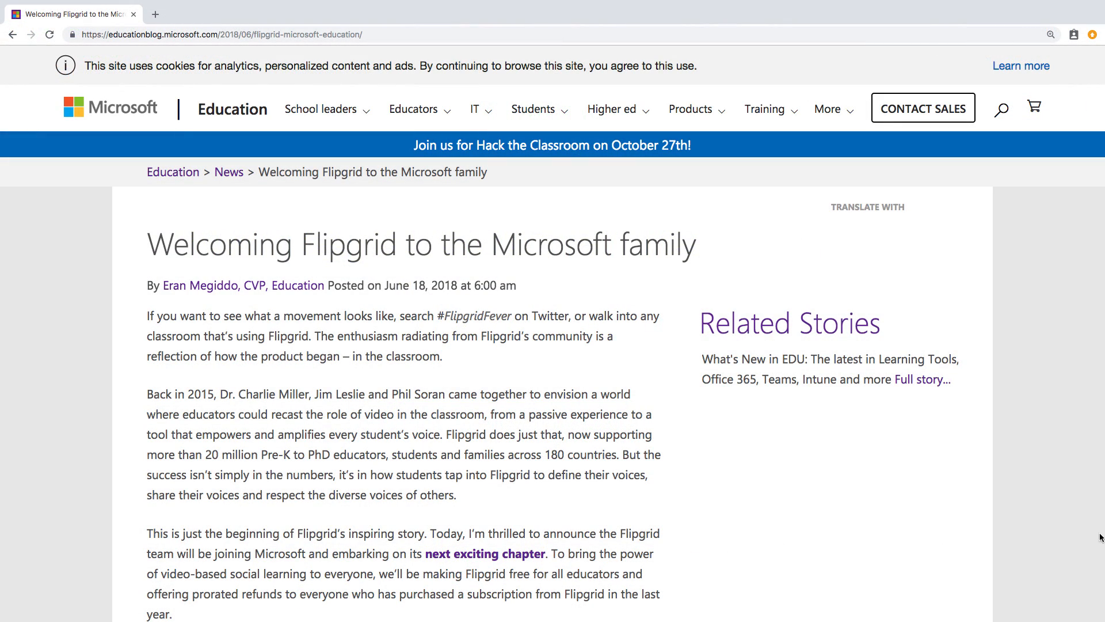
Step: Scroll the Flipgrid home page, then start signing up as a new educator
{"action": "scroll", "scroll_direction": "down", "scroll_amount": 3}
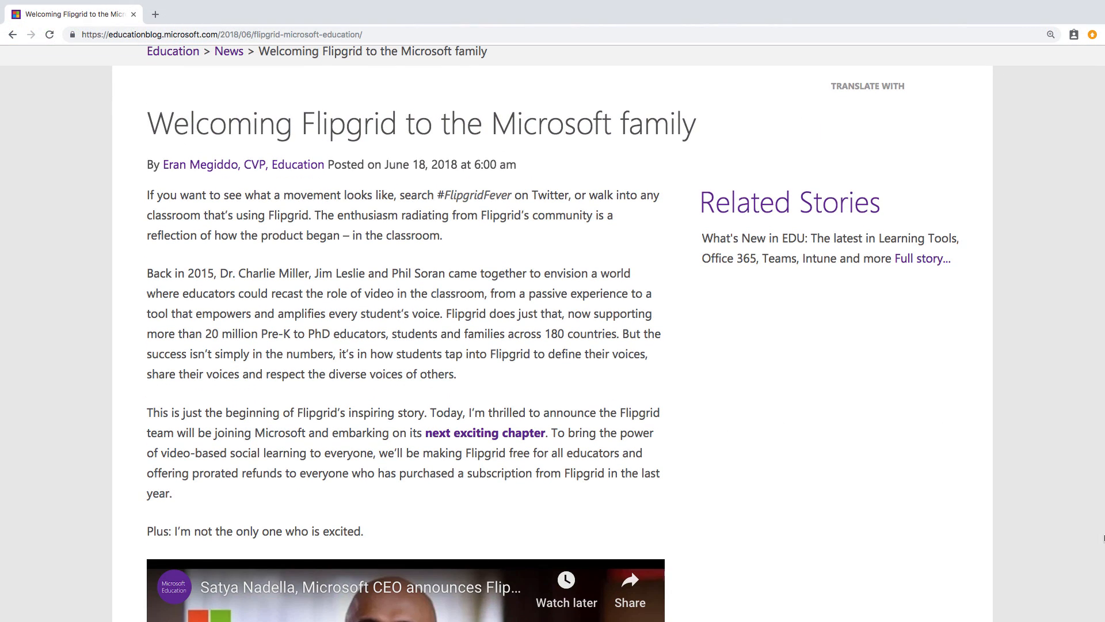
{"action": "scroll", "scroll_direction": "down", "scroll_amount": 3}
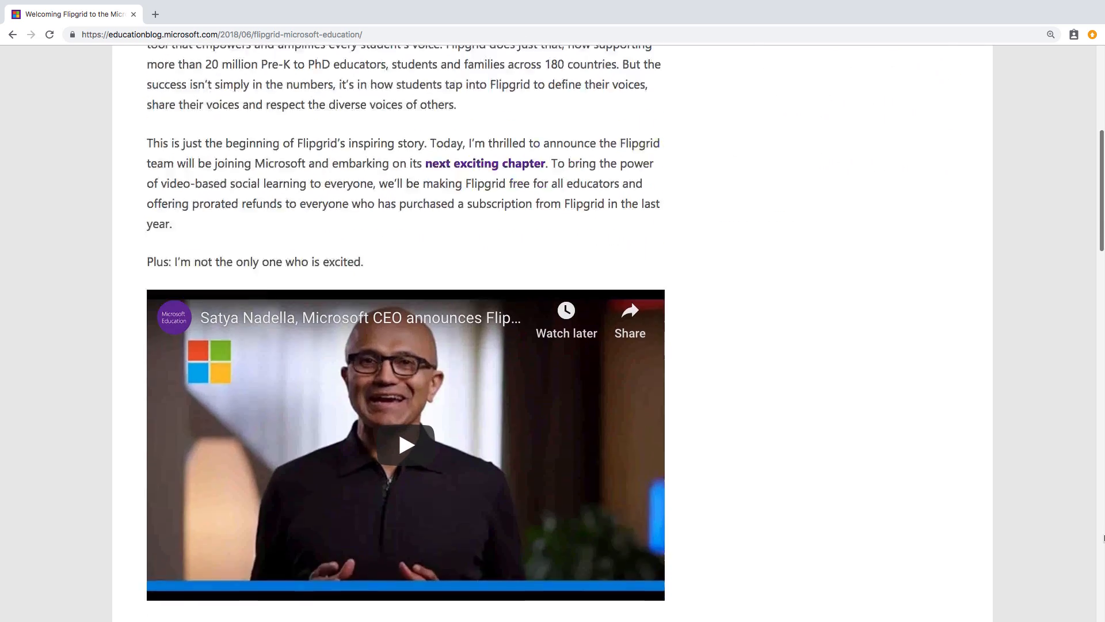
{"action": "scroll", "scroll_direction": "down", "scroll_amount": 3}
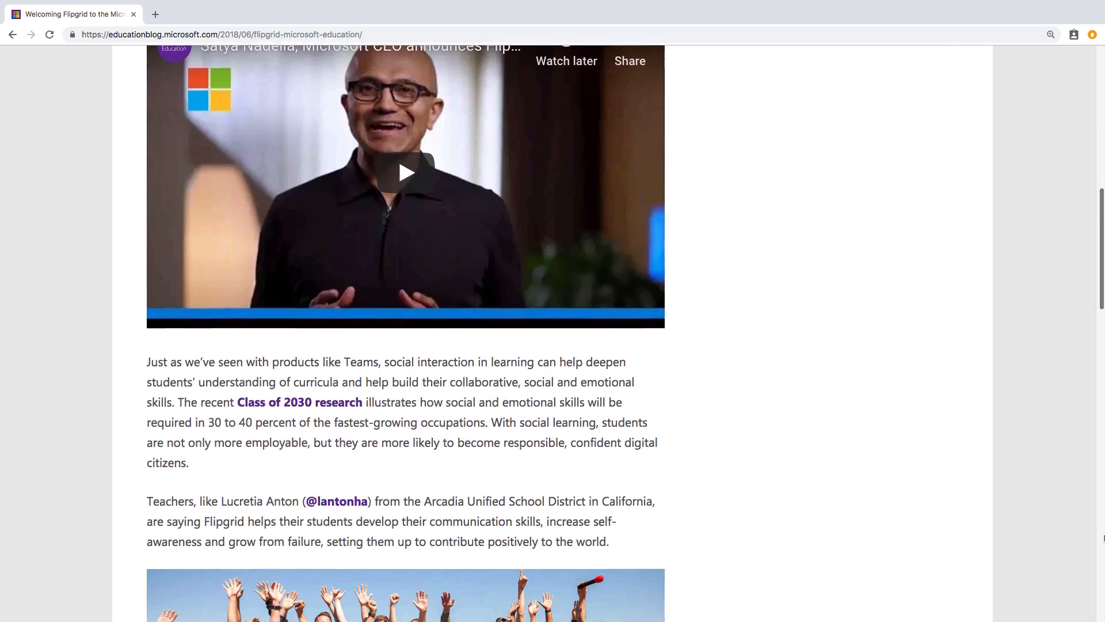
{"action": "scroll", "scroll_direction": "down", "scroll_amount": 3}
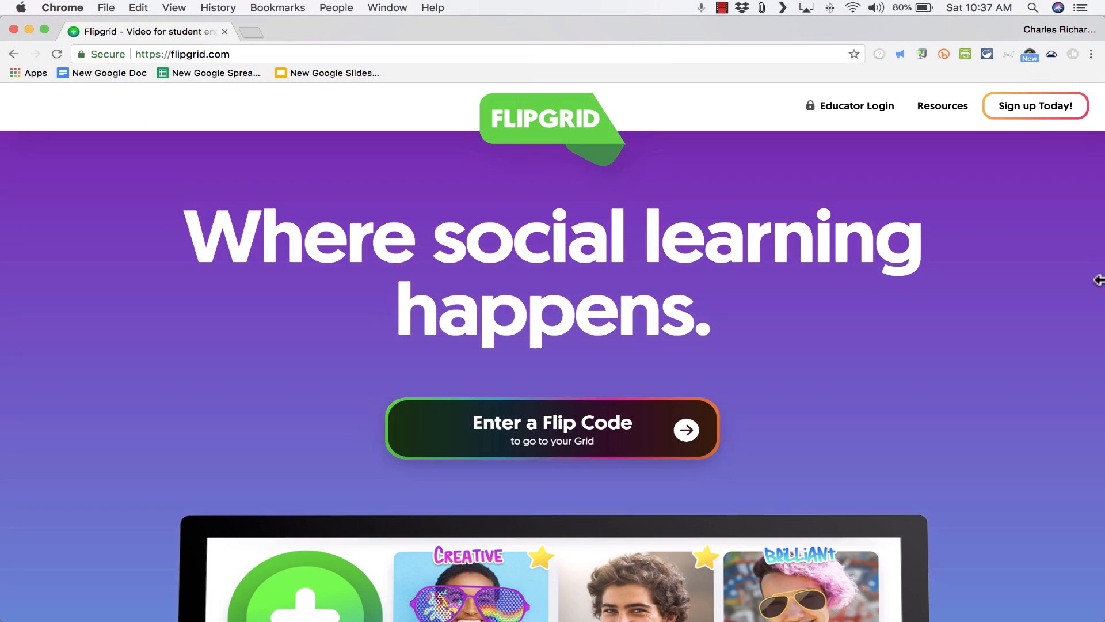
{"action": "mouse_move", "coordinate": [1041, 115]}
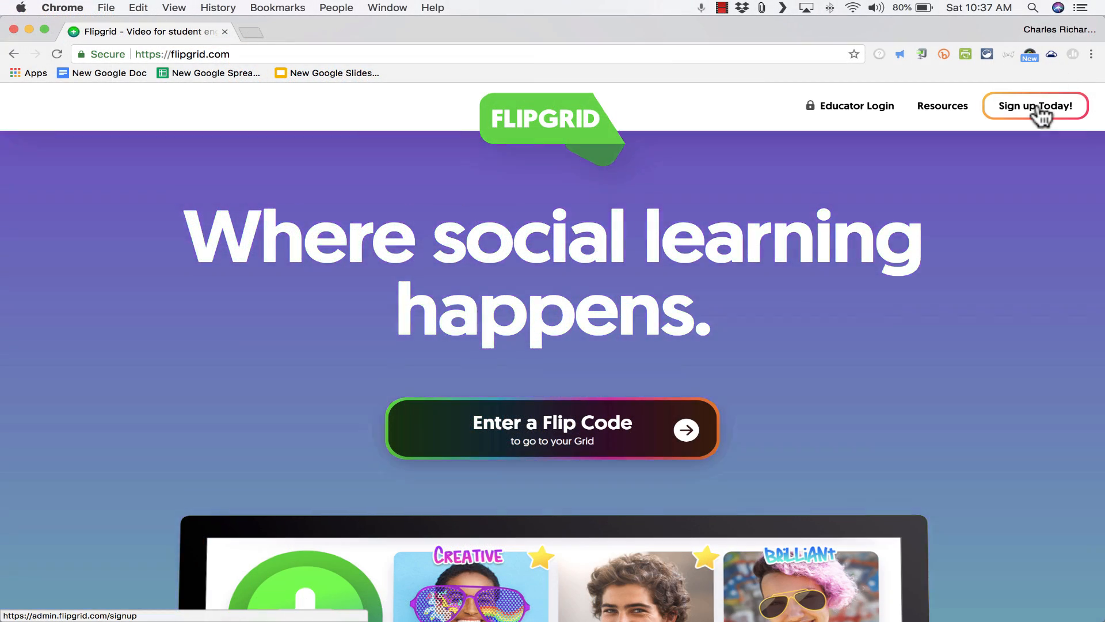
{"action": "left_click", "coordinate": [1035, 106]}
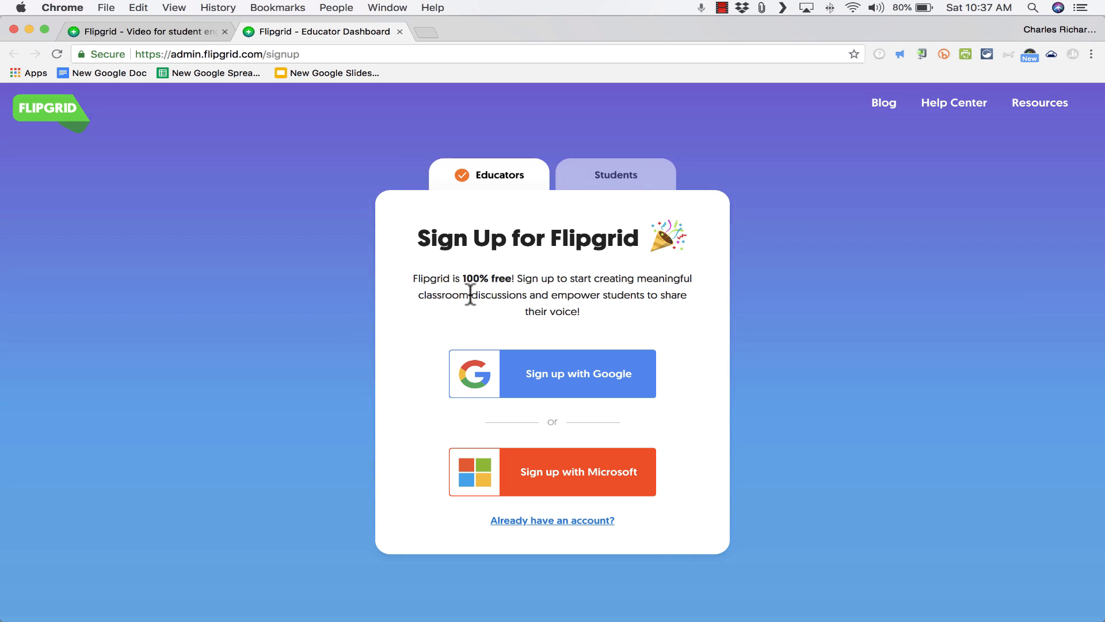
{"action": "mouse_move", "coordinate": [617, 392]}
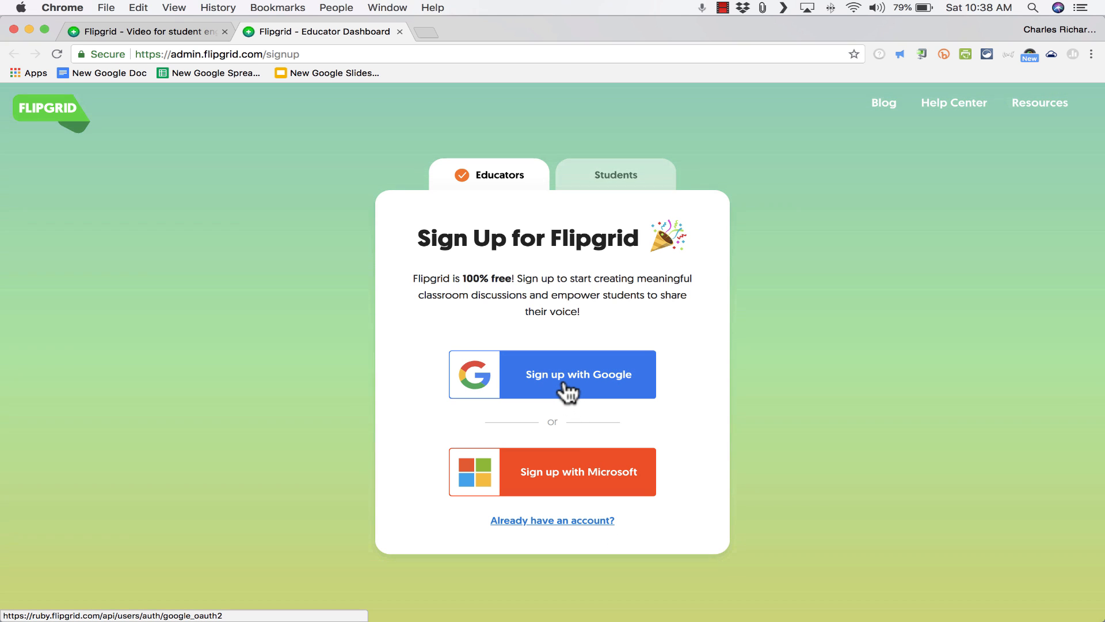
Step: Sign up with Google, choose a country and submit the completed educator details
{"action": "left_click", "coordinate": [578, 374]}
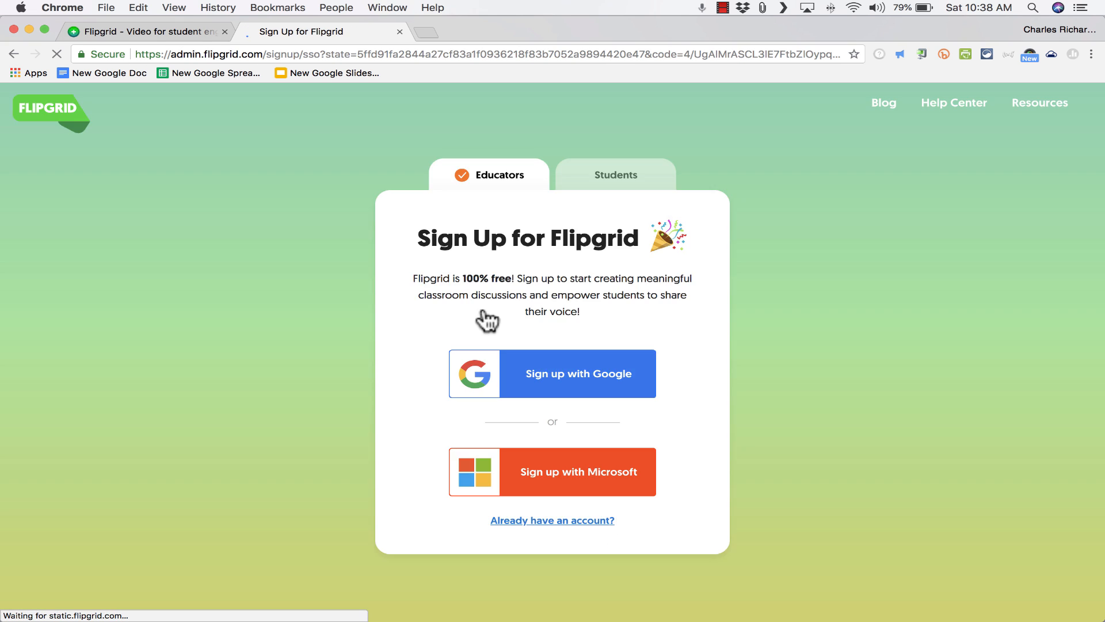
{"action": "left_click", "coordinate": [577, 373]}
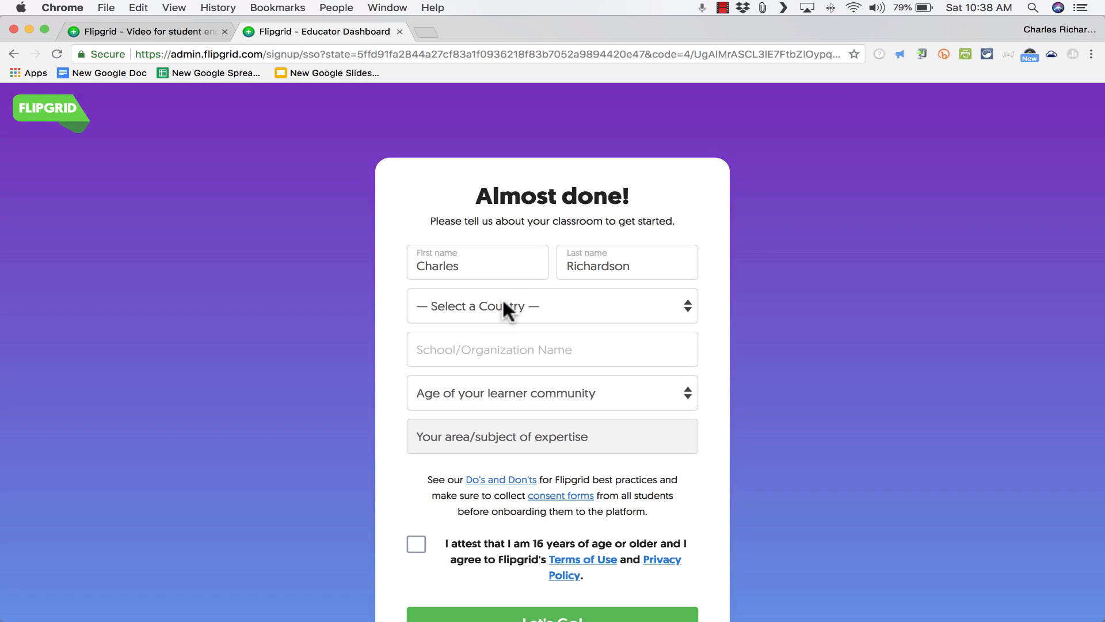
{"action": "left_click", "coordinate": [552, 306]}
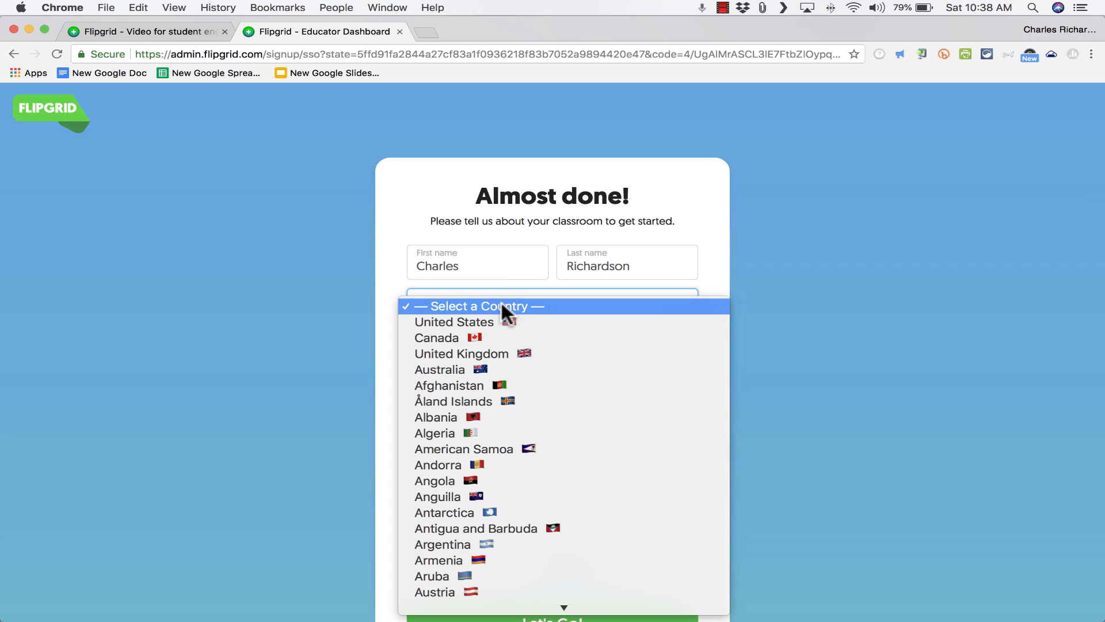
{"action": "left_click", "coordinate": [453, 321]}
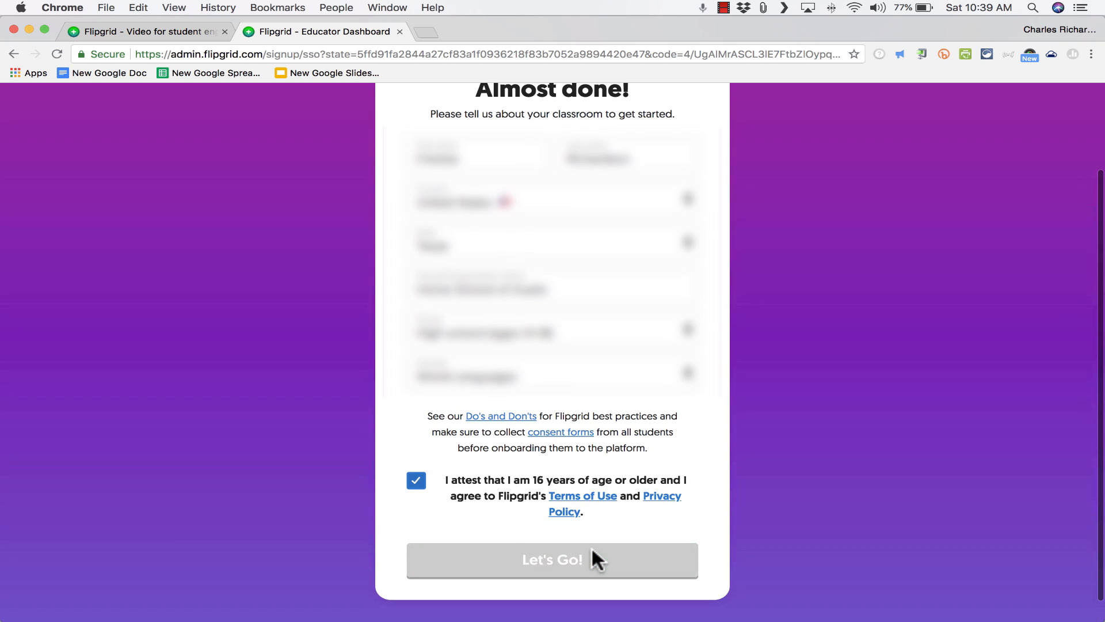
{"action": "left_click", "coordinate": [551, 560]}
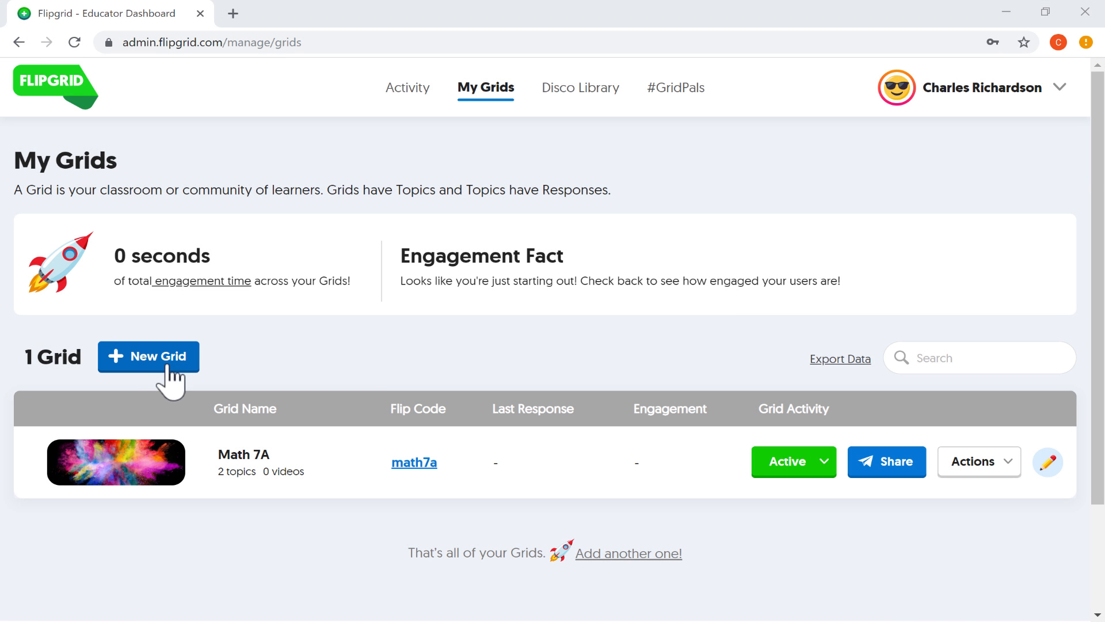
{"action": "mouse_move", "coordinate": [92, 369]}
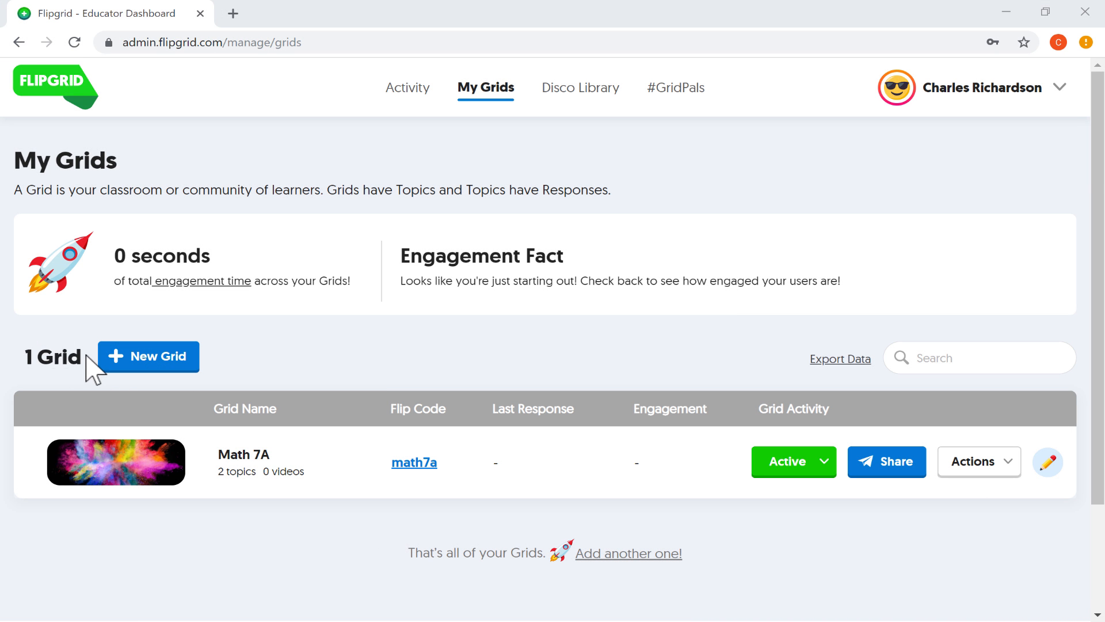
{"action": "mouse_move", "coordinate": [148, 355]}
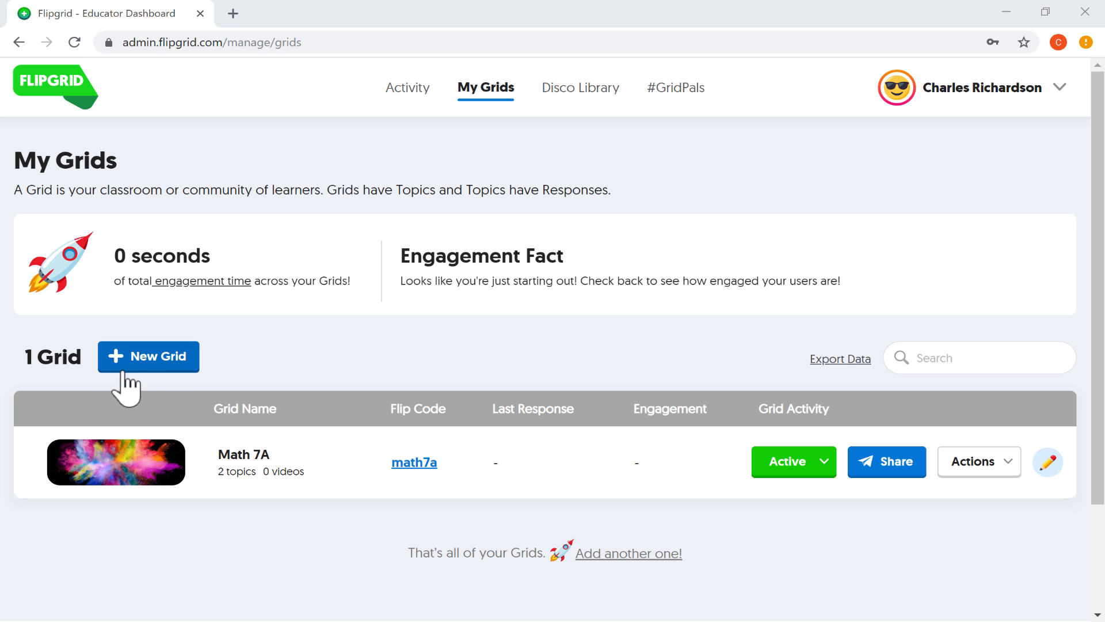
Step: Start a new grid from the My Grids page
{"action": "left_click", "coordinate": [149, 356]}
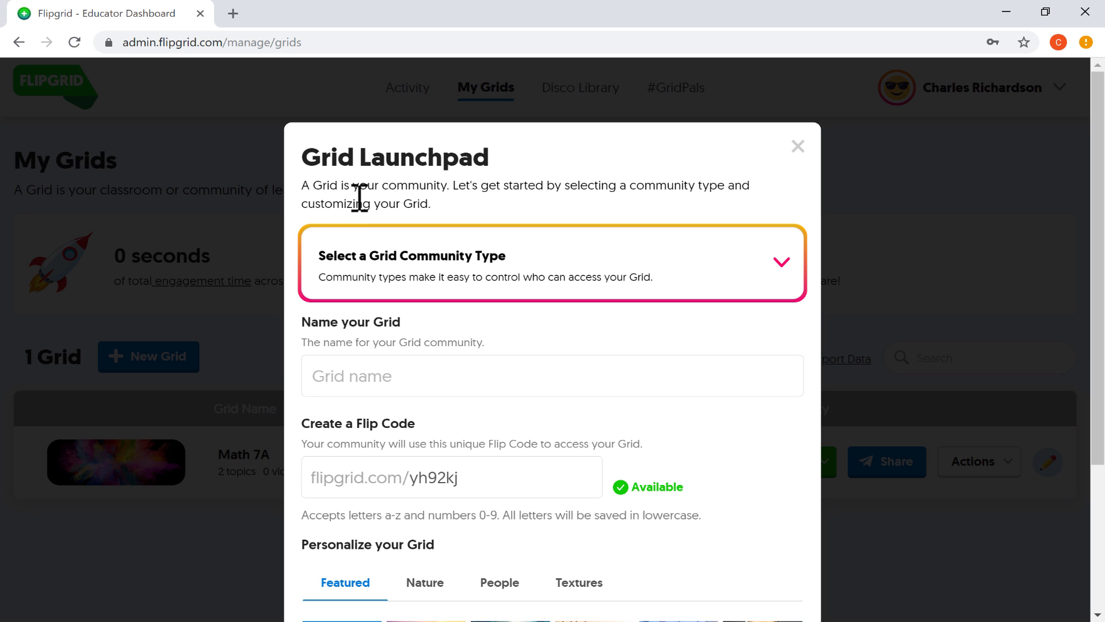
{"action": "mouse_move", "coordinate": [695, 289]}
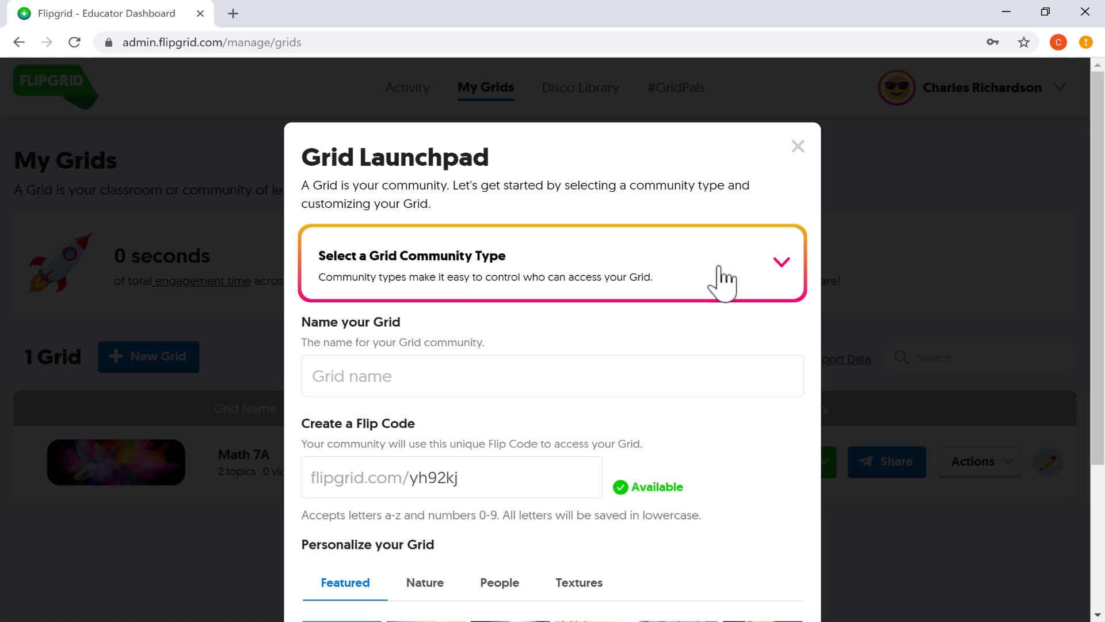
Step: Choose School Email Domain as the new grid's community type
{"action": "left_click", "coordinate": [551, 264]}
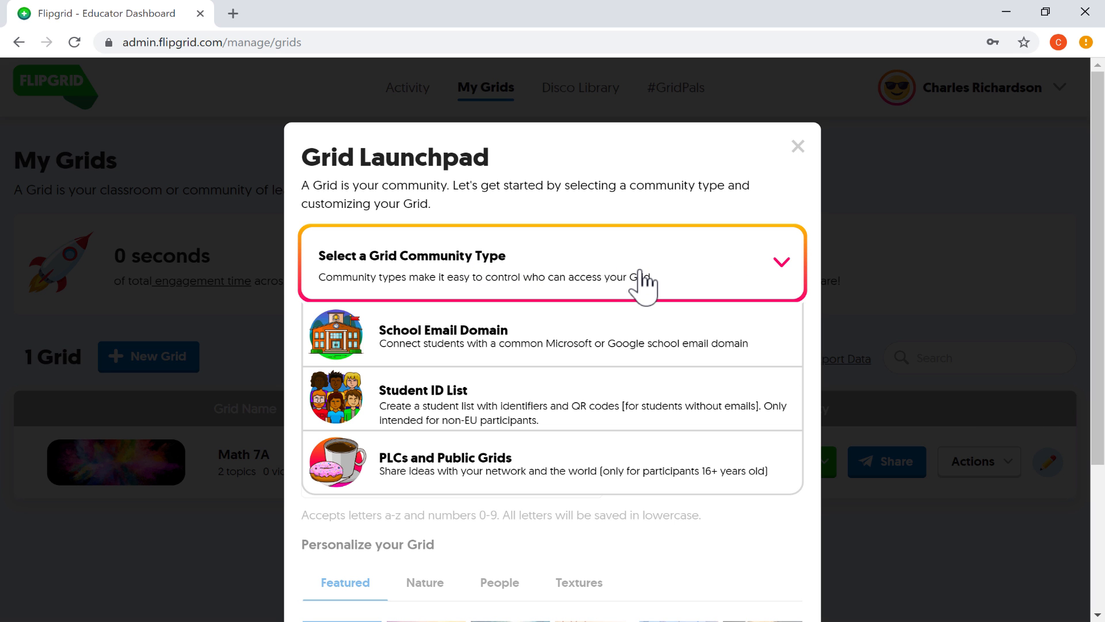
{"action": "scroll", "scroll_direction": "down", "scroll_amount": 3}
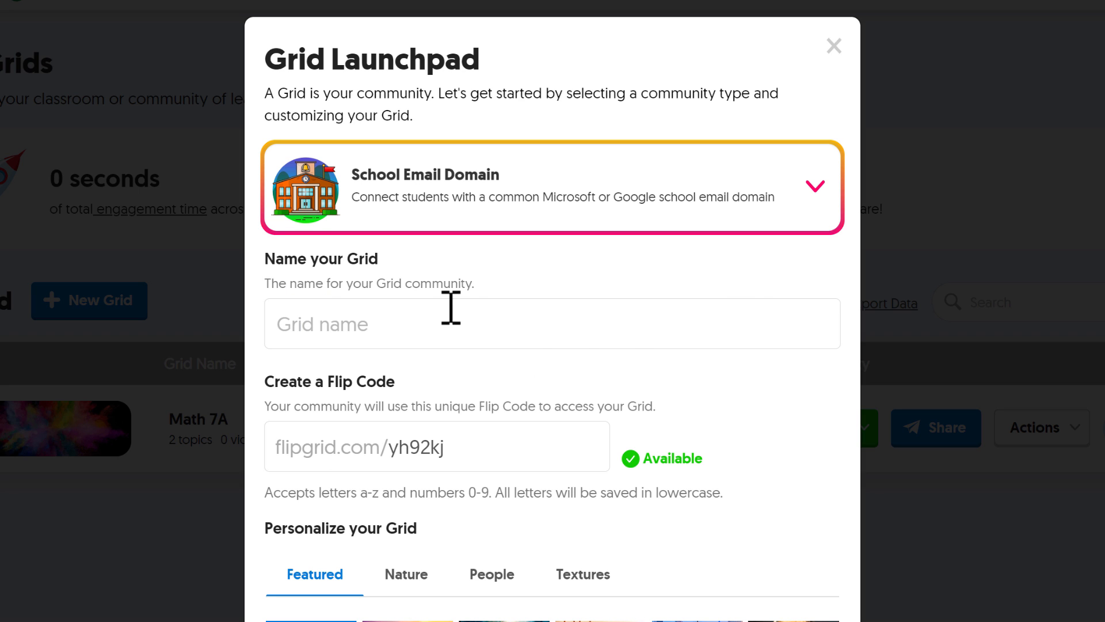
{"action": "left_click", "coordinate": [814, 185]}
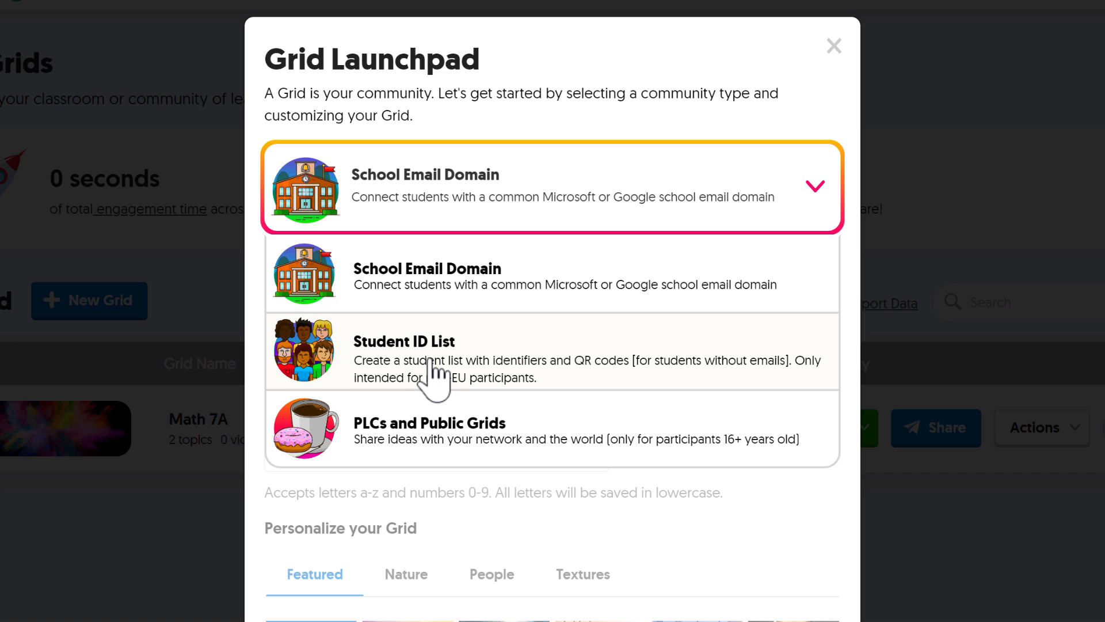
{"action": "mouse_move", "coordinate": [494, 405]}
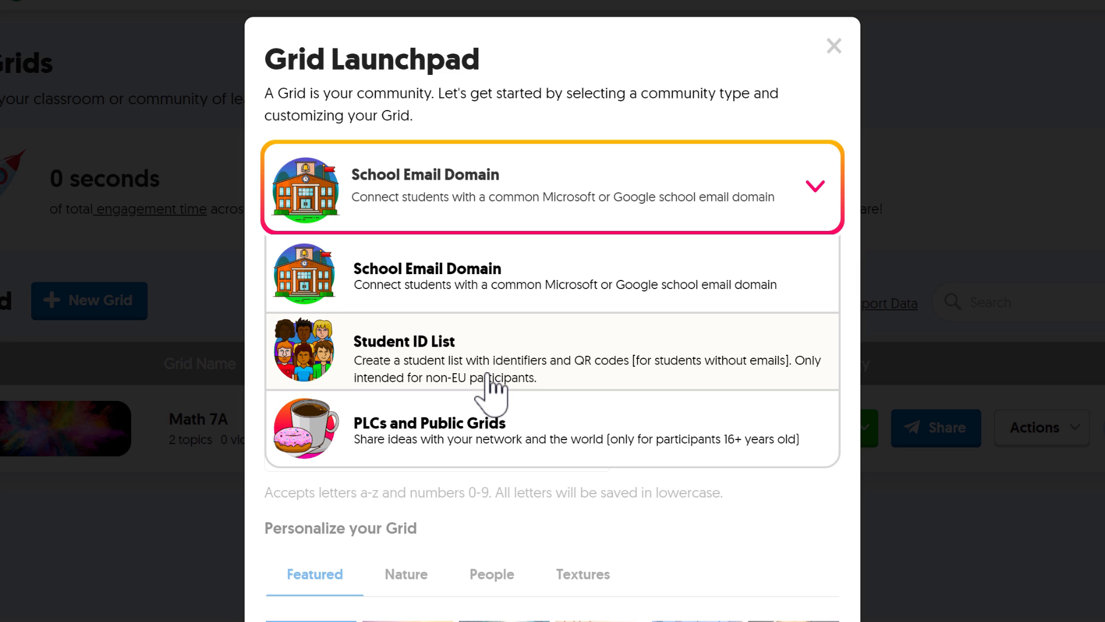
{"action": "mouse_move", "coordinate": [409, 455]}
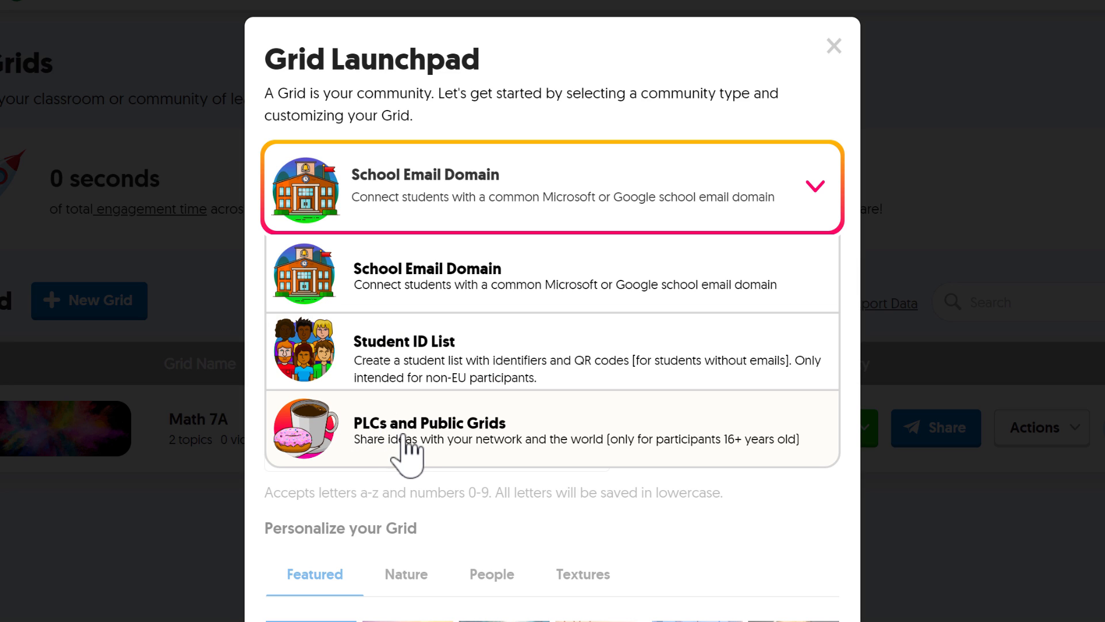
{"action": "mouse_move", "coordinate": [498, 448]}
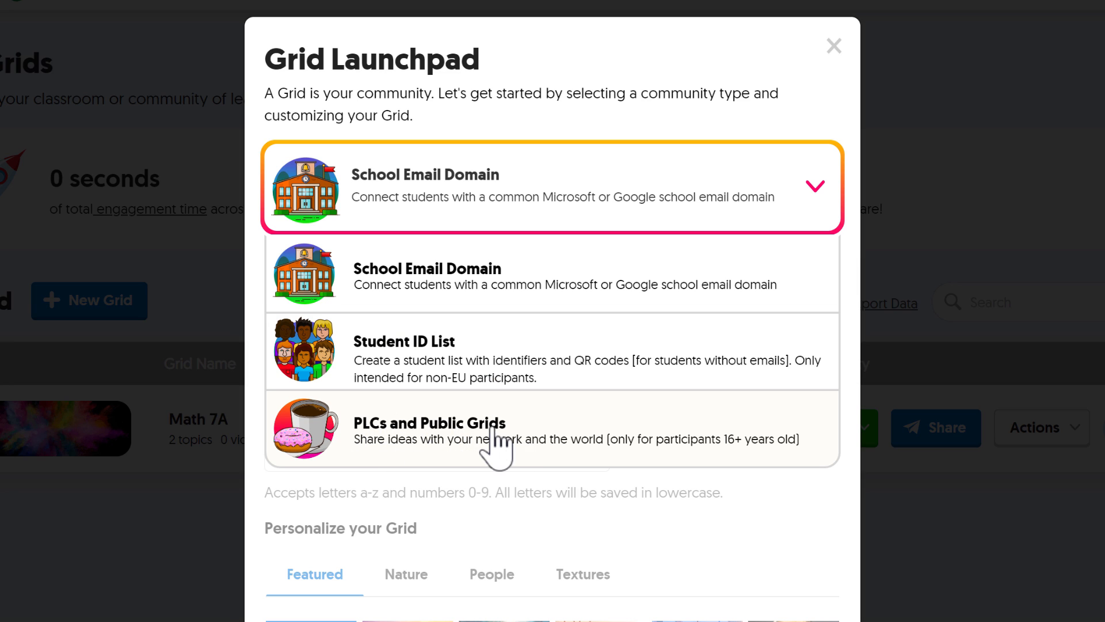
{"action": "left_click", "coordinate": [425, 186]}
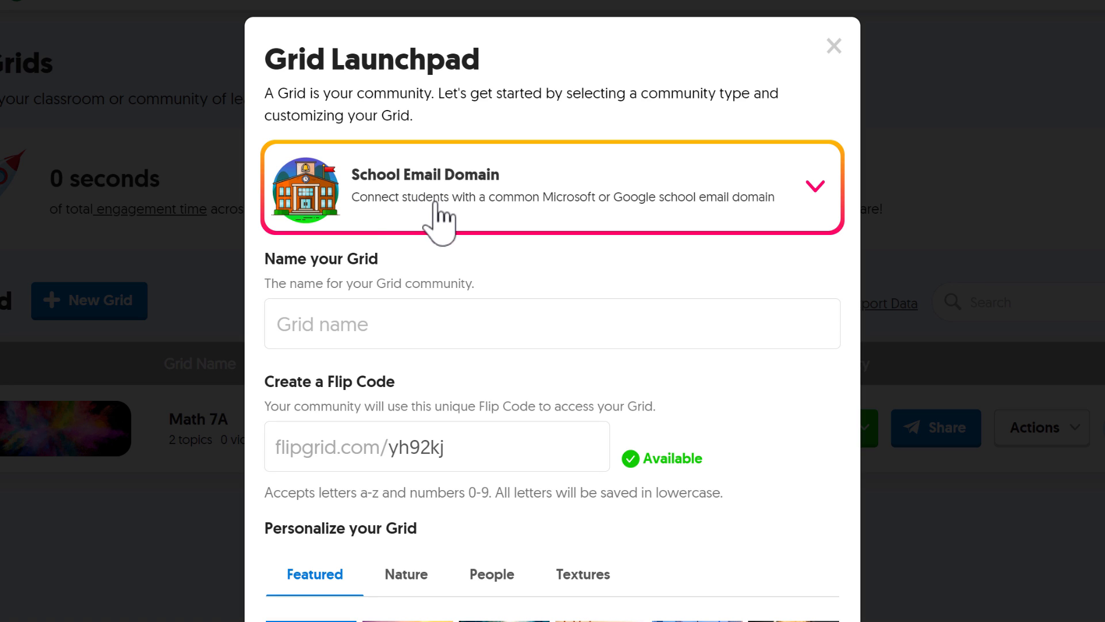
{"action": "mouse_move", "coordinate": [386, 364]}
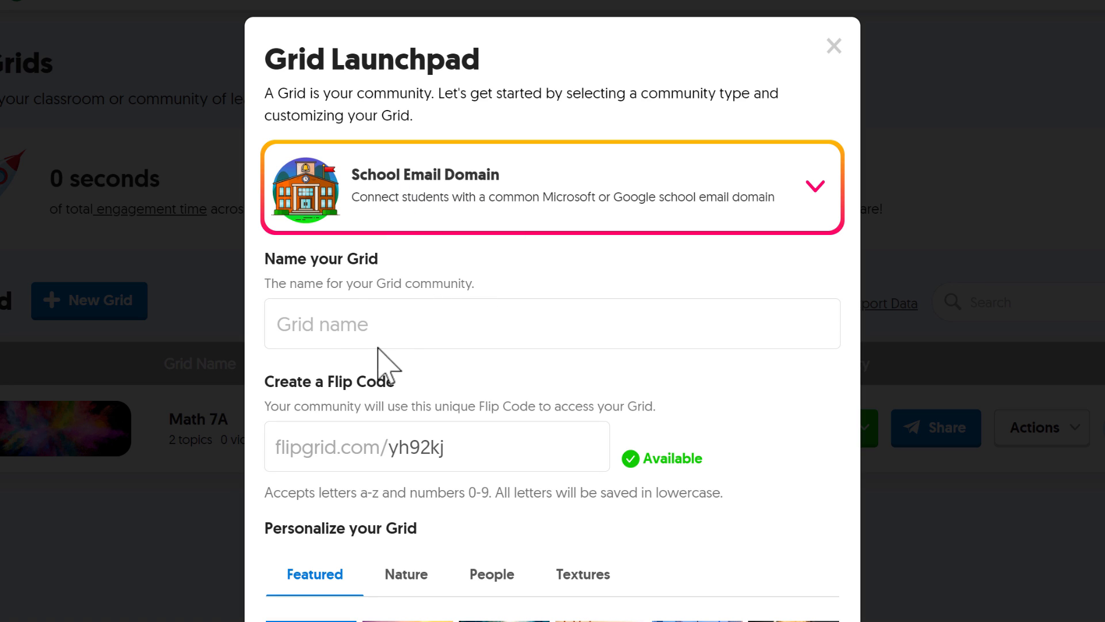
Step: Enter 'Spanish 1' as the new grid's name
{"action": "left_click", "coordinate": [552, 323]}
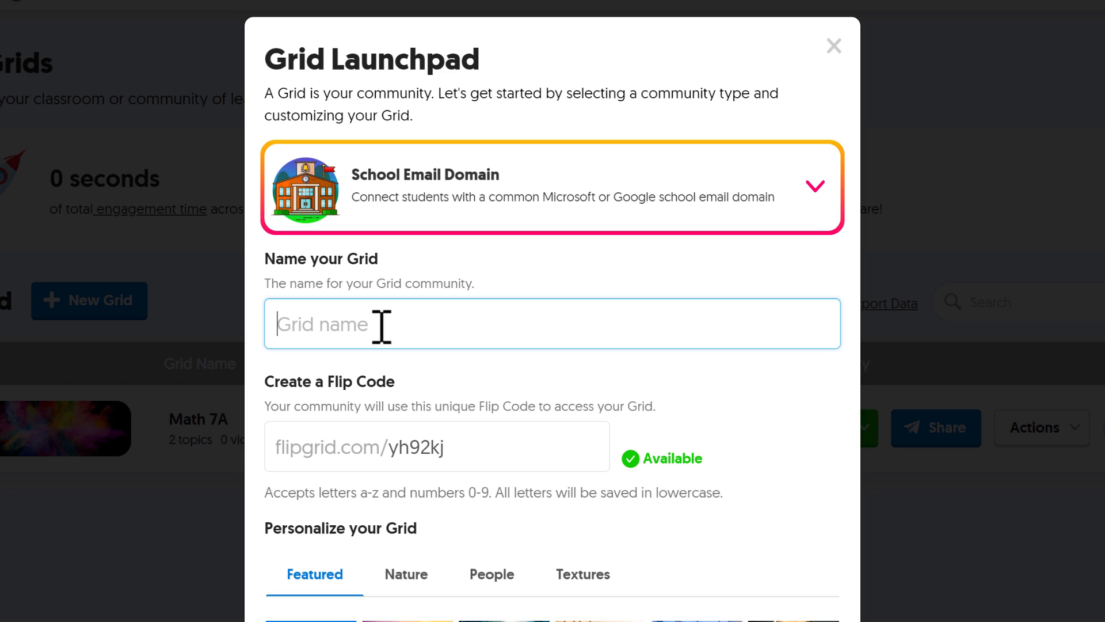
{"action": "type", "text": "Spanish 1"}
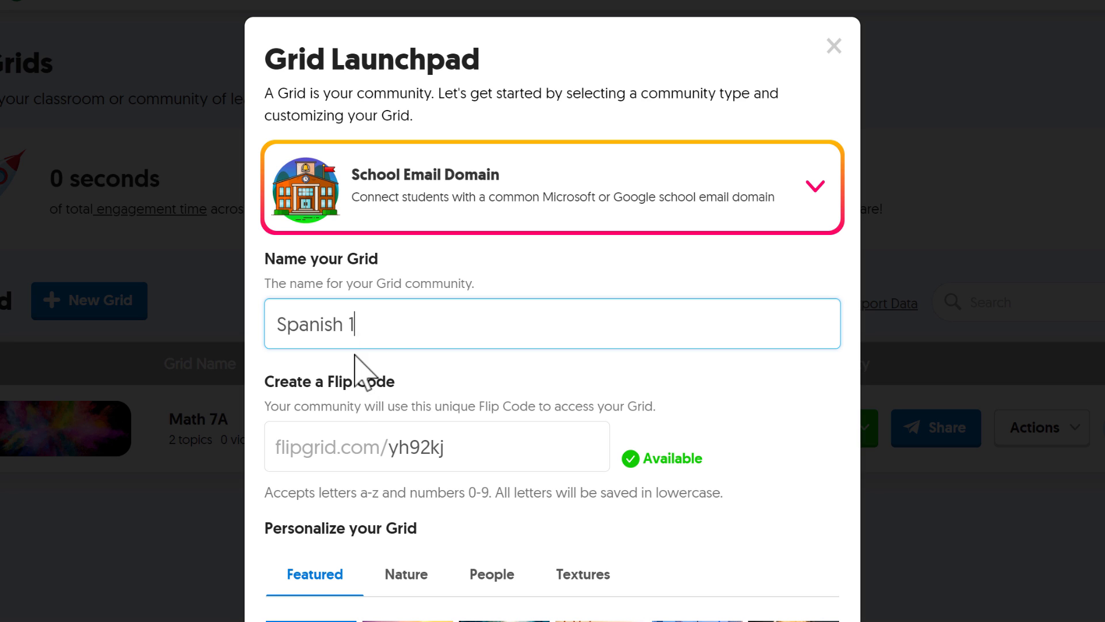
{"action": "mouse_move", "coordinate": [352, 412]}
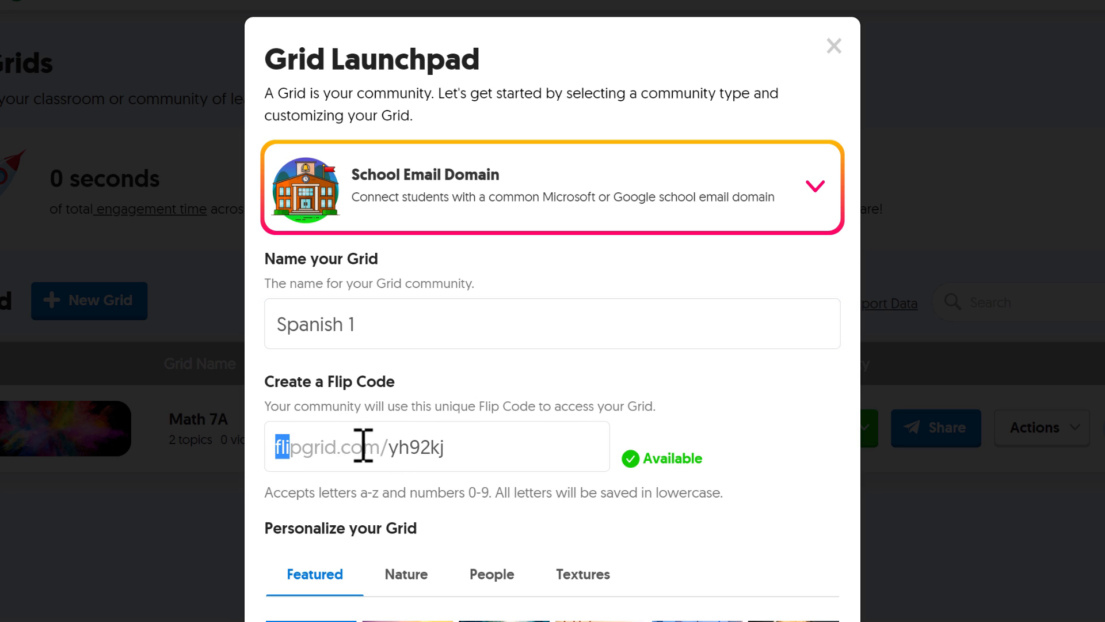
{"action": "double_click", "coordinate": [324, 446]}
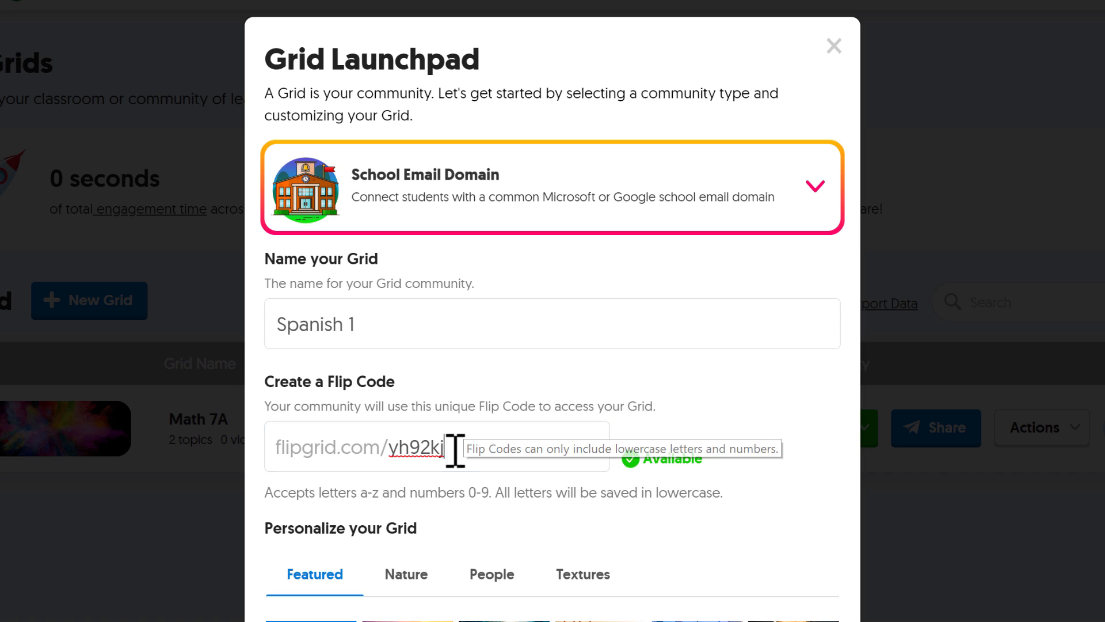
{"action": "double_click", "coordinate": [418, 446]}
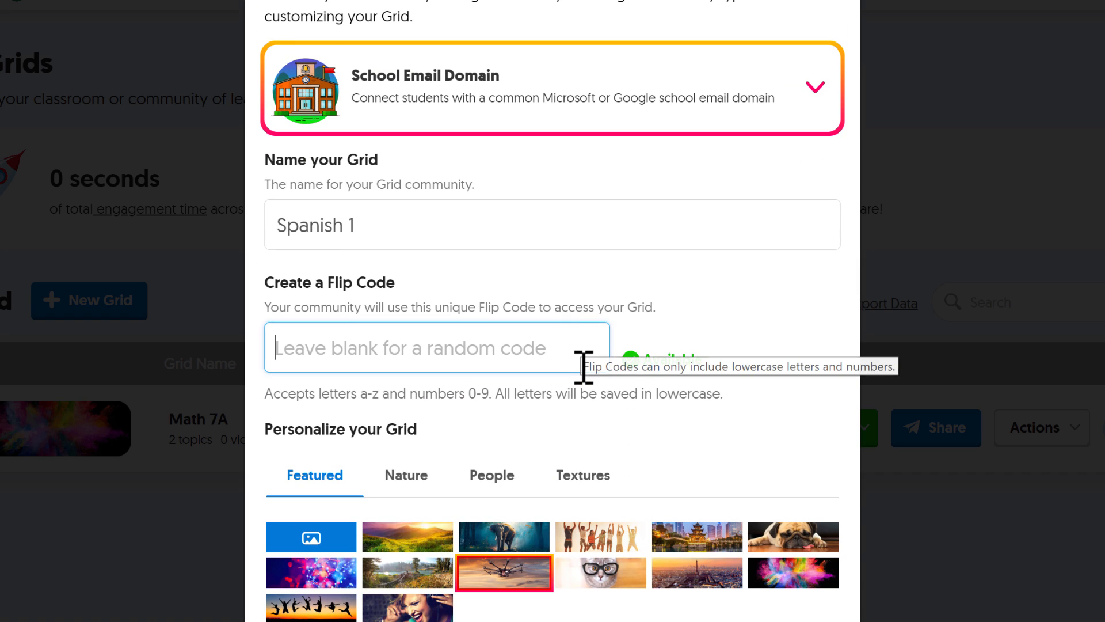
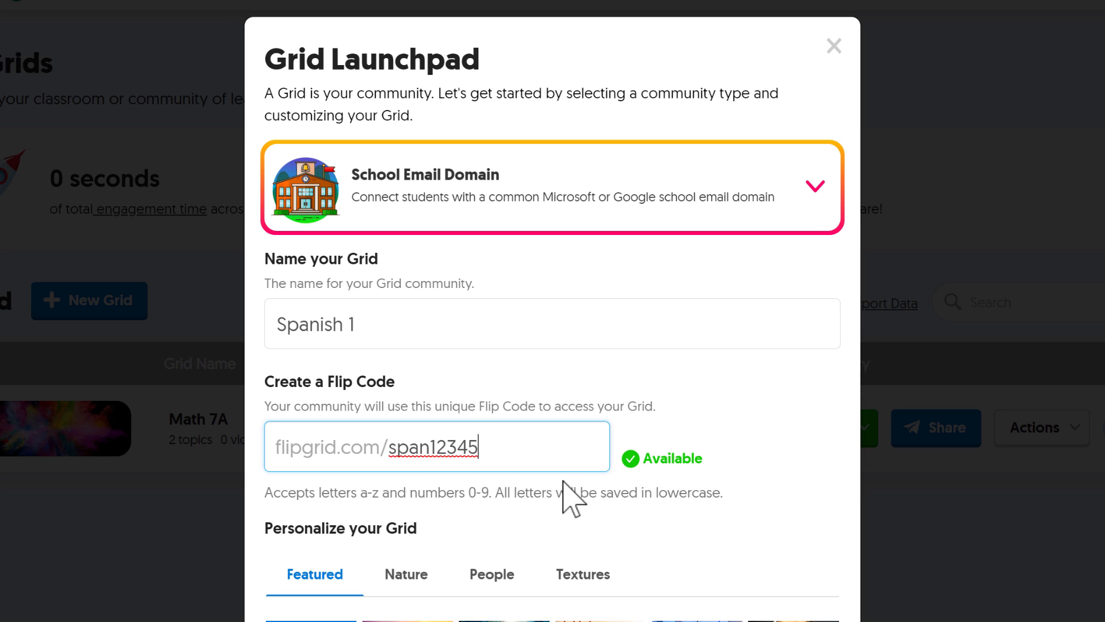
{"action": "mouse_move", "coordinate": [673, 484]}
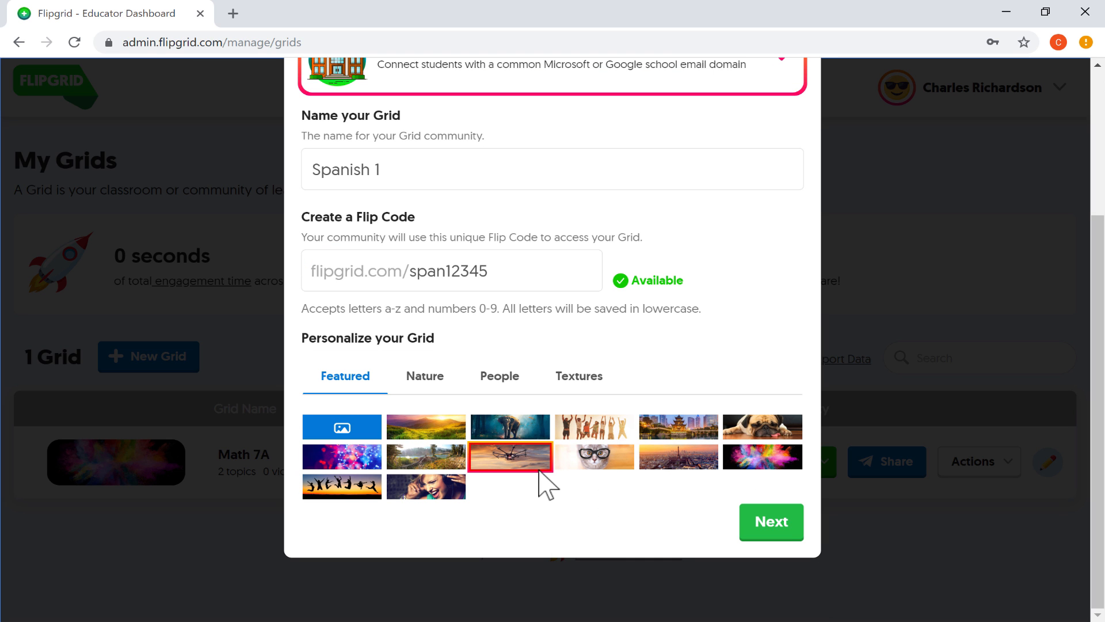
{"action": "mouse_move", "coordinate": [479, 469]}
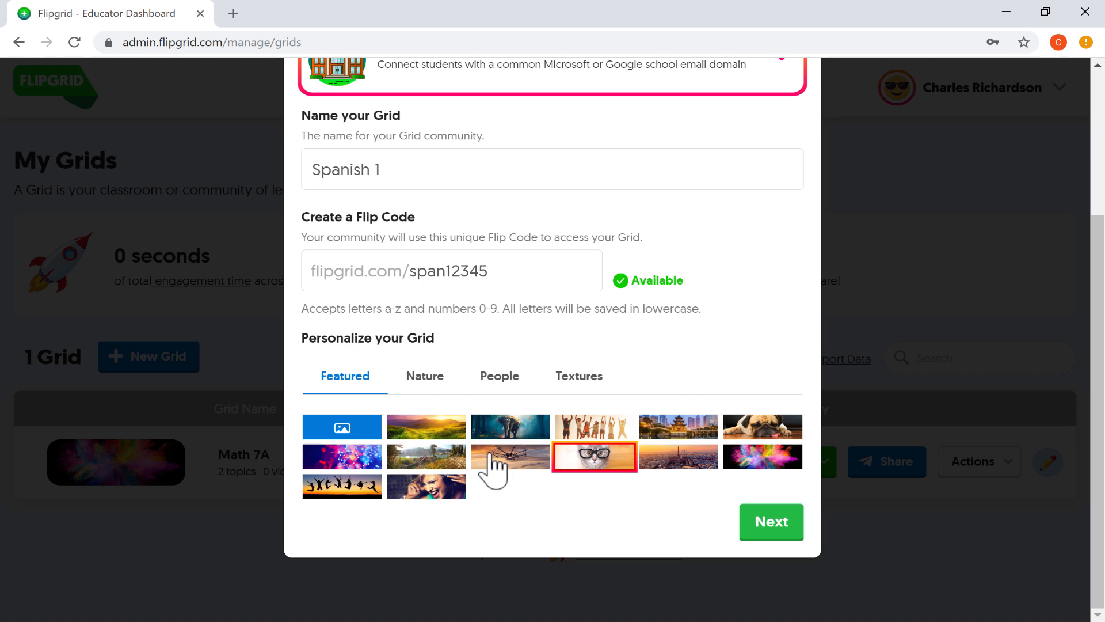
Step: Try several Featured background images and settle on the mountain sunset
{"action": "left_click", "coordinate": [342, 486]}
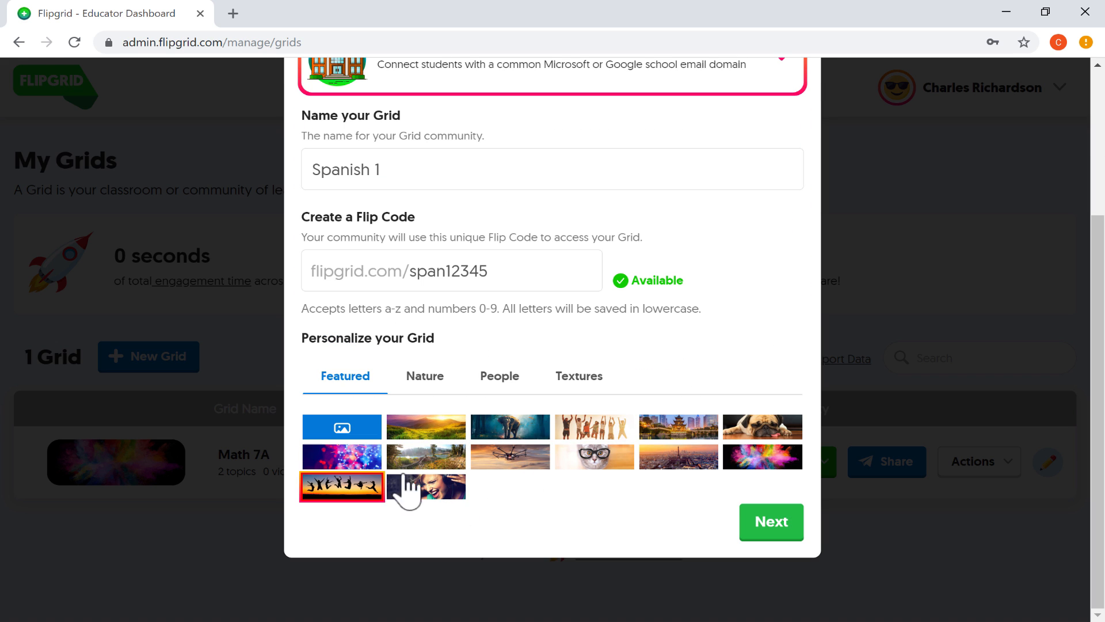
{"action": "left_click", "coordinate": [342, 427]}
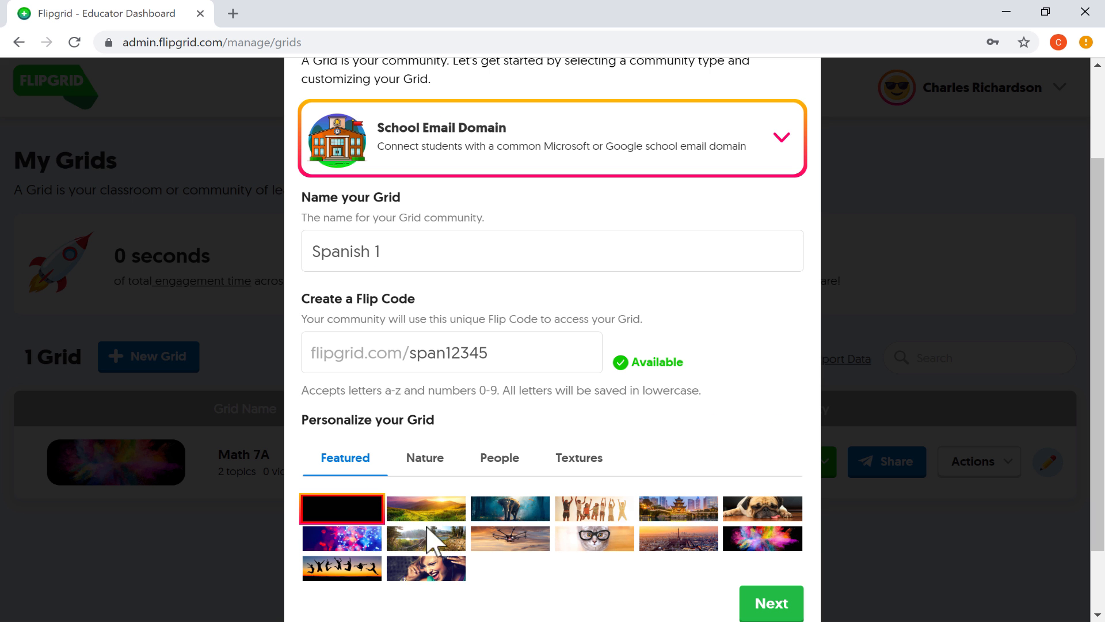
{"action": "mouse_move", "coordinate": [425, 457]}
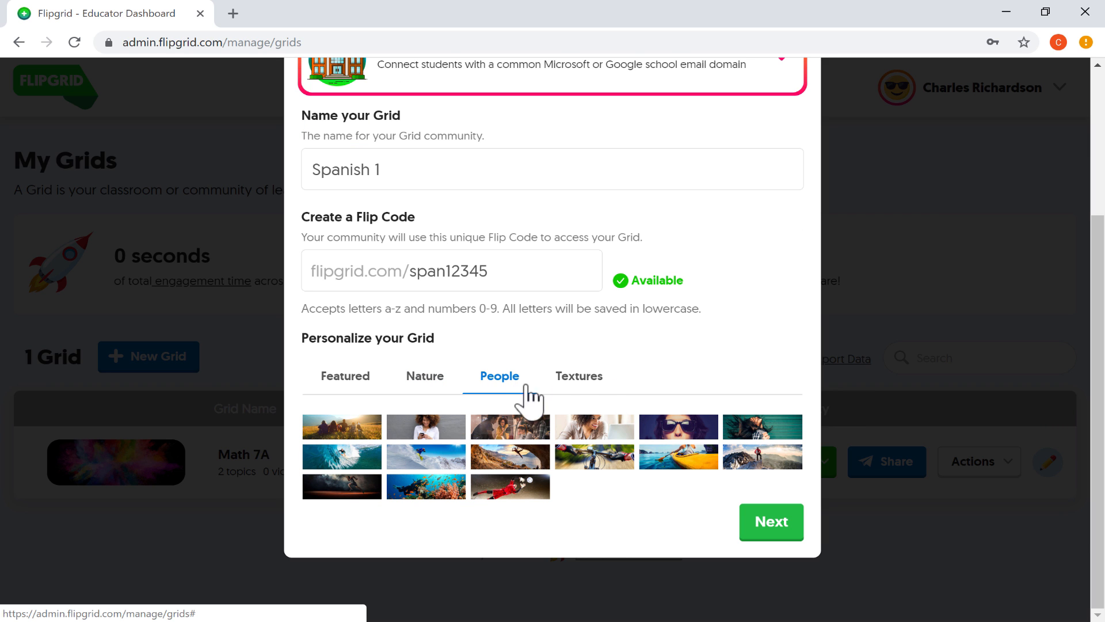
{"action": "left_click", "coordinate": [345, 375]}
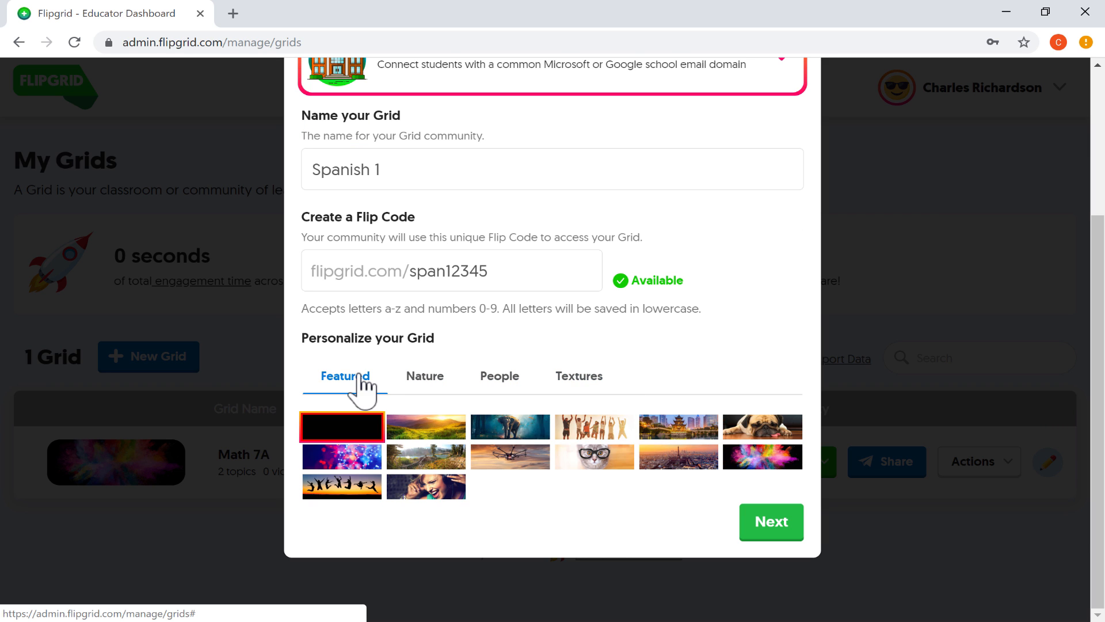
{"action": "left_click", "coordinate": [427, 426]}
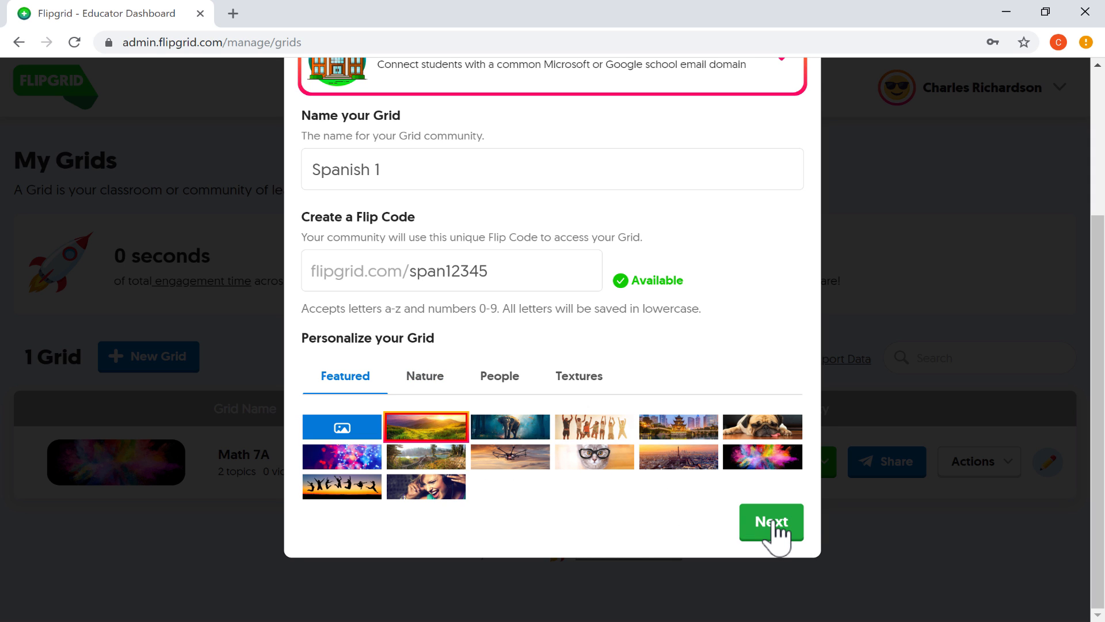
Step: Add the school.edu email domain and launch the Spanish 1 grid
{"action": "left_click", "coordinate": [770, 523]}
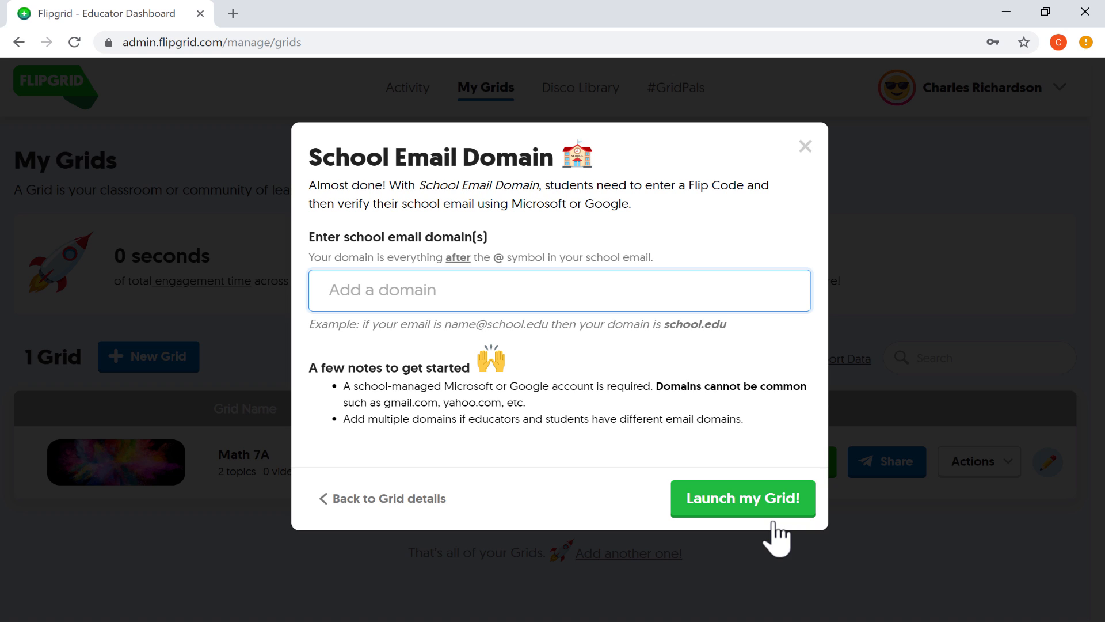
{"action": "left_click", "coordinate": [560, 290]}
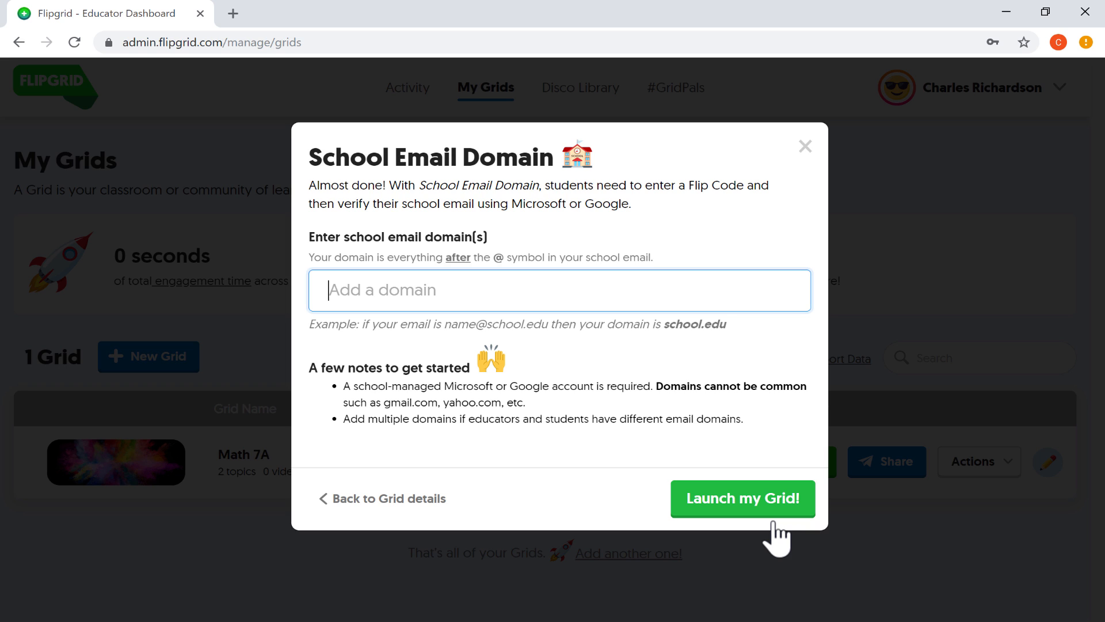
{"action": "left_click", "coordinate": [561, 290]}
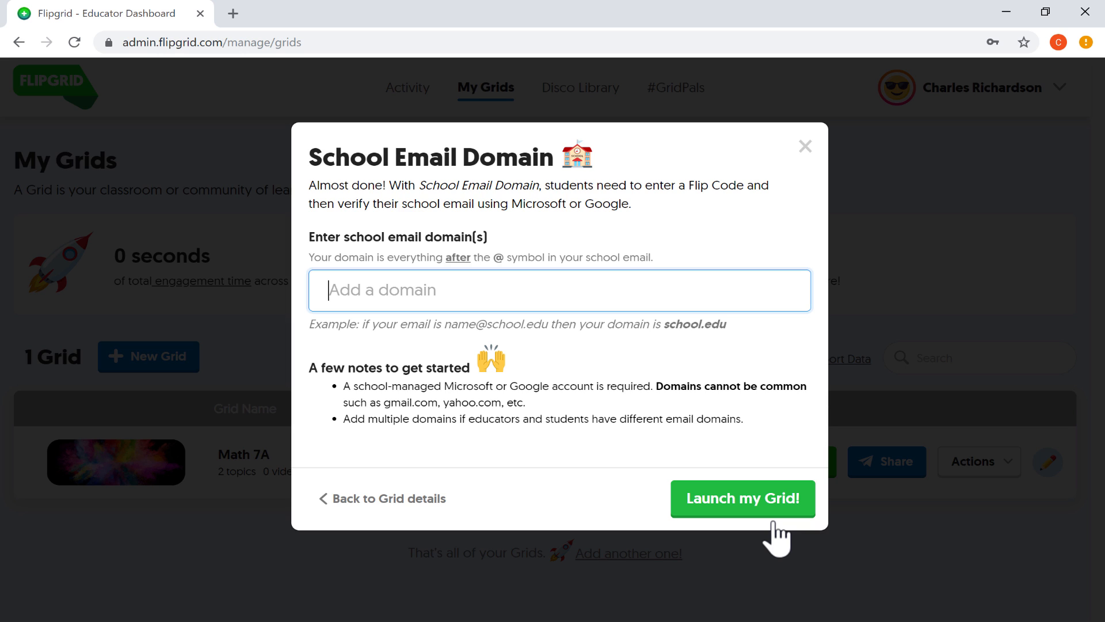
{"action": "mouse_move", "coordinate": [356, 290]}
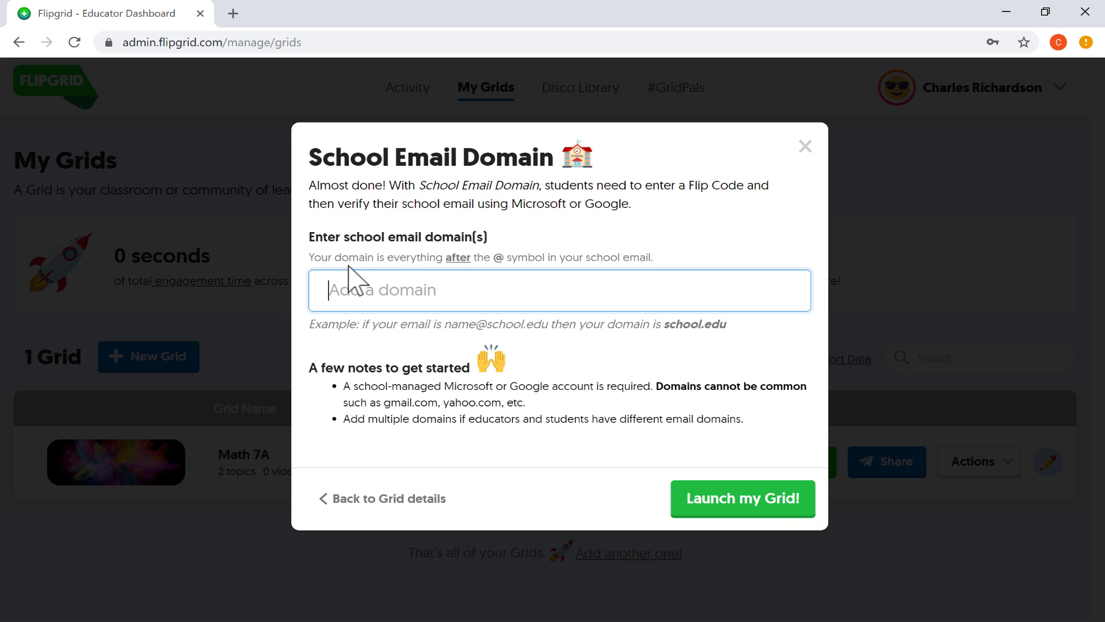
{"action": "mouse_move", "coordinate": [470, 261]}
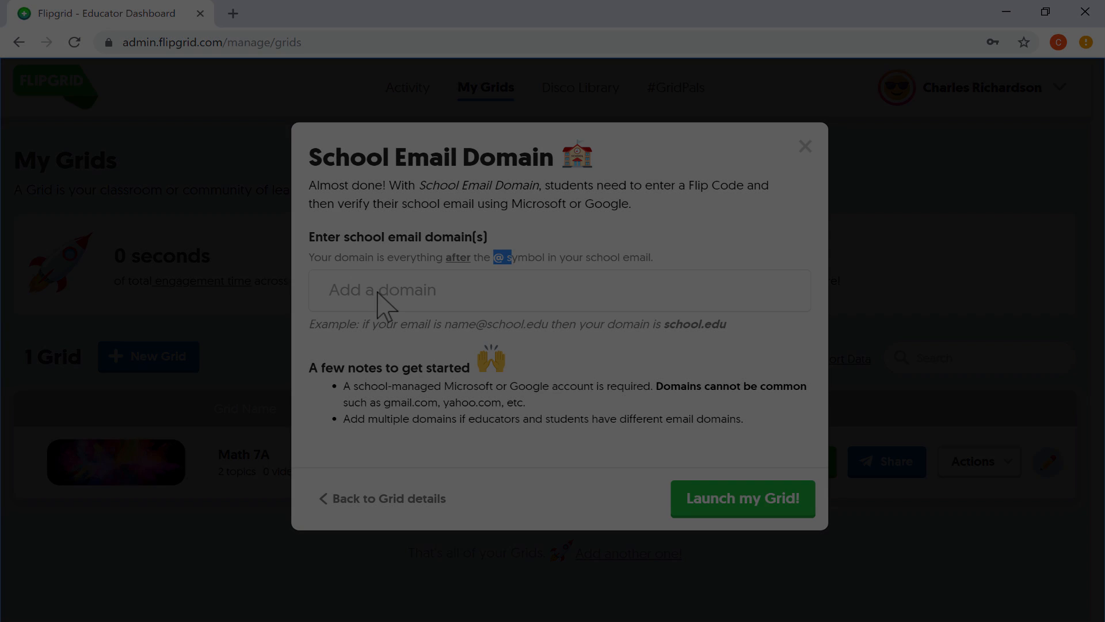
{"action": "type", "text": "school.edu"}
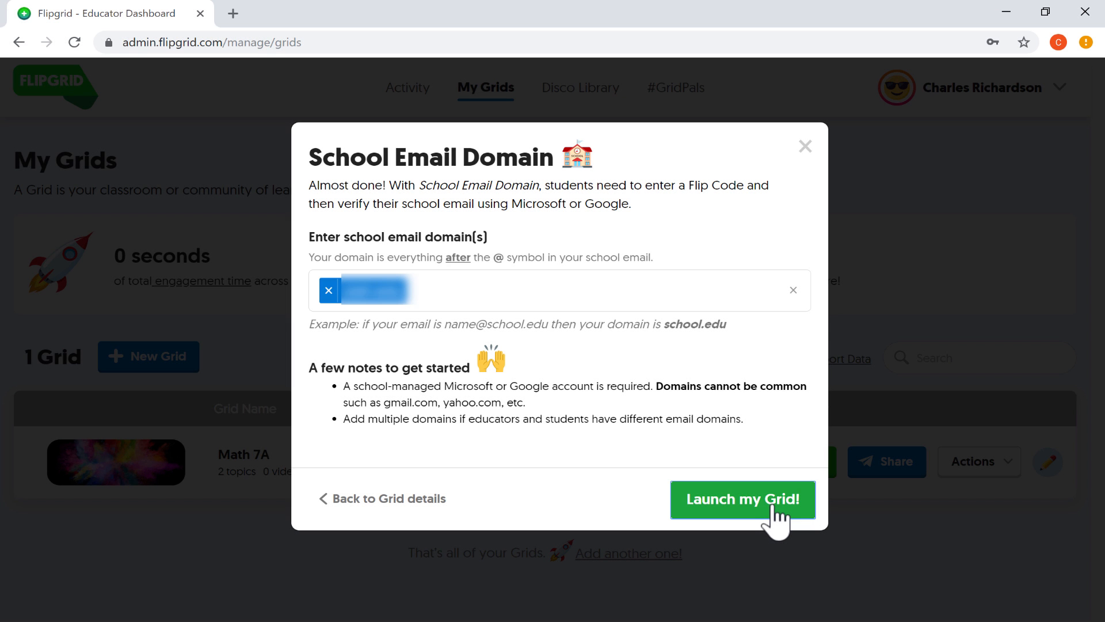
{"action": "left_click", "coordinate": [742, 499]}
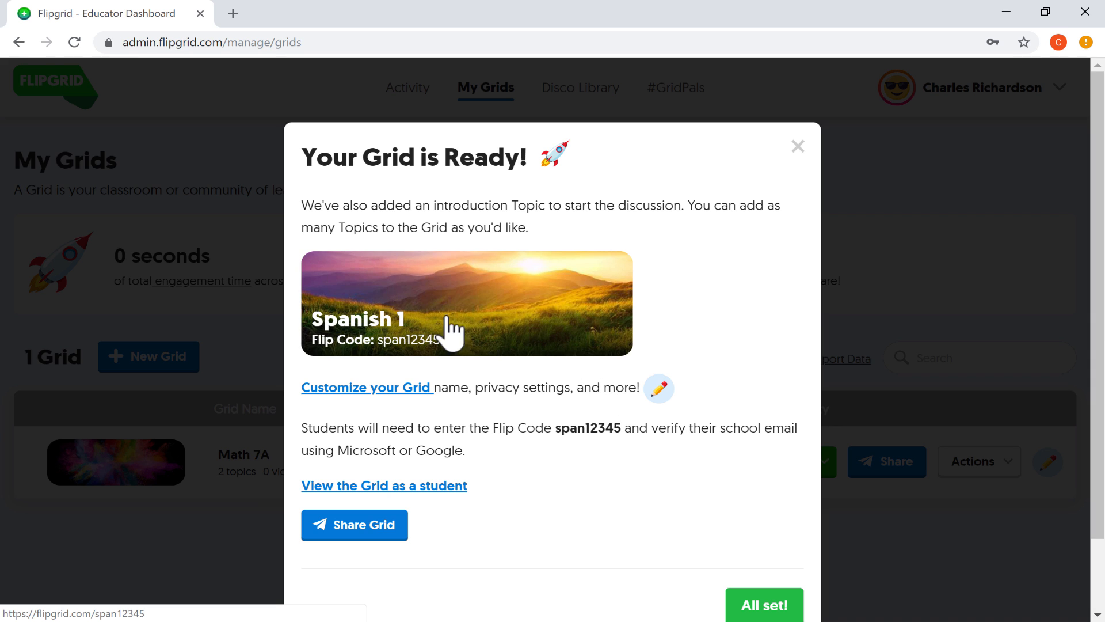
{"action": "mouse_move", "coordinate": [310, 359]}
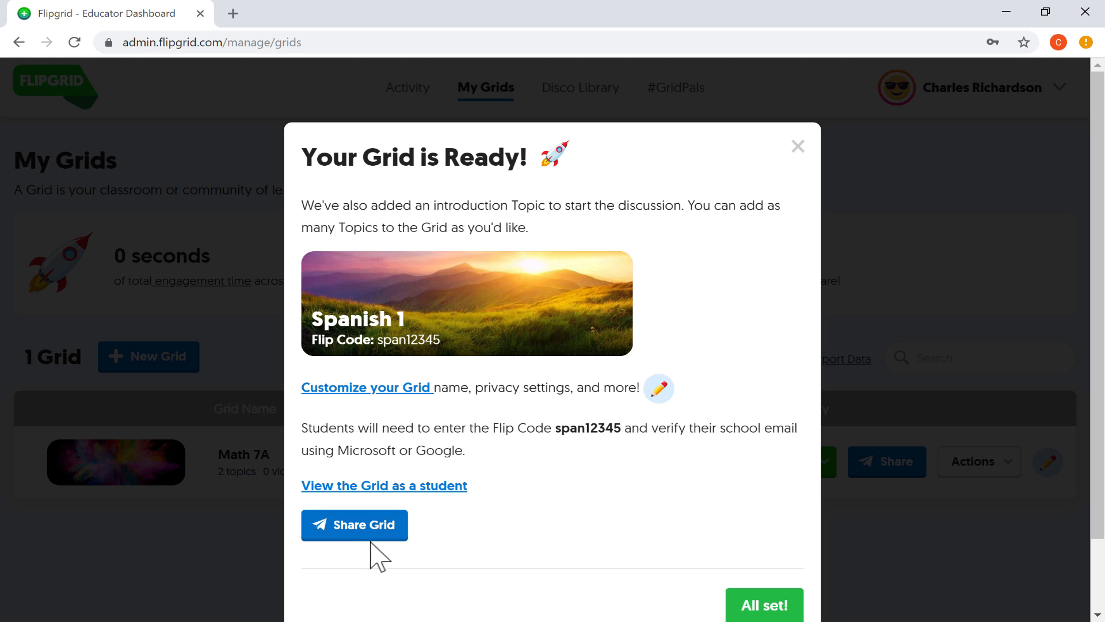
{"action": "left_click", "coordinate": [353, 525]}
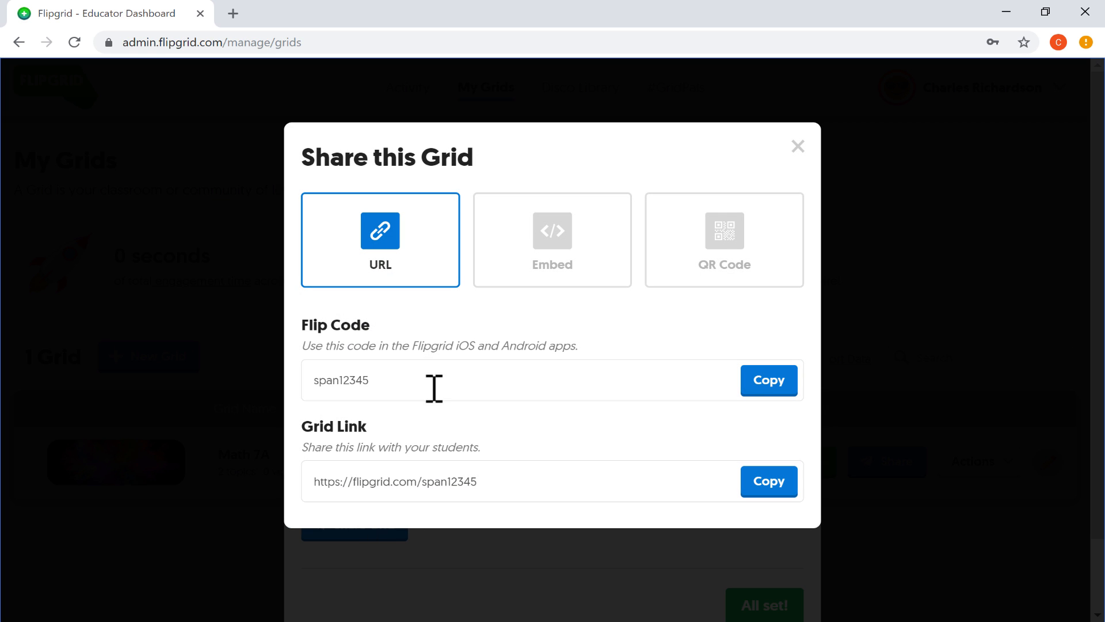
{"action": "left_click", "coordinate": [723, 239]}
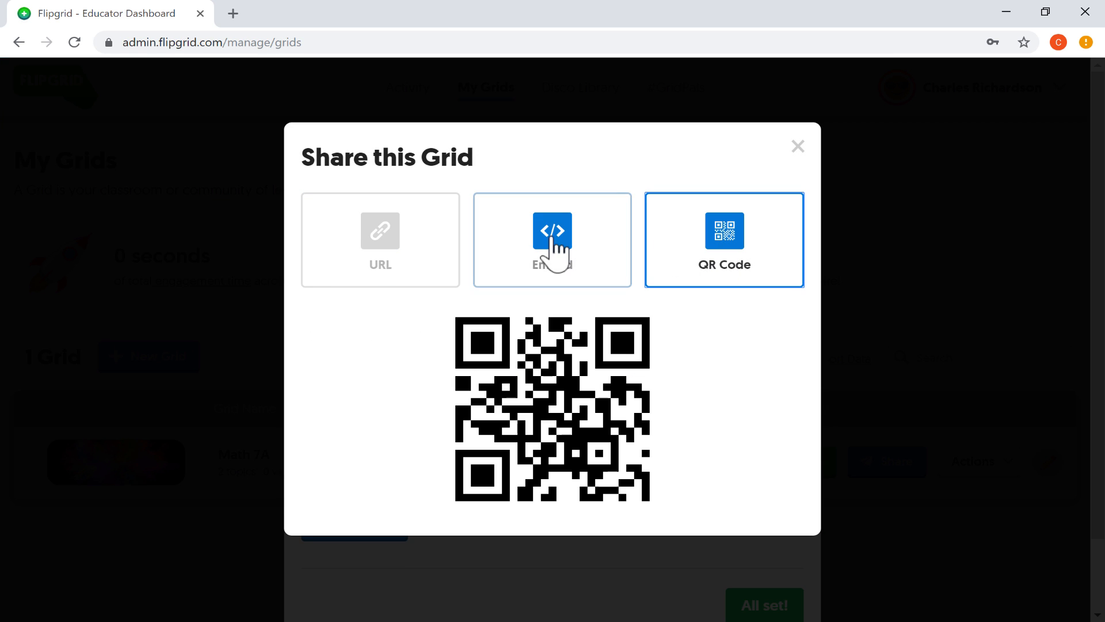
{"action": "left_click", "coordinate": [380, 239]}
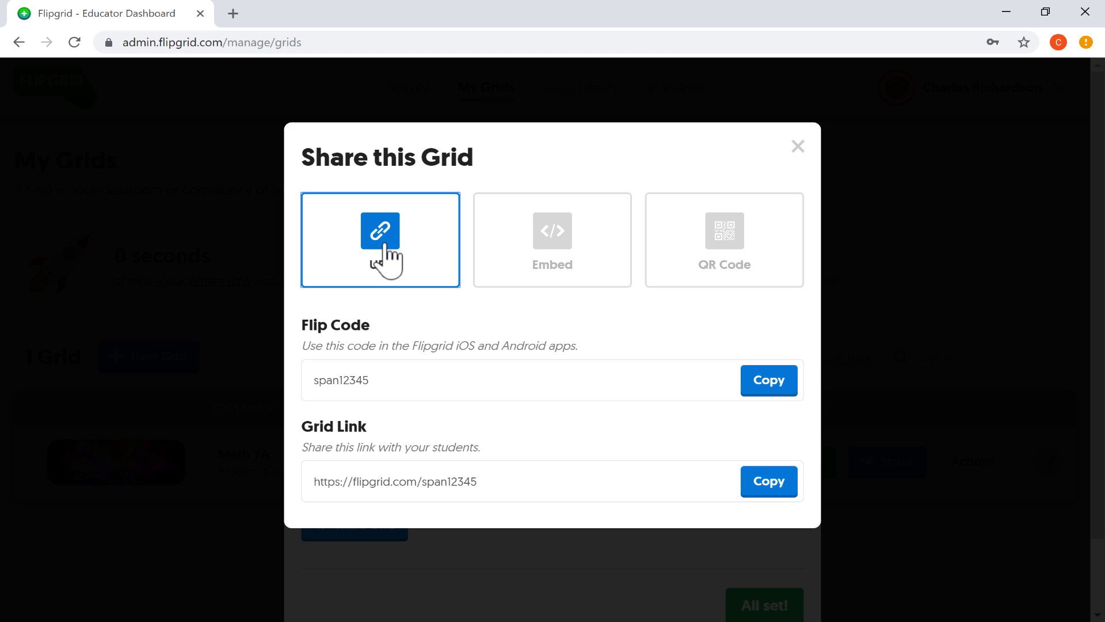
{"action": "left_click", "coordinate": [723, 240]}
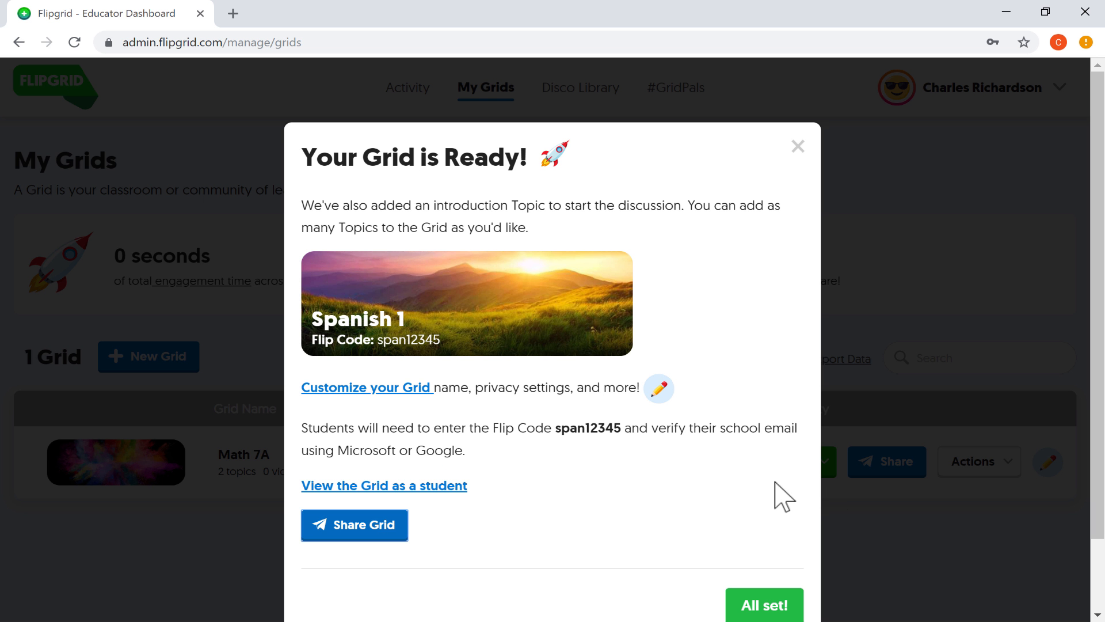
Step: Finish setup, return to My Grids and open the Spanish 1 grid's details
{"action": "left_click", "coordinate": [765, 605]}
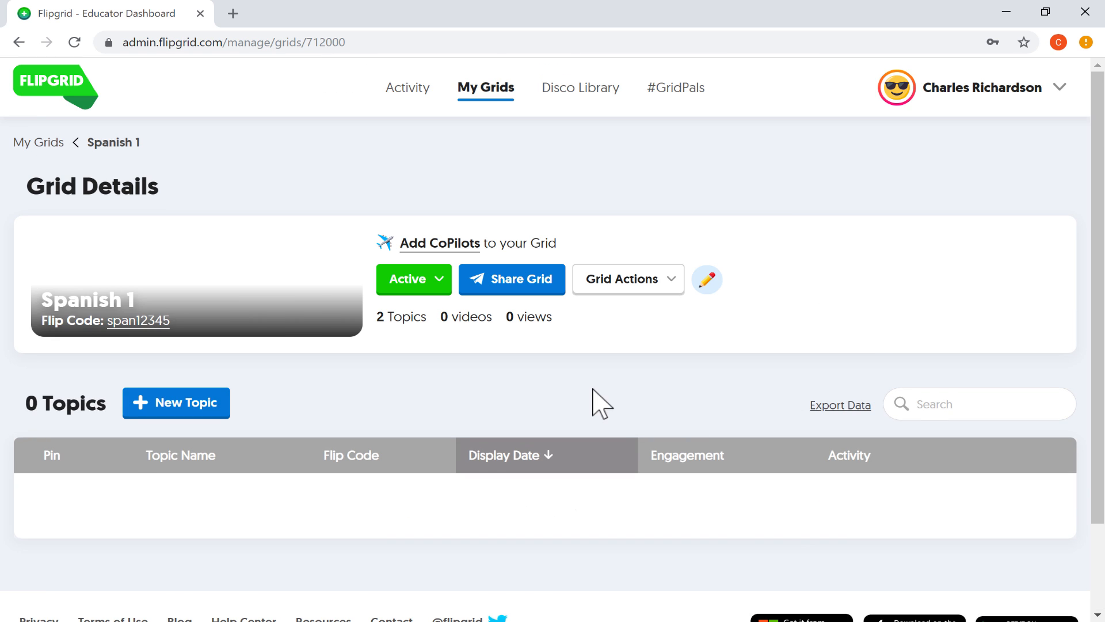
{"action": "scroll", "scroll_direction": "down", "scroll_amount": 3}
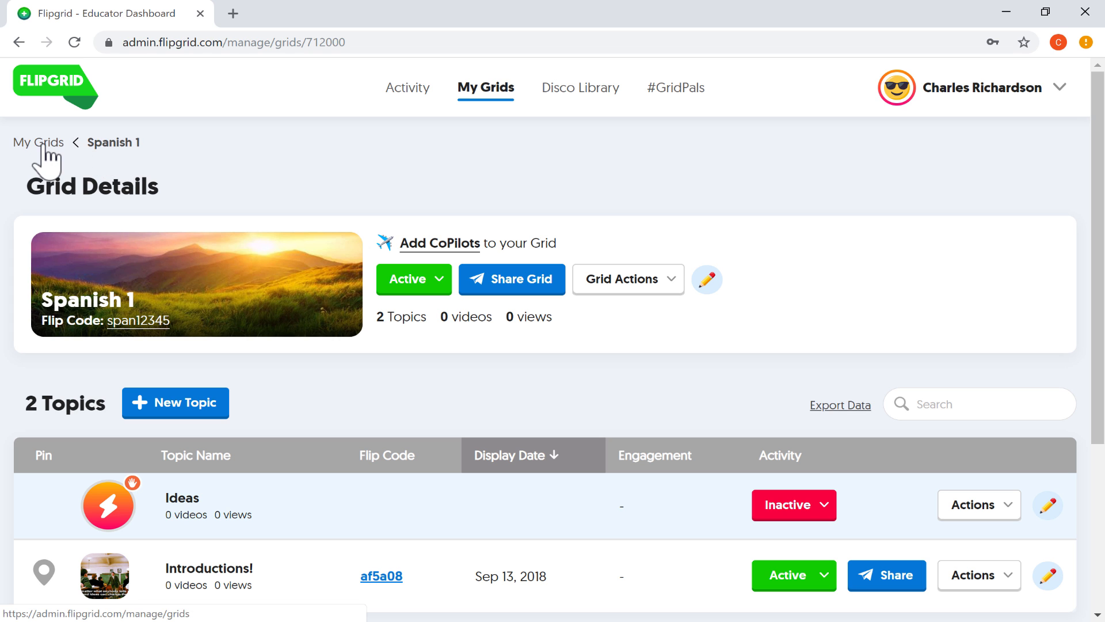
{"action": "left_click", "coordinate": [38, 143]}
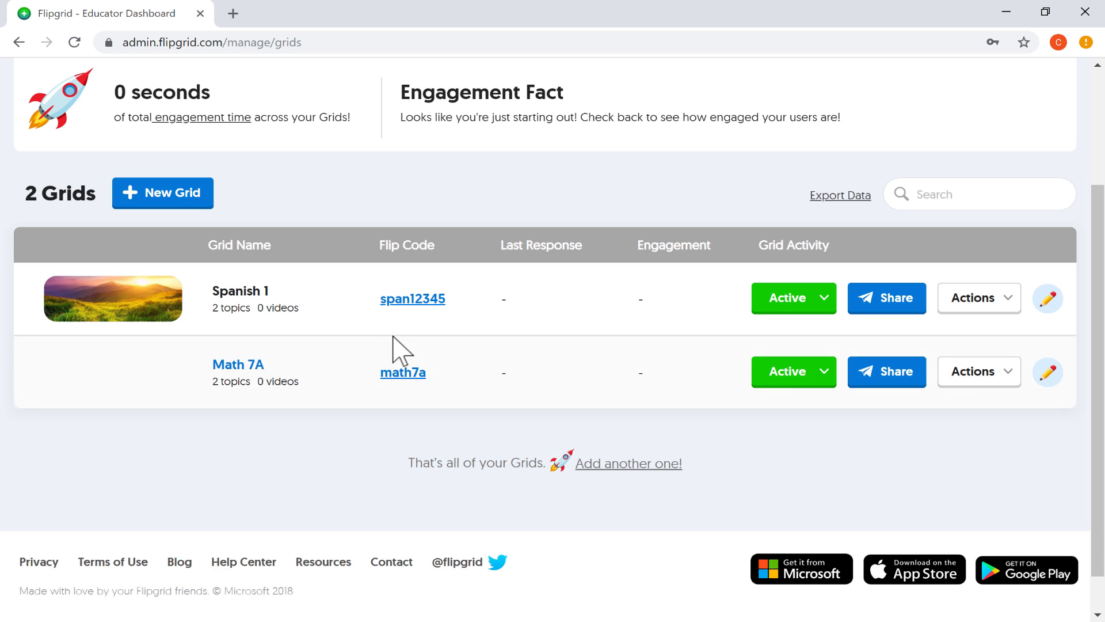
{"action": "scroll", "scroll_direction": "up", "scroll_amount": 3}
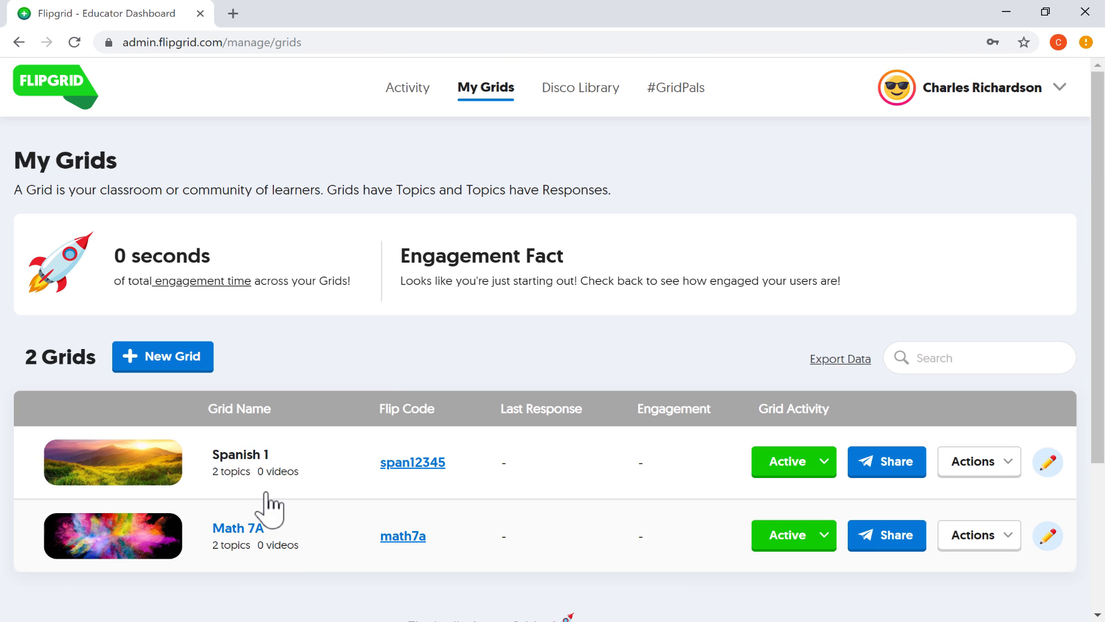
{"action": "left_click", "coordinate": [240, 454]}
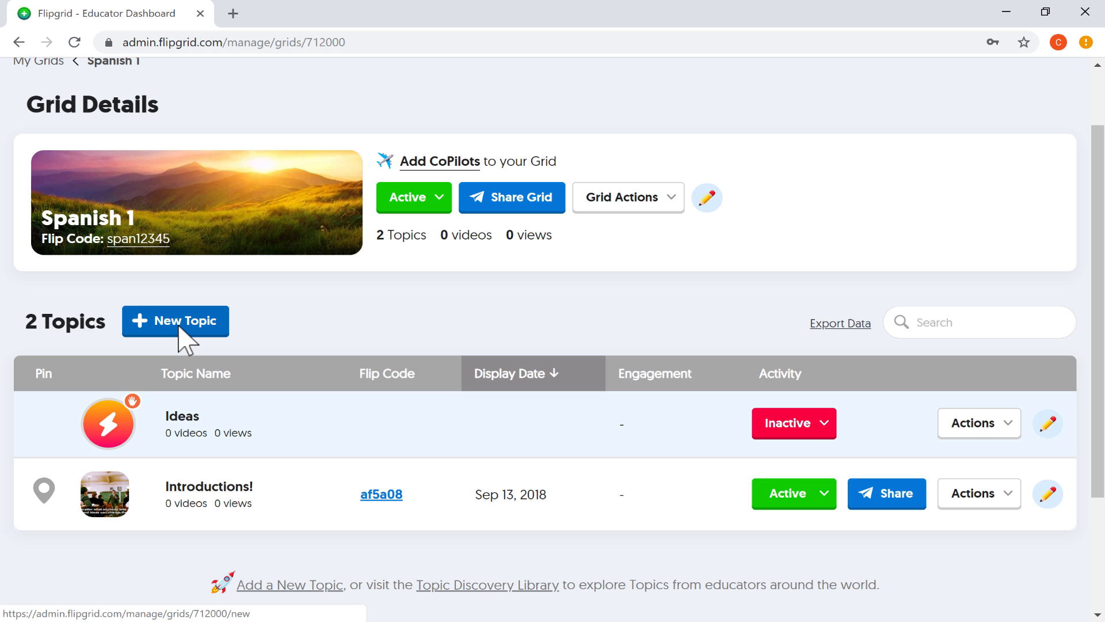
{"action": "mouse_move", "coordinate": [205, 486]}
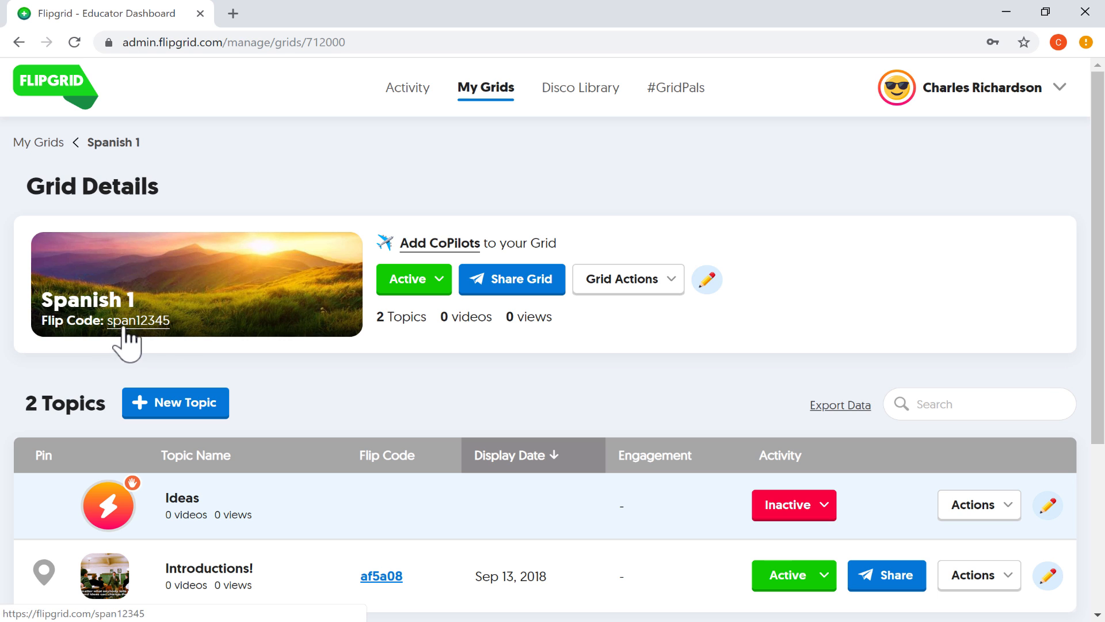
{"action": "mouse_move", "coordinate": [459, 310]}
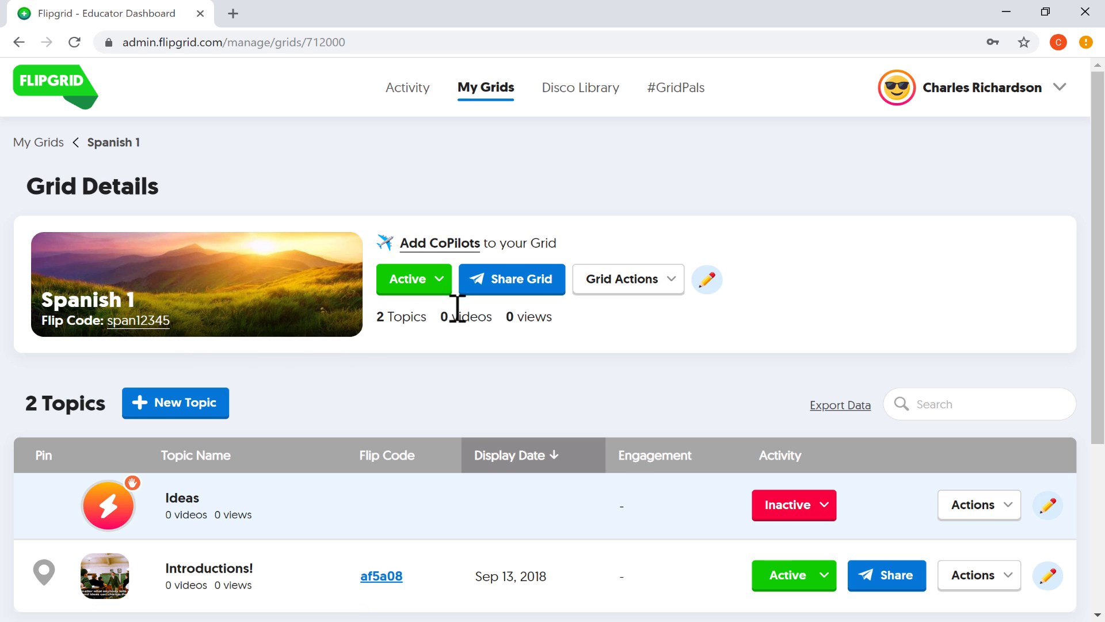
{"action": "mouse_move", "coordinate": [475, 387]}
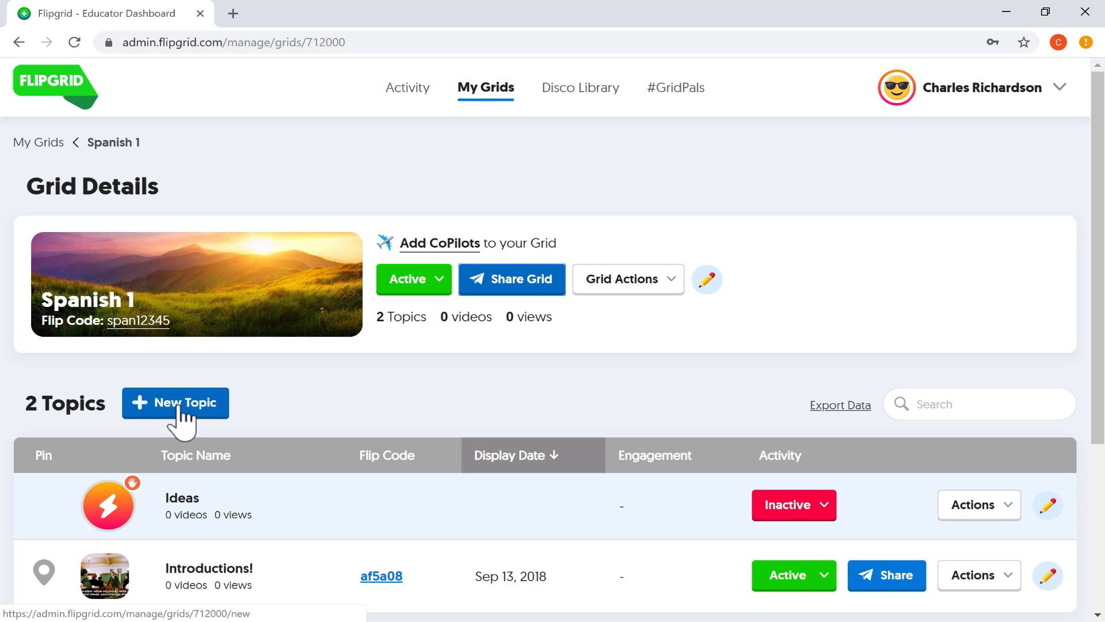
Step: Start a new Spanish 1 topic titled 'Spanish Autobiography'
{"action": "scroll", "scroll_direction": "down", "scroll_amount": 3}
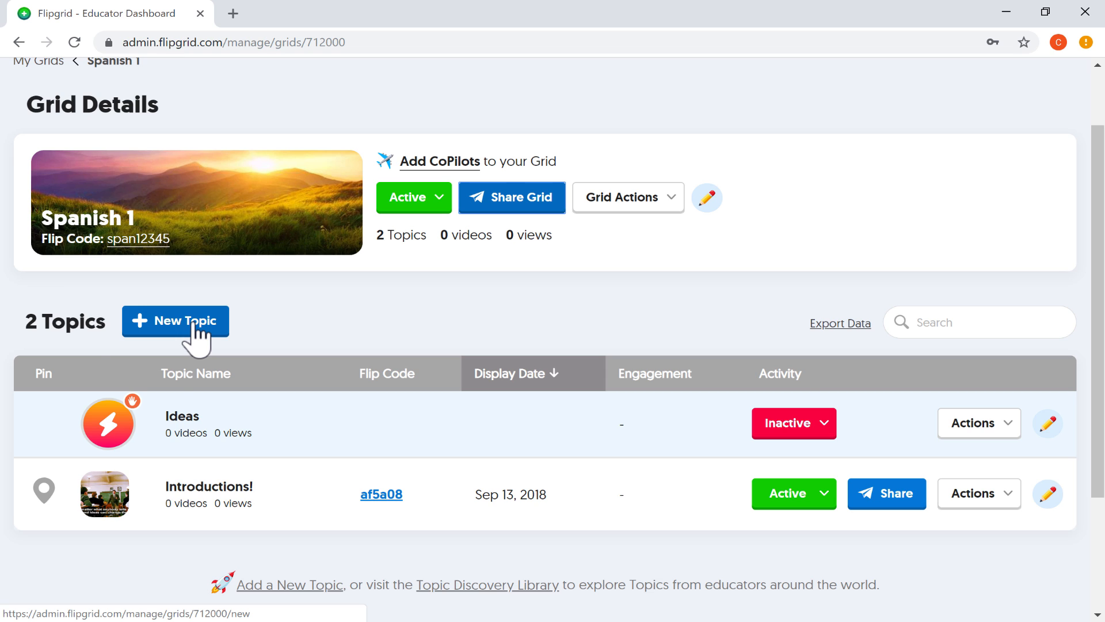
{"action": "left_click", "coordinate": [175, 322]}
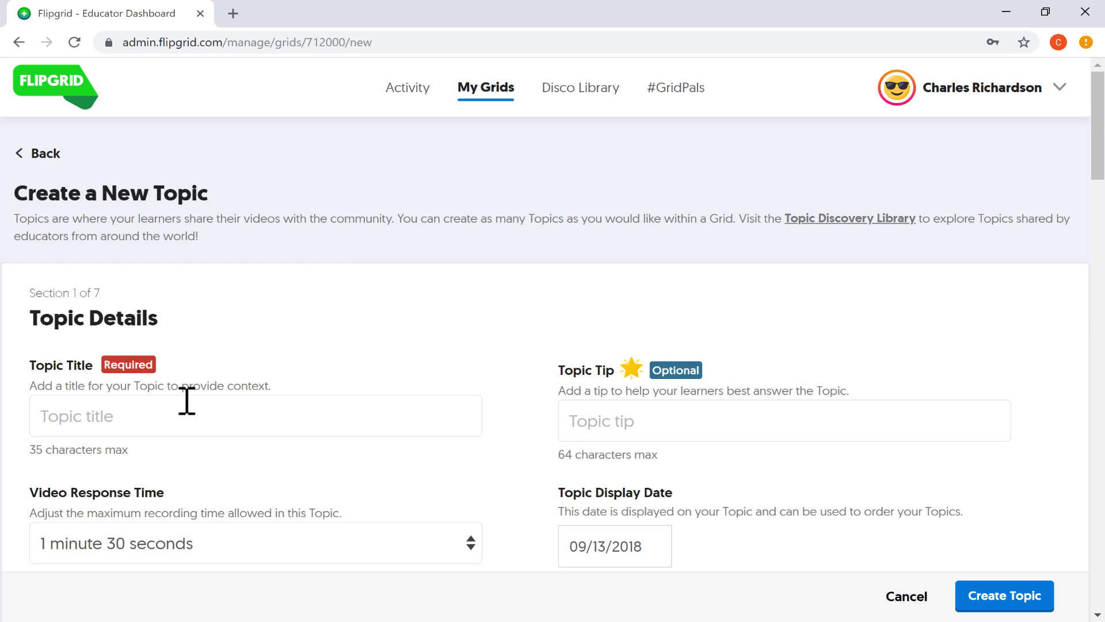
{"action": "mouse_move", "coordinate": [186, 402]}
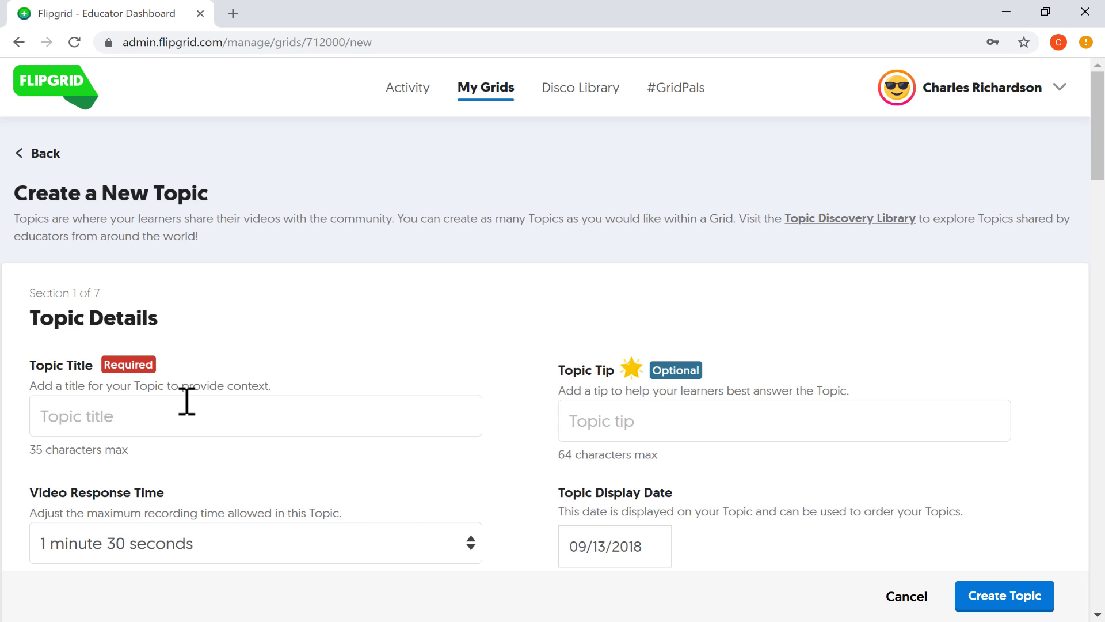
{"action": "left_click", "coordinate": [256, 415]}
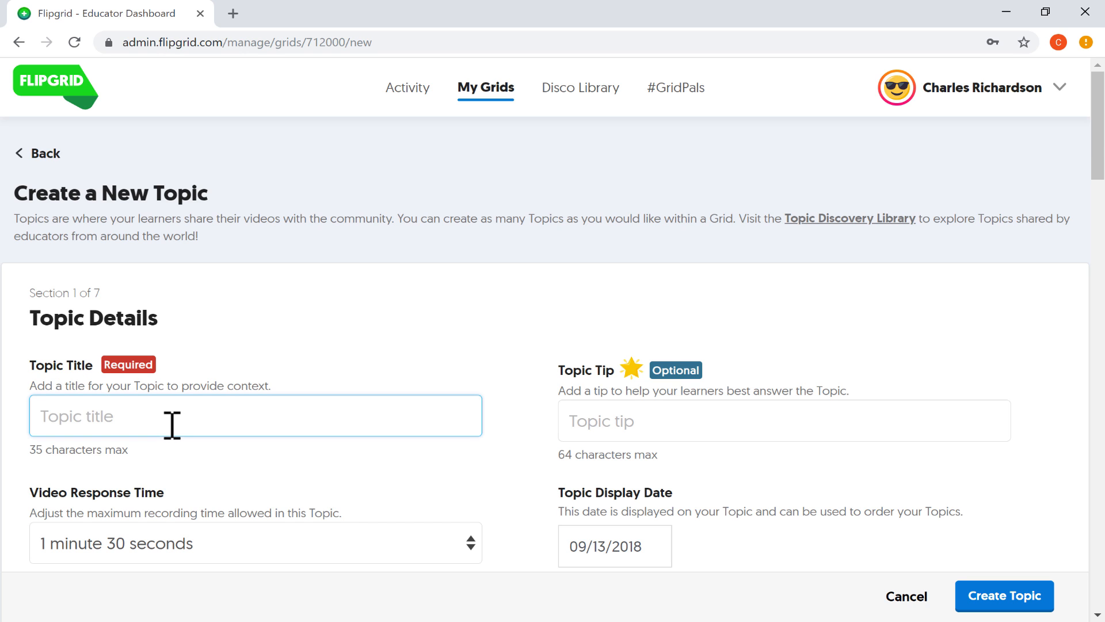
{"action": "type", "text": "Spanish Autobiography"}
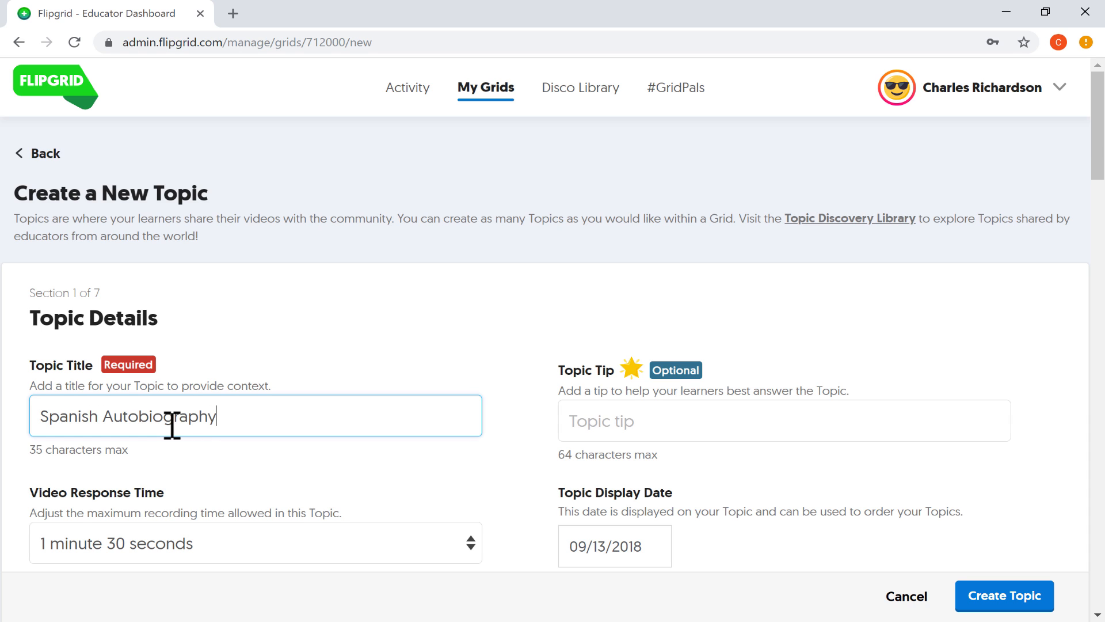
Step: Add the tip 'Think about what makes you interesting or different.'
{"action": "left_click", "coordinate": [783, 422]}
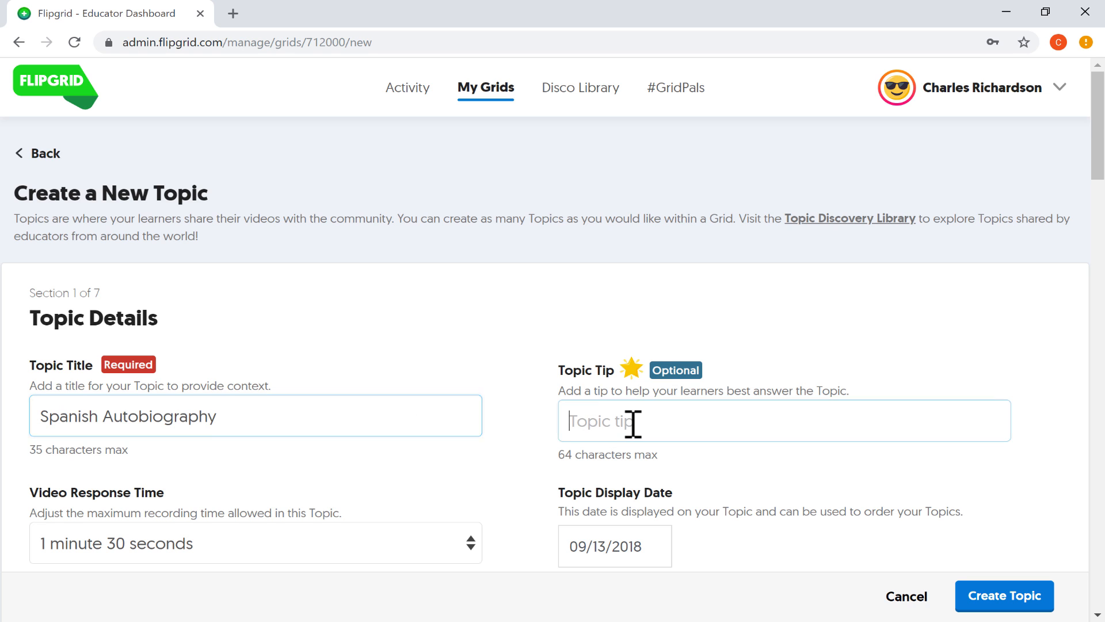
{"action": "type", "text": "Think about what makes"}
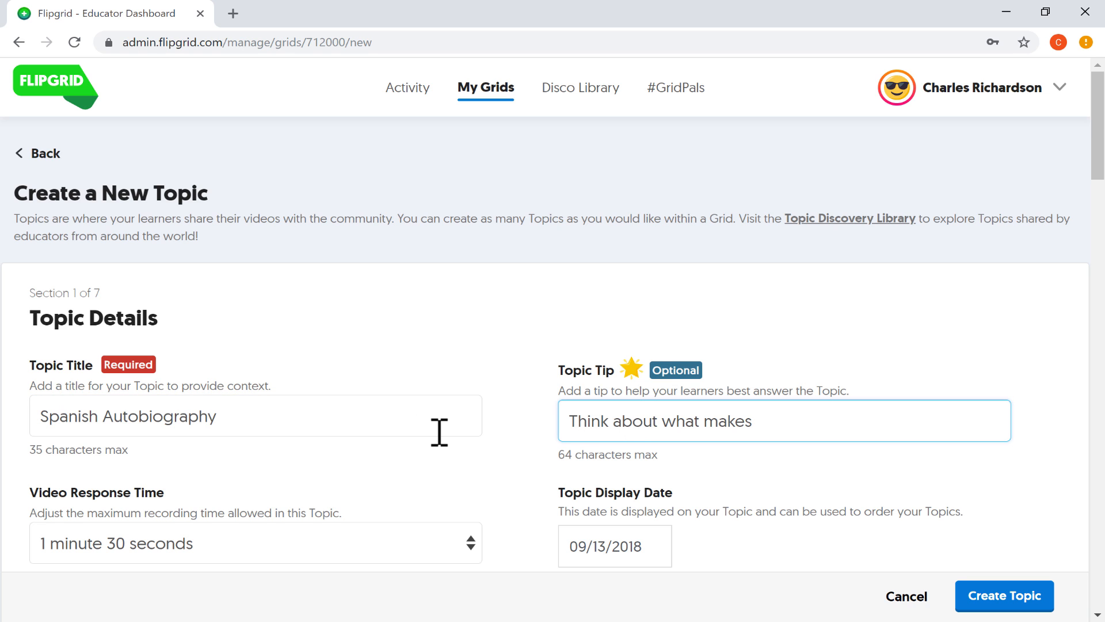
{"action": "type", "text": "you interesting or different."}
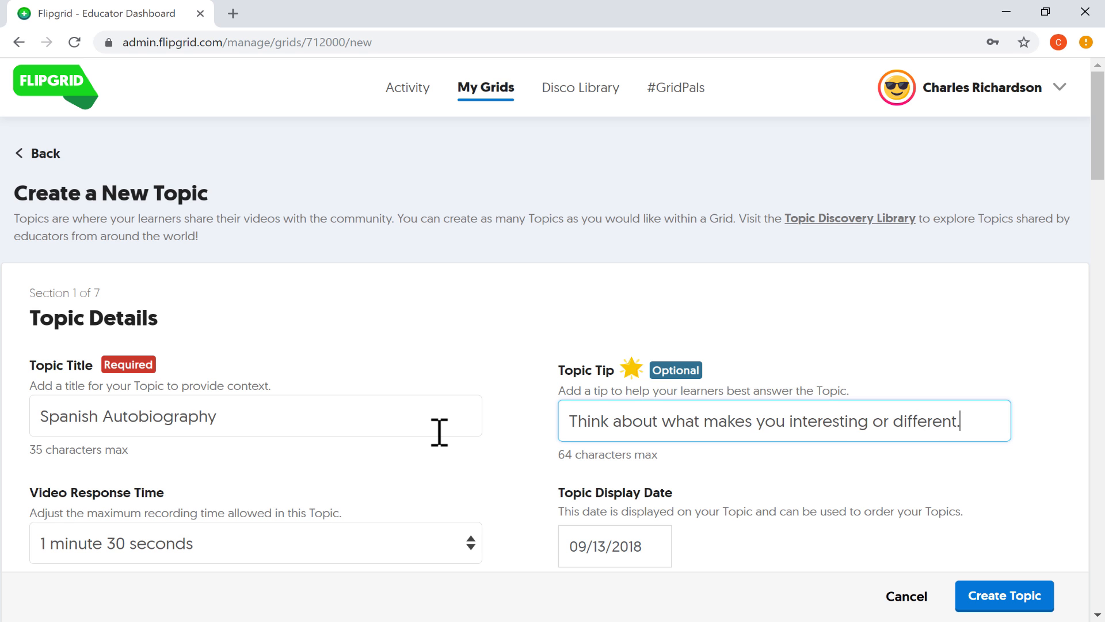
Step: Set the Video Response Time to 2 minutes, after briefly choosing 5 minutes
{"action": "scroll", "scroll_direction": "down", "scroll_amount": 3}
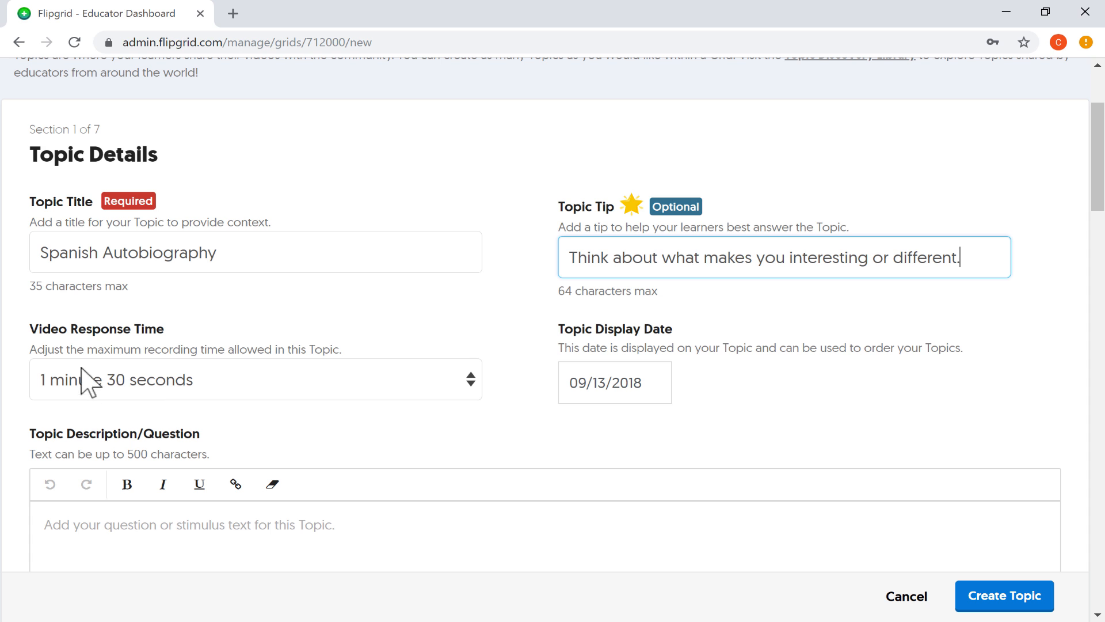
{"action": "mouse_move", "coordinate": [410, 394]}
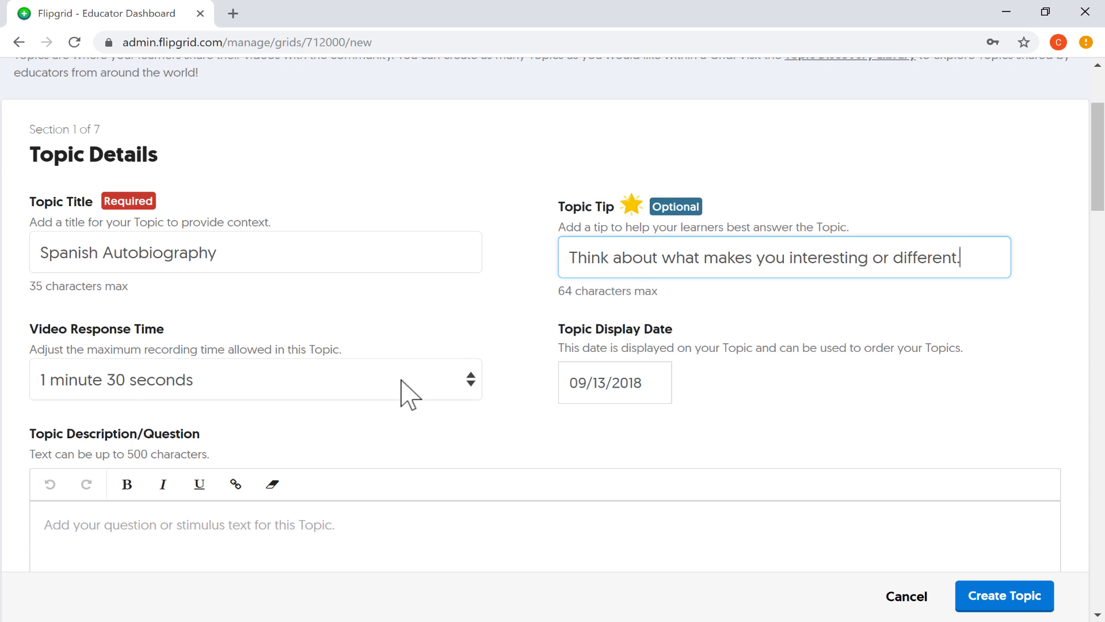
{"action": "left_click", "coordinate": [256, 379]}
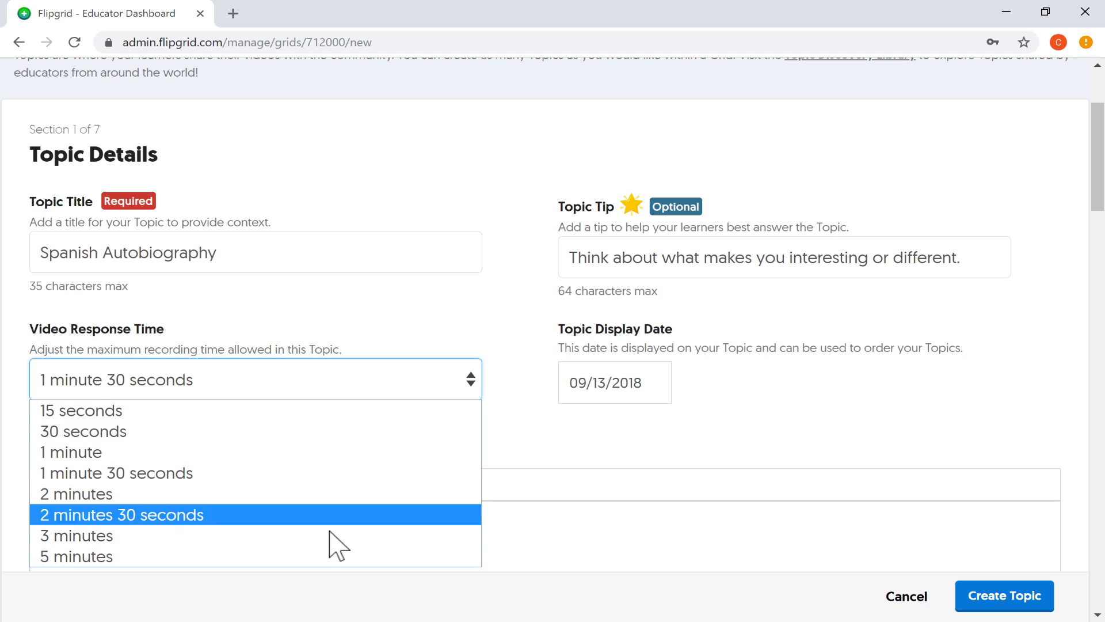
{"action": "left_click", "coordinate": [76, 556]}
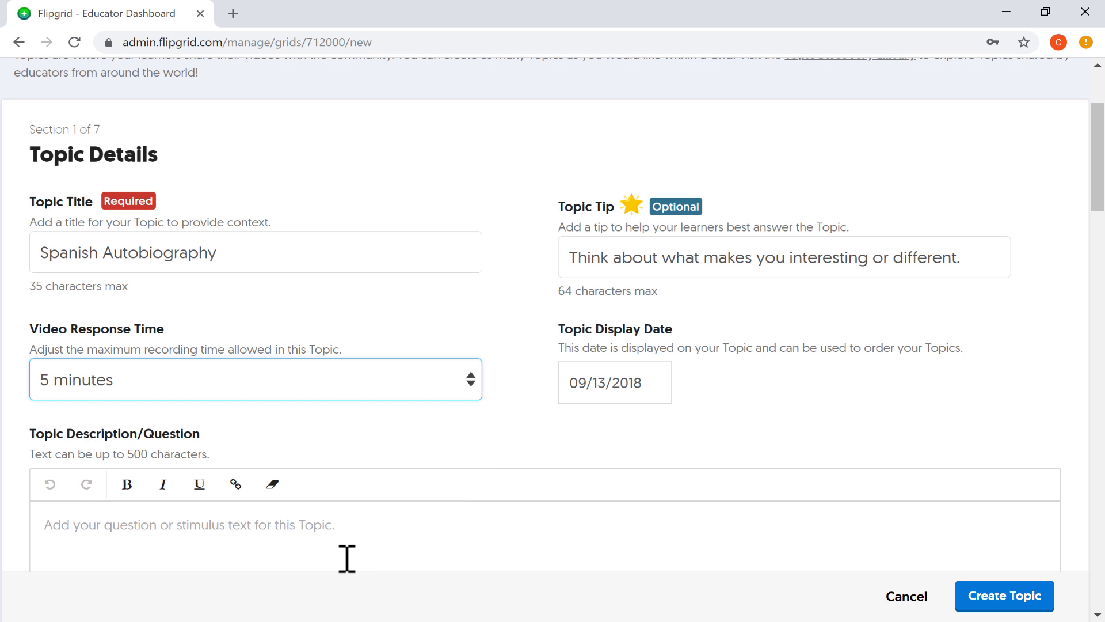
{"action": "mouse_move", "coordinate": [449, 392]}
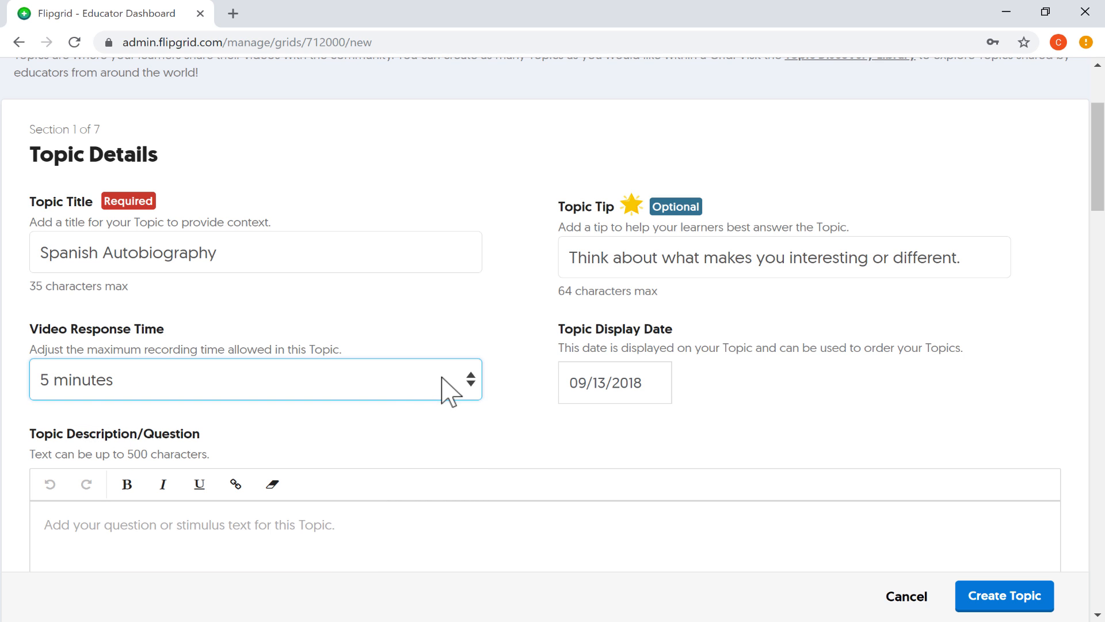
{"action": "left_click", "coordinate": [256, 379]}
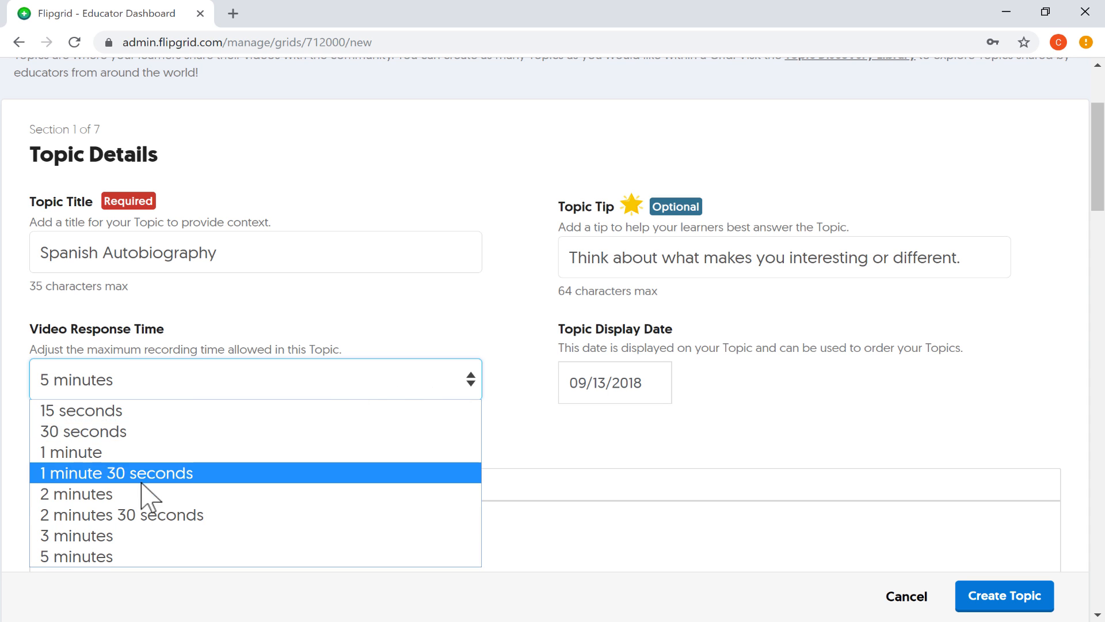
{"action": "left_click", "coordinate": [80, 410]}
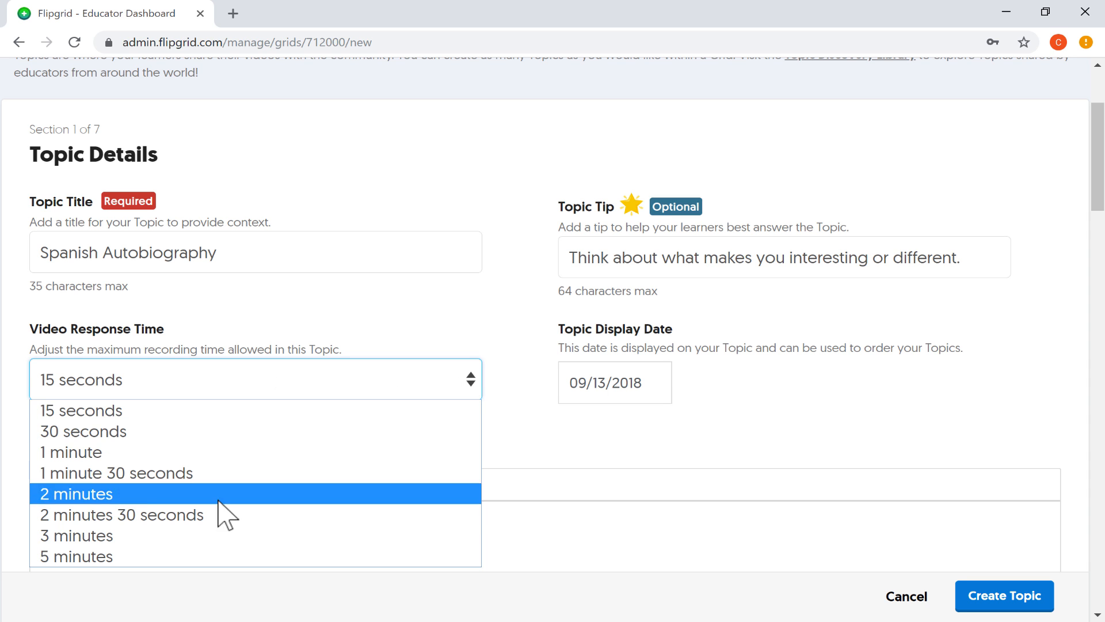
{"action": "mouse_move", "coordinate": [197, 522]}
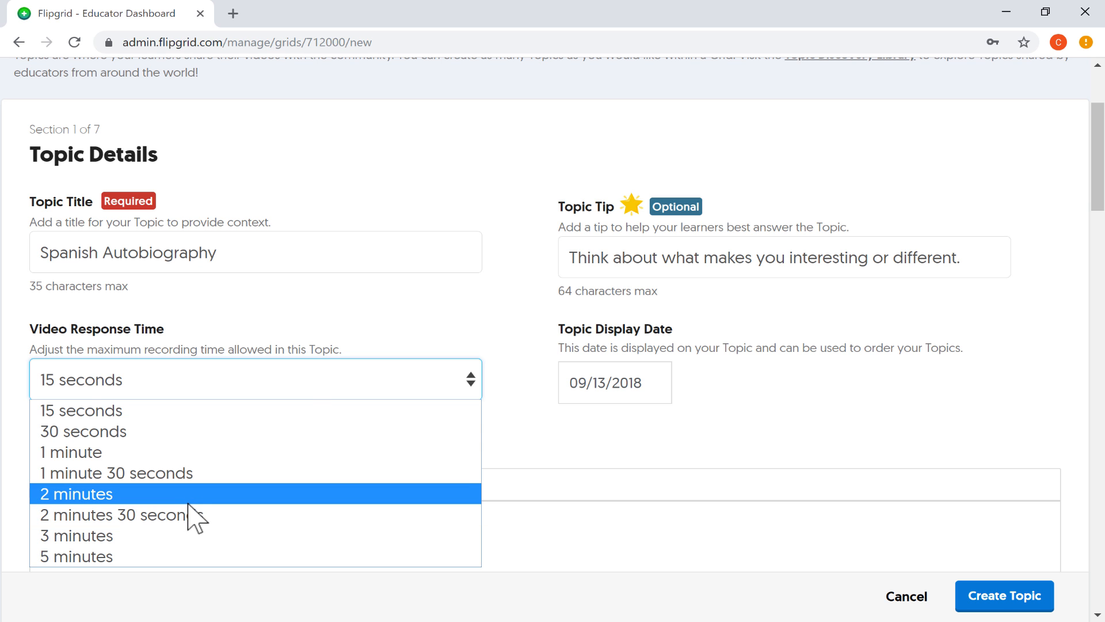
{"action": "left_click", "coordinate": [76, 494]}
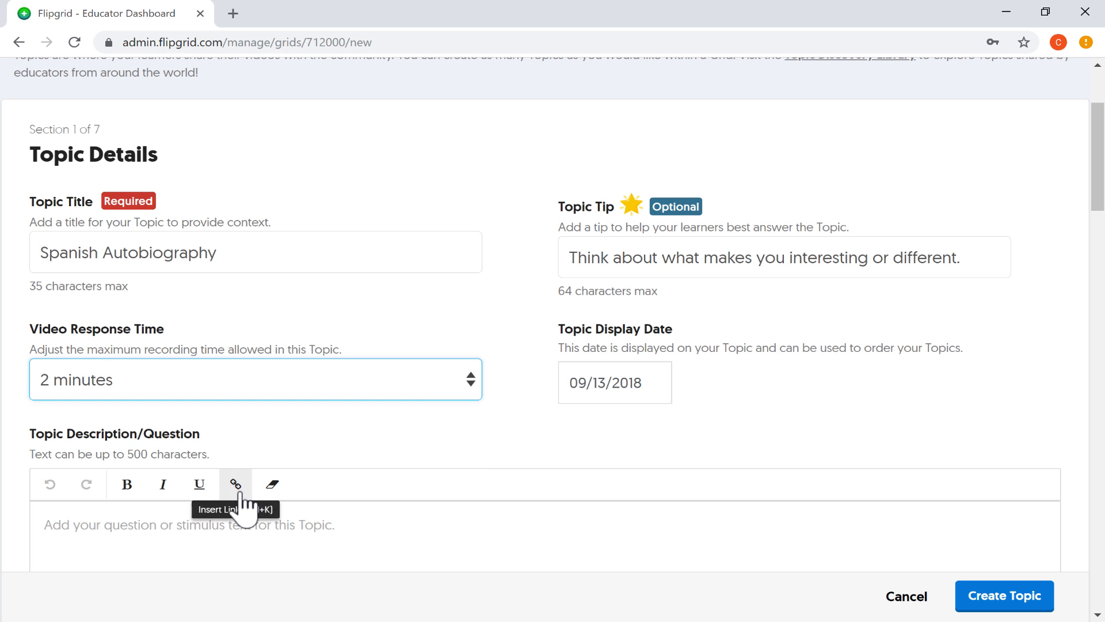
Step: Write the description 'Tell me about yourself! Using at ... complete Spanish sentences'
{"action": "scroll", "scroll_direction": "down", "scroll_amount": 3}
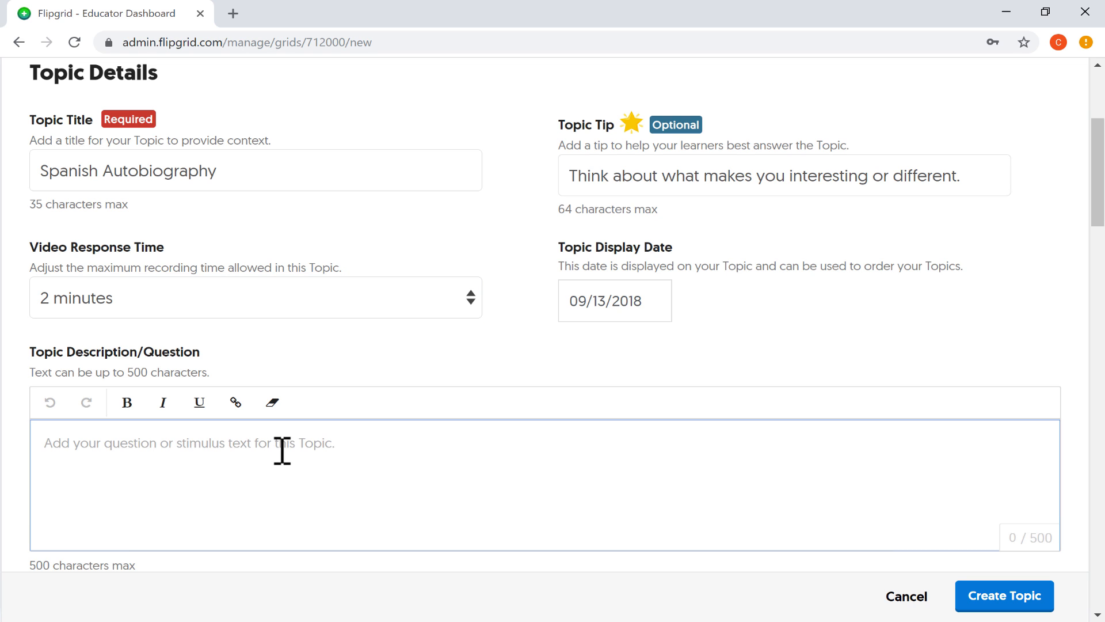
{"action": "type", "text": "Tell me about yourself!  Using at least 5"}
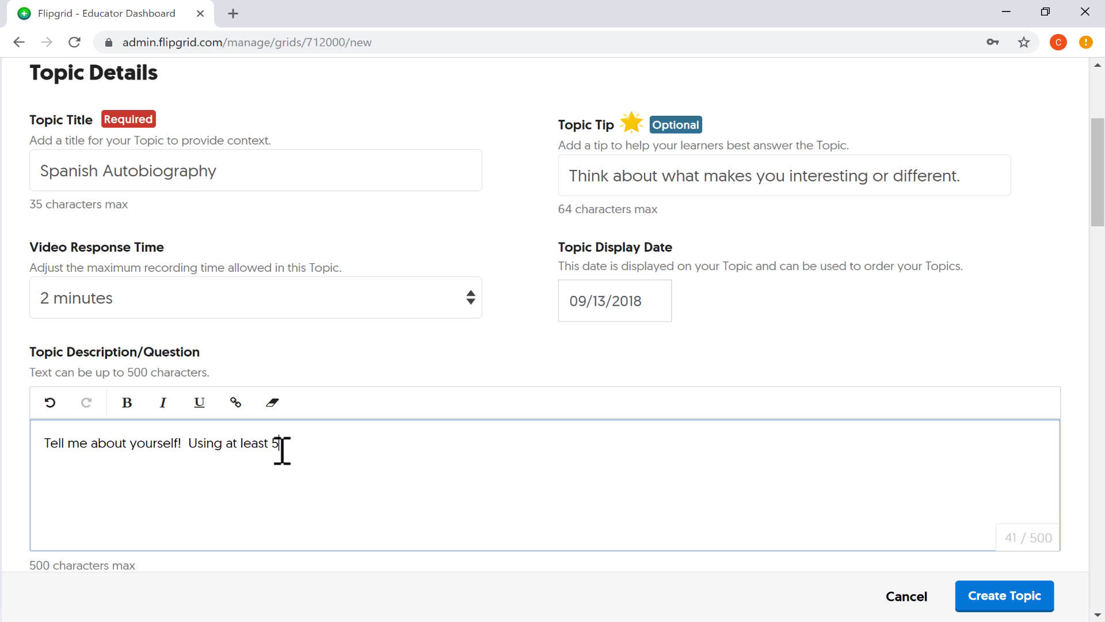
{"action": "type", "text": "complete Spanish sentences, help me get to know you better."}
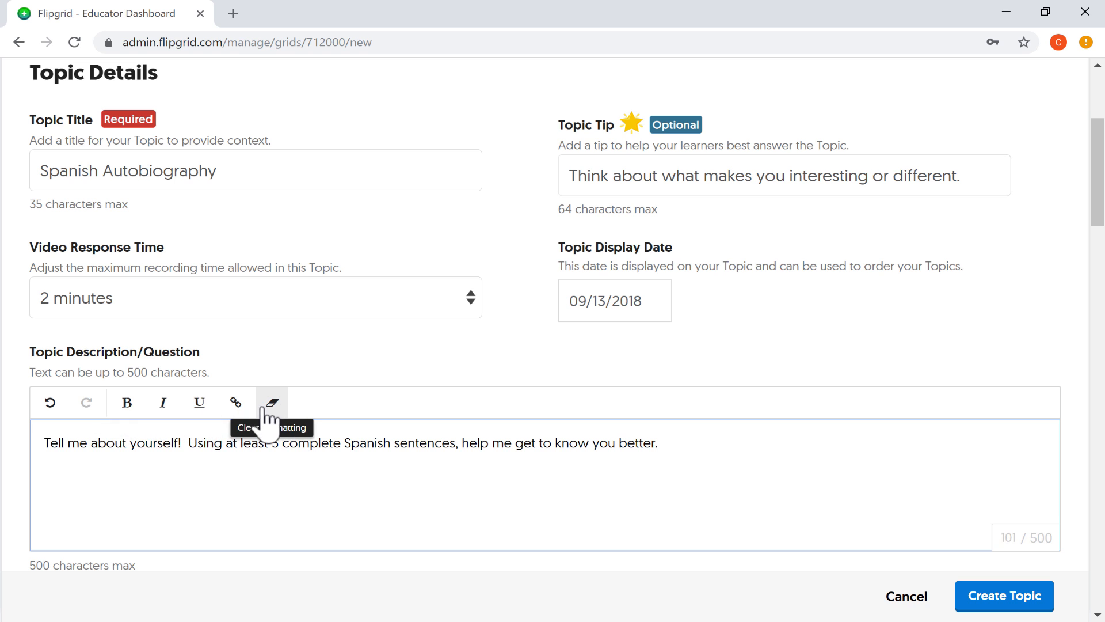
{"action": "mouse_move", "coordinate": [235, 403]}
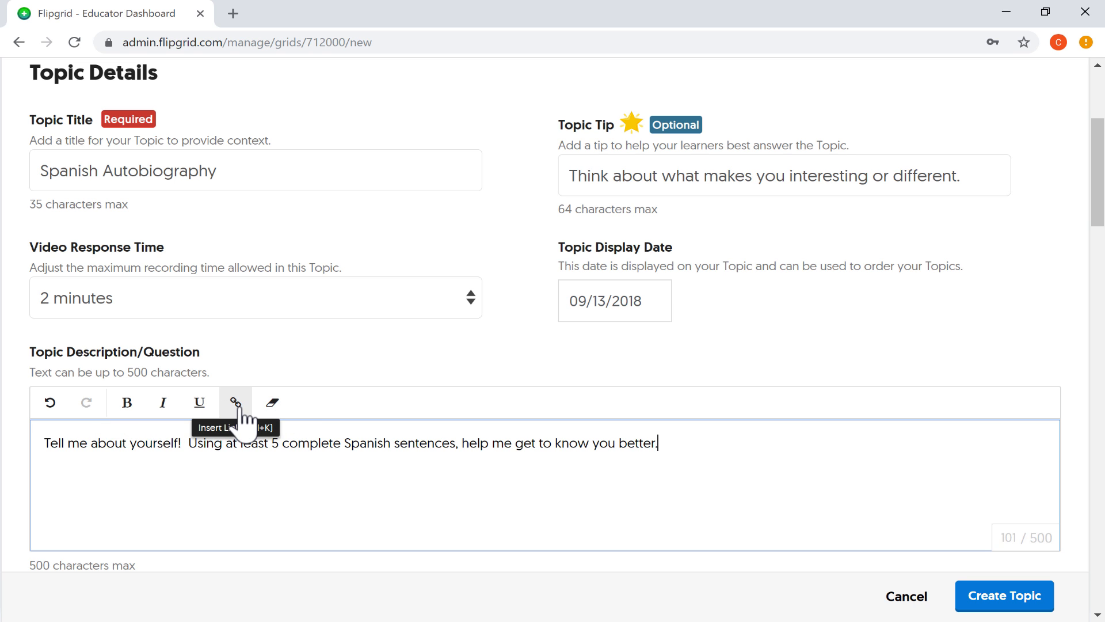
Step: Select part of the description, start Insert Link, then dismiss it without adding one
{"action": "left_click_drag", "start_coordinate": [316, 442], "coordinate": [426, 442]}
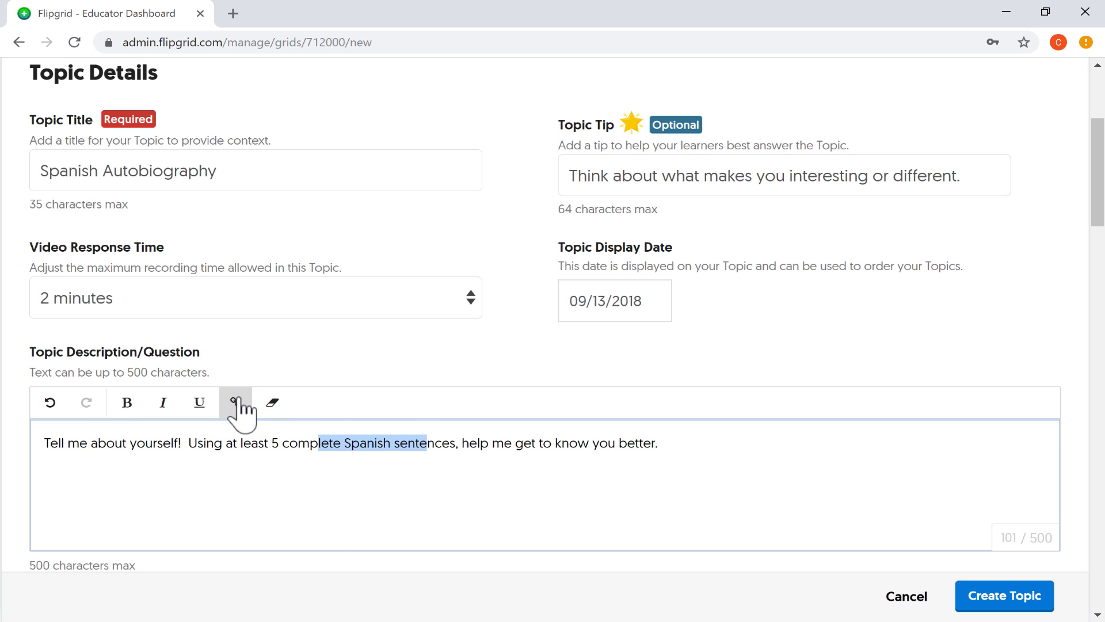
{"action": "left_click", "coordinate": [235, 403]}
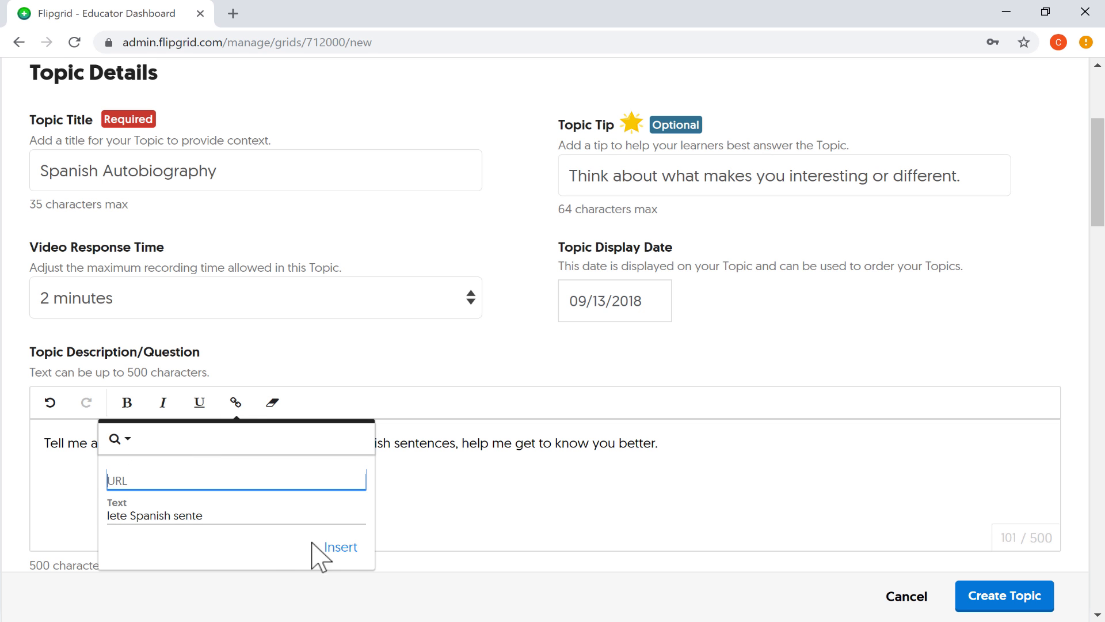
{"action": "left_click", "coordinate": [465, 442]}
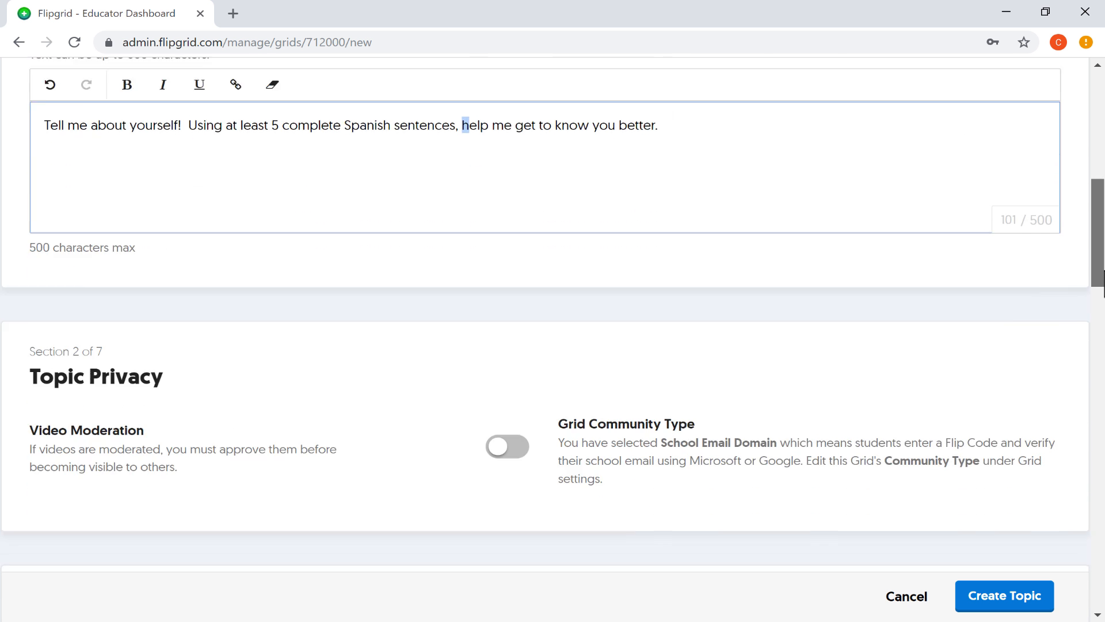
Step: Set the topic's Active State to Frozen, keeping launch date 09/13/2018 and no freeze date
{"action": "scroll", "scroll_direction": "down", "scroll_amount": 3}
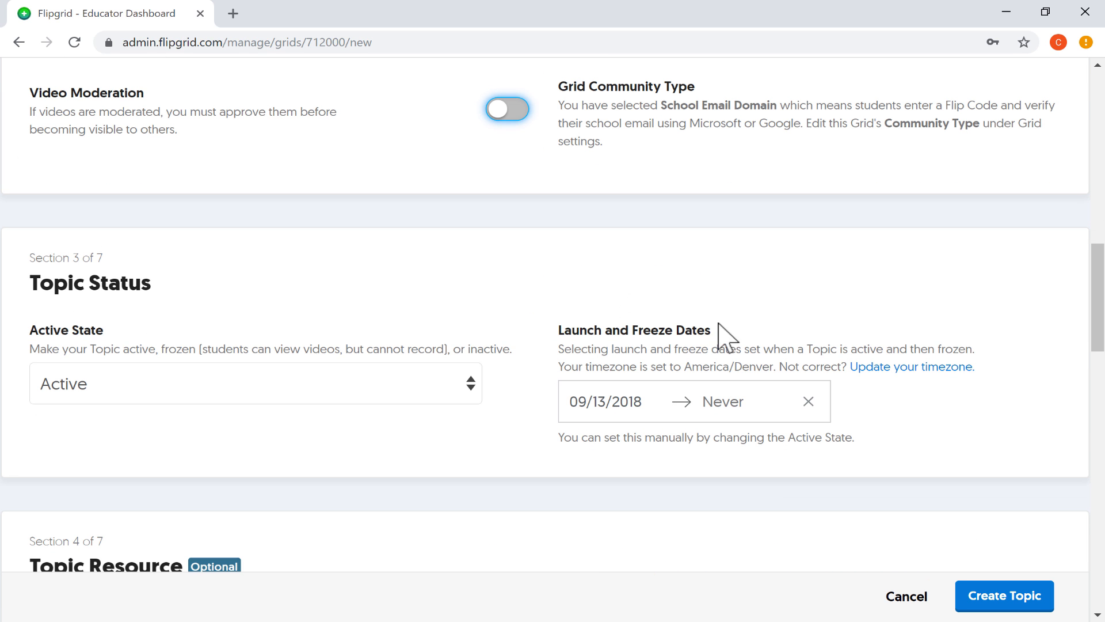
{"action": "mouse_move", "coordinate": [1097, 309]}
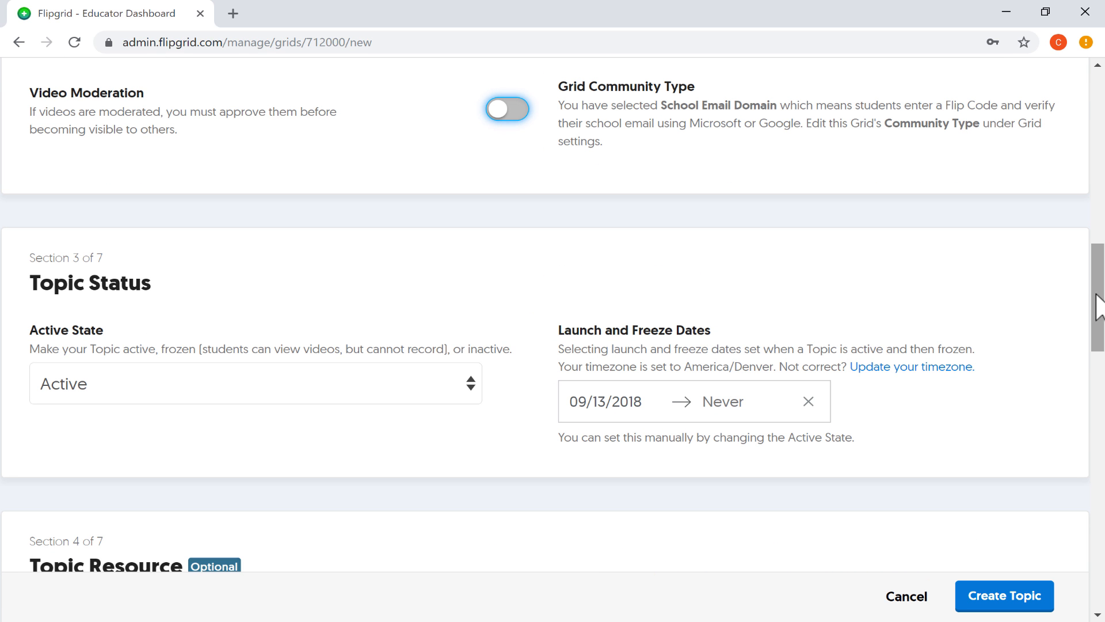
{"action": "scroll", "scroll_direction": "down", "scroll_amount": 3}
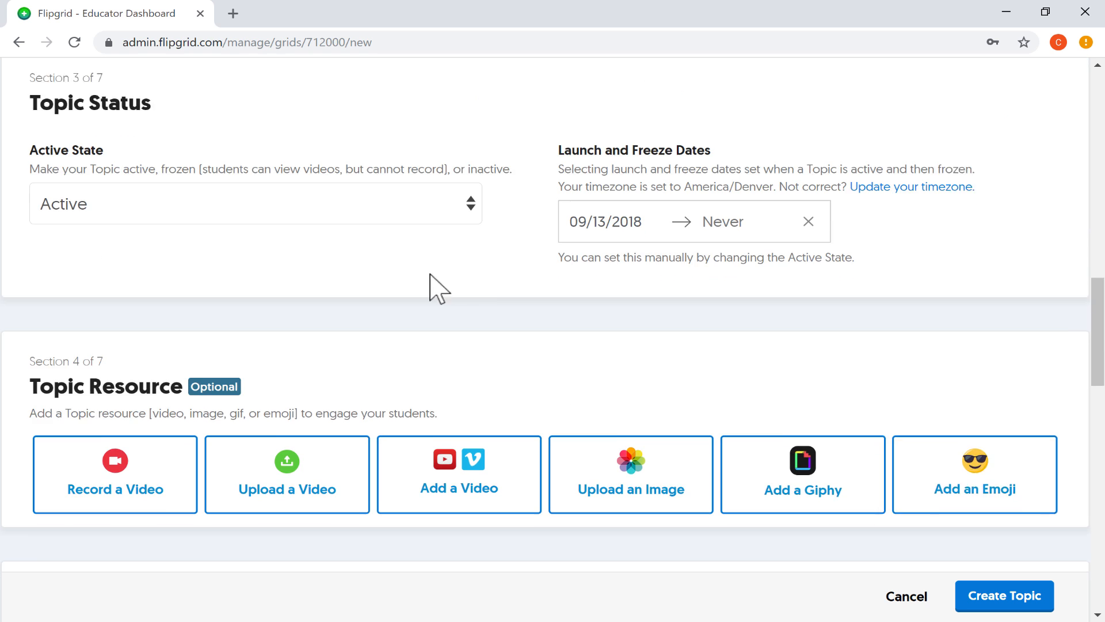
{"action": "scroll", "scroll_direction": "down", "scroll_amount": 3}
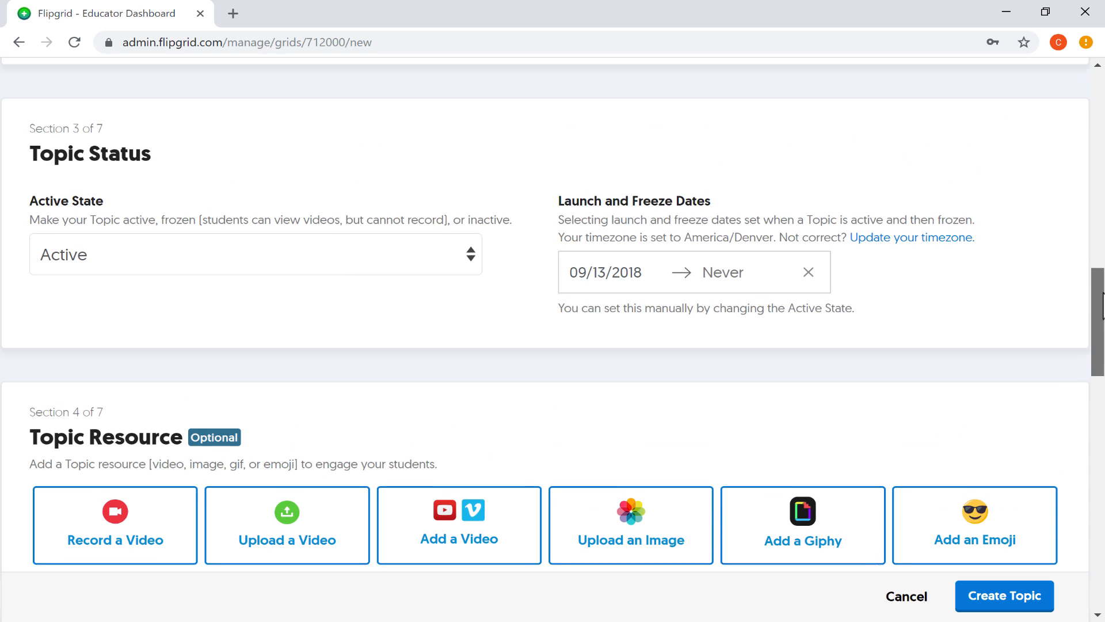
{"action": "left_click", "coordinate": [256, 254]}
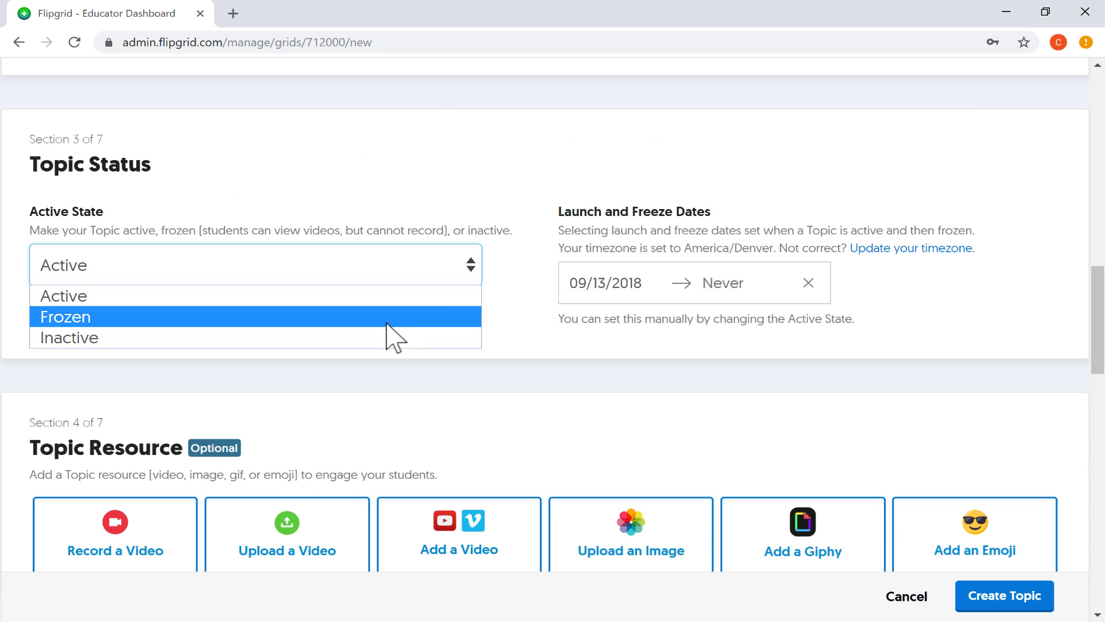
{"action": "left_click", "coordinate": [65, 316]}
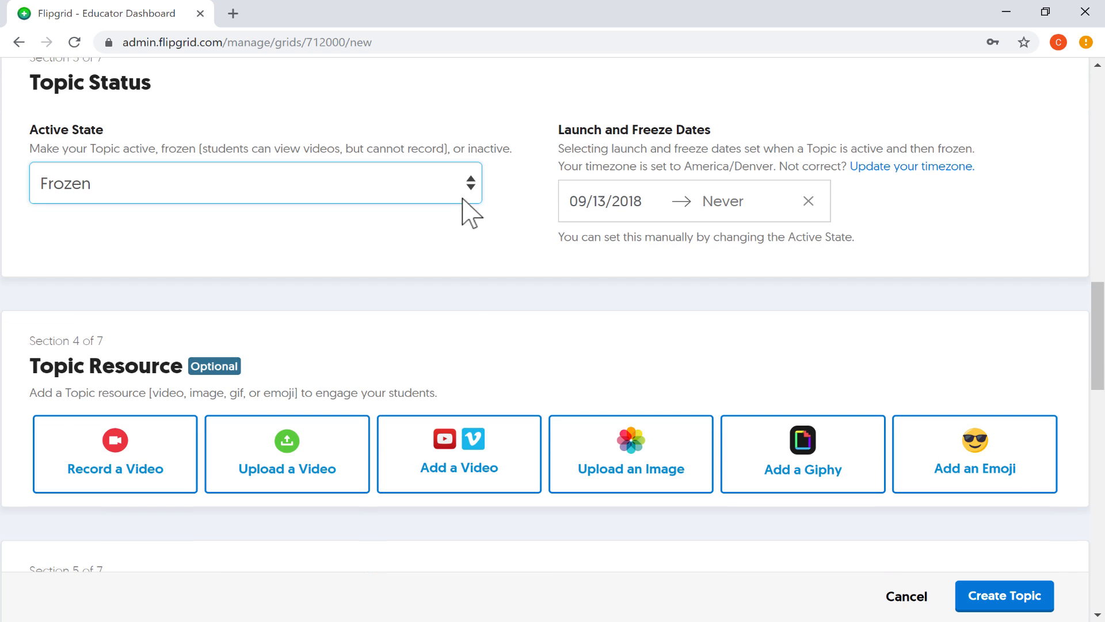
{"action": "left_click", "coordinate": [254, 183]}
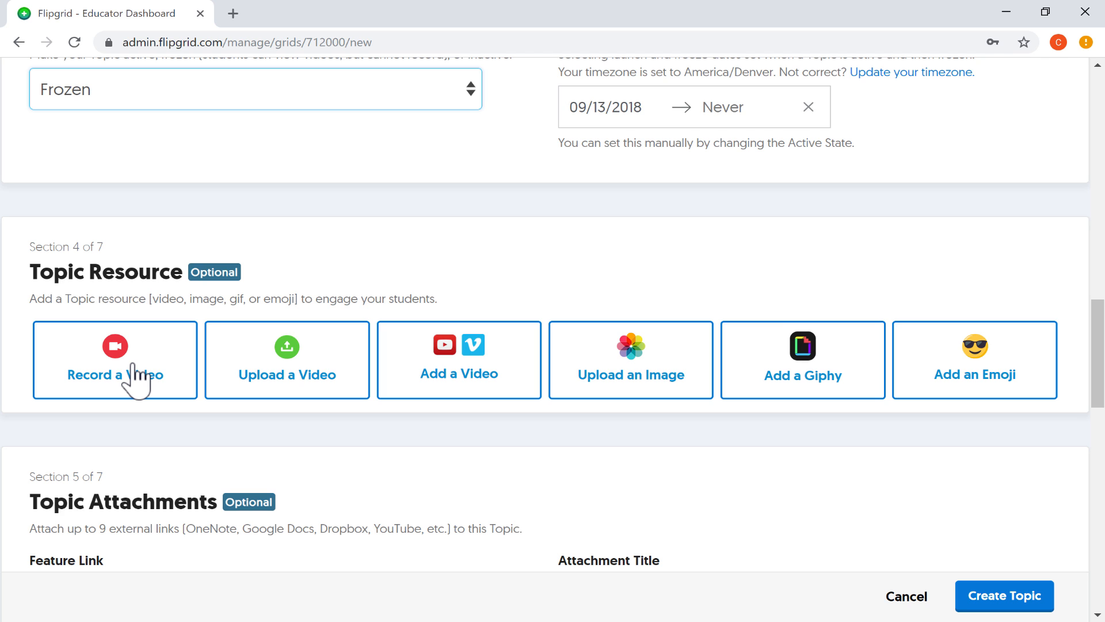
{"action": "mouse_move", "coordinate": [127, 373]}
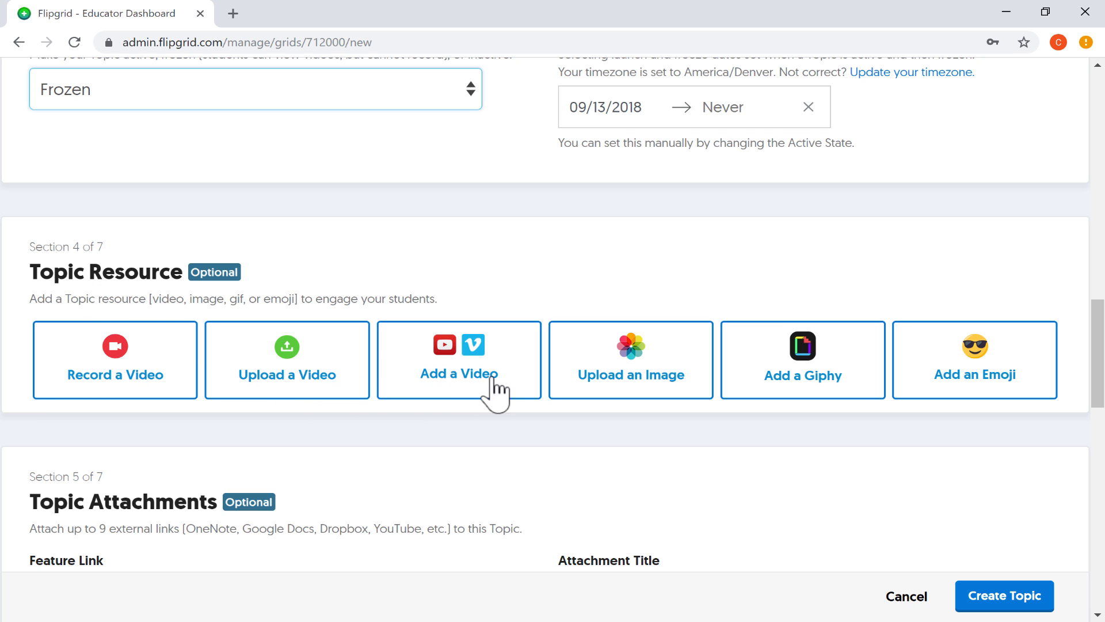
{"action": "mouse_move", "coordinate": [715, 402]}
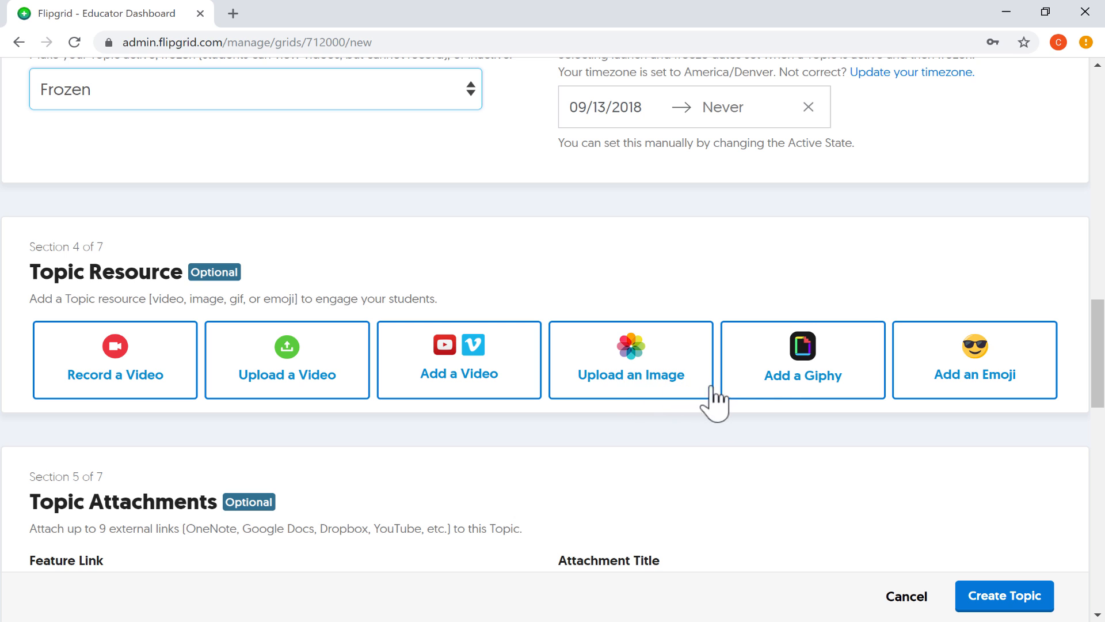
{"action": "mouse_move", "coordinate": [840, 370]}
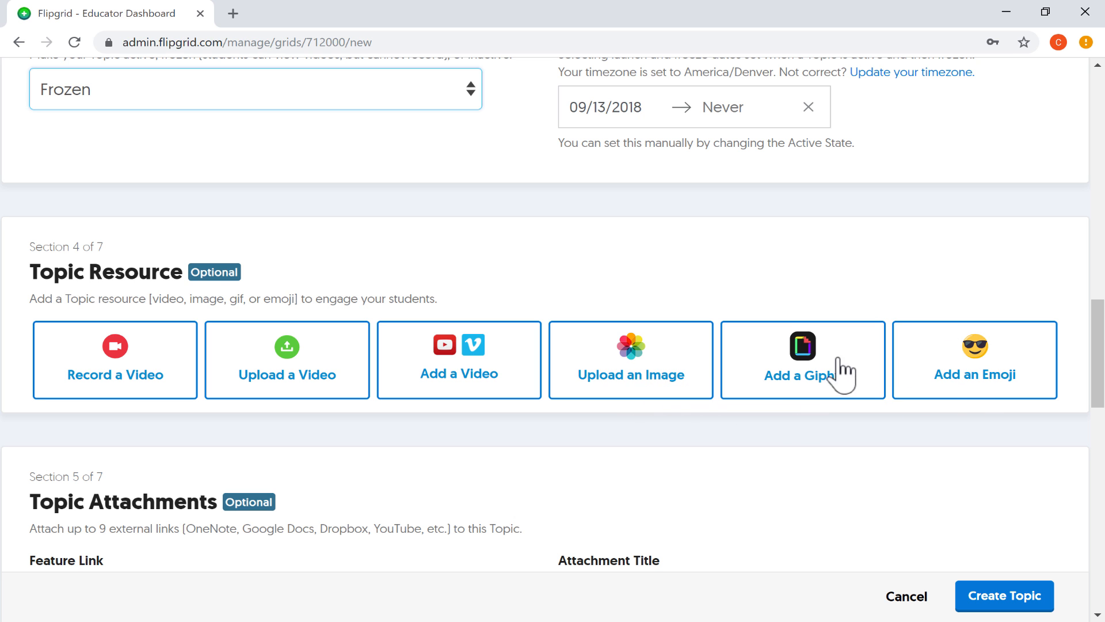
{"action": "scroll", "scroll_direction": "down", "scroll_amount": 3}
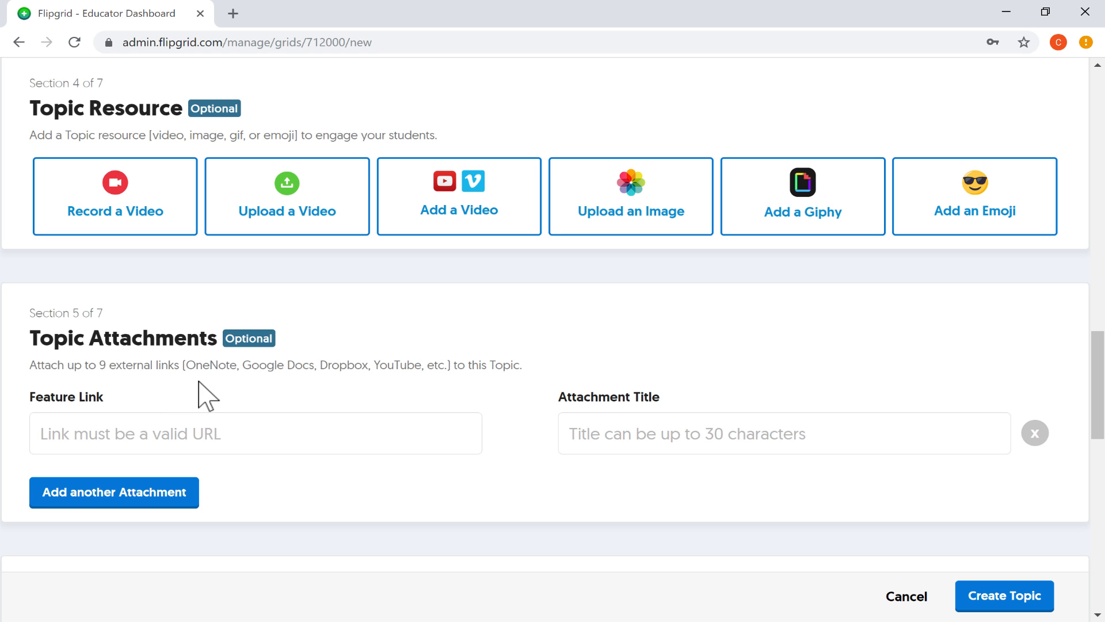
{"action": "mouse_move", "coordinate": [347, 369]}
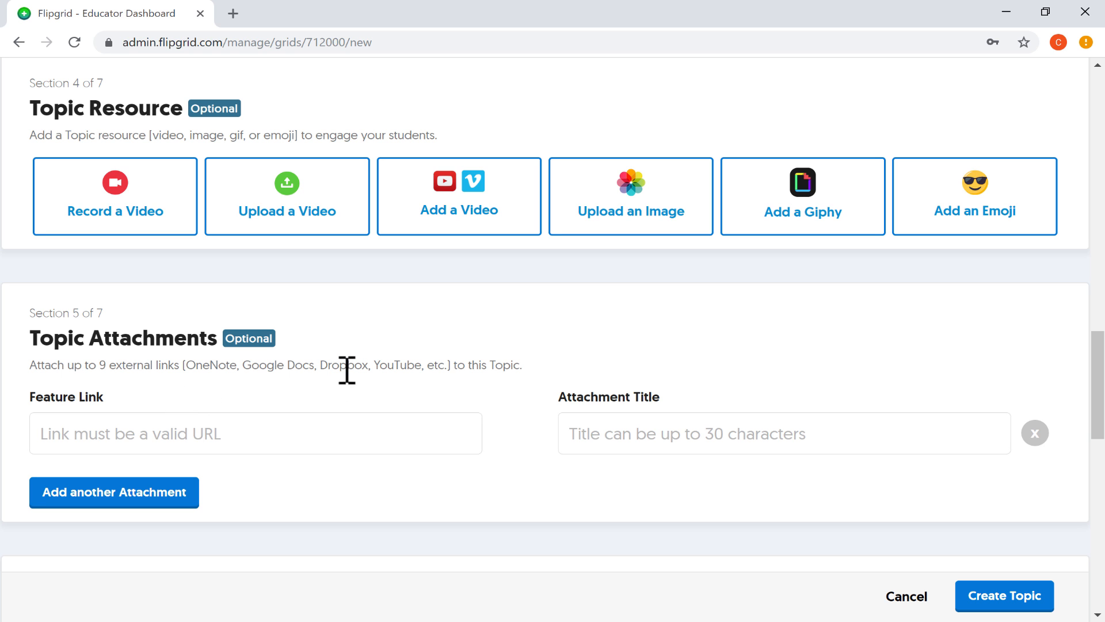
{"action": "scroll", "scroll_direction": "down", "scroll_amount": 3}
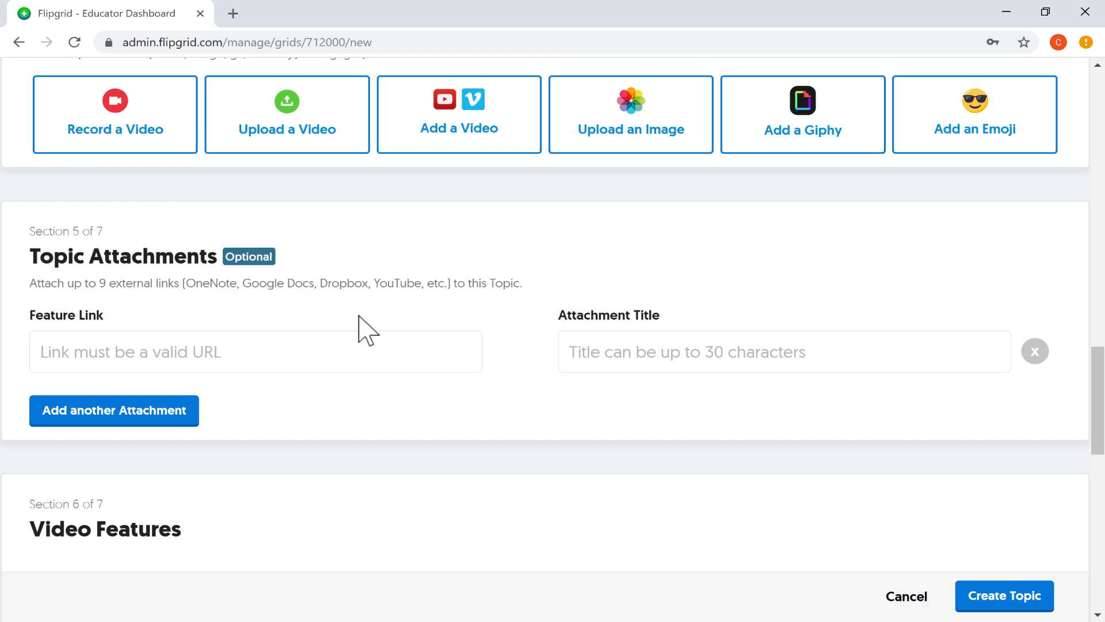
{"action": "scroll", "scroll_direction": "down", "scroll_amount": 3}
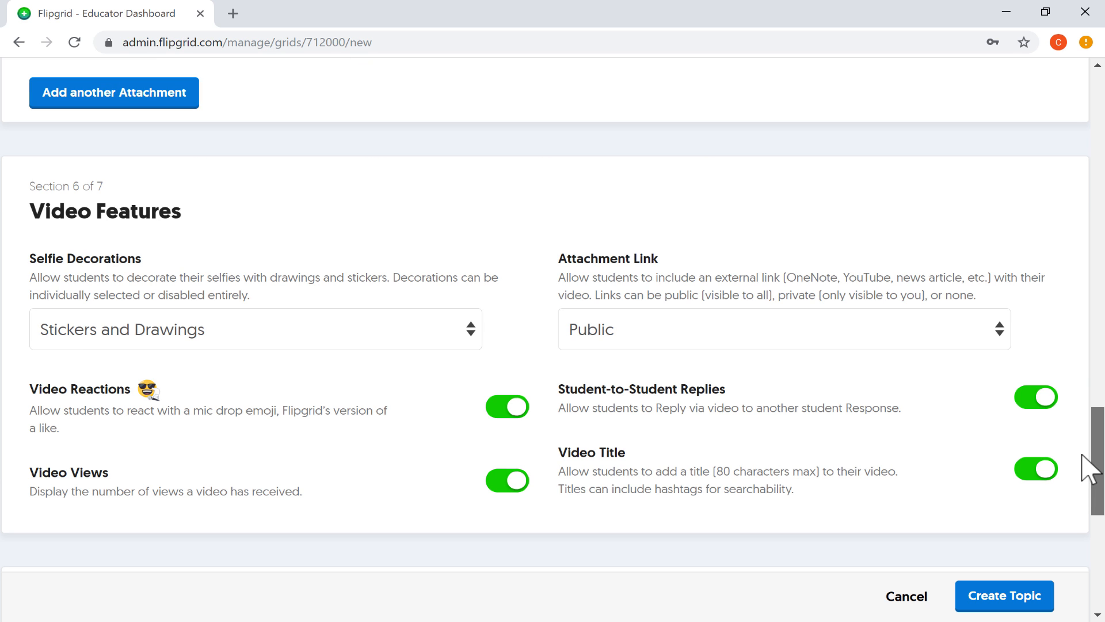
{"action": "left_click", "coordinate": [255, 329]}
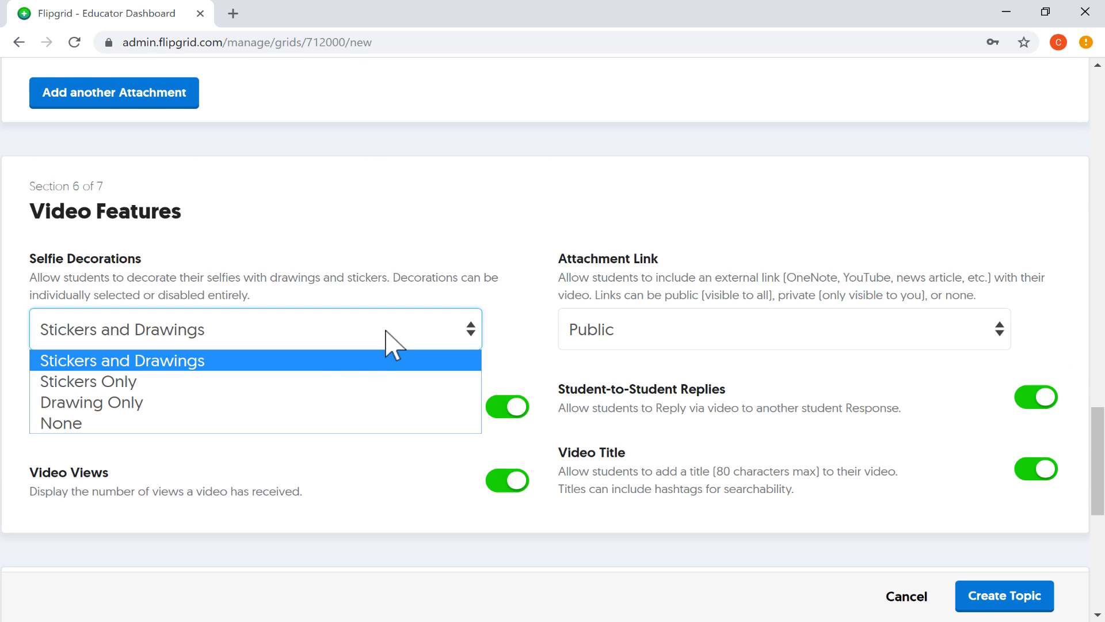
{"action": "mouse_move", "coordinate": [248, 381]}
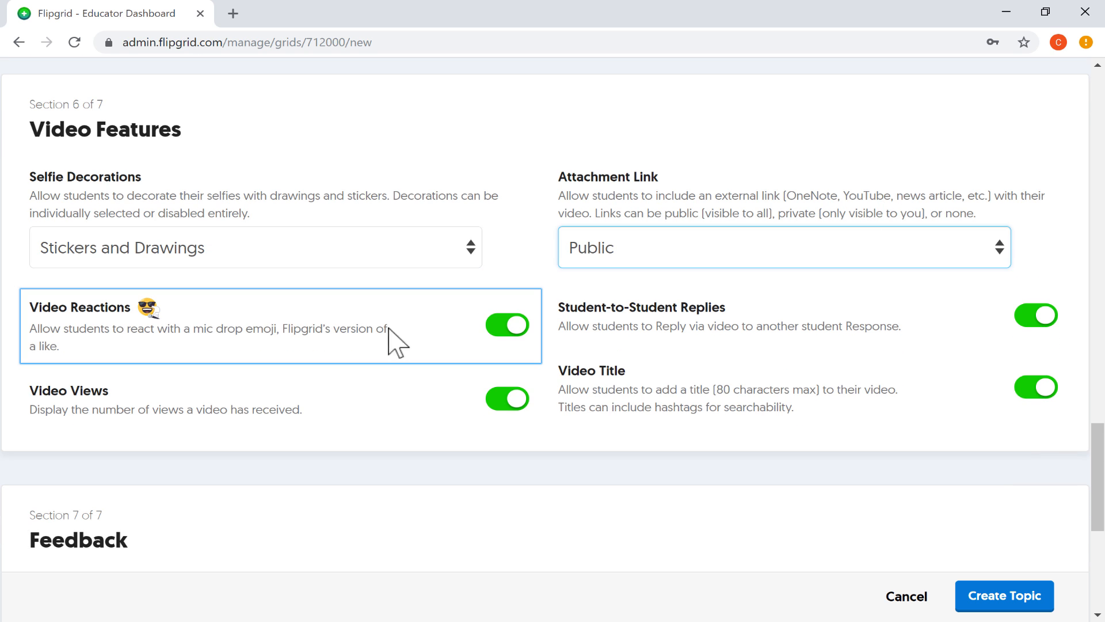
{"action": "mouse_move", "coordinate": [341, 355]}
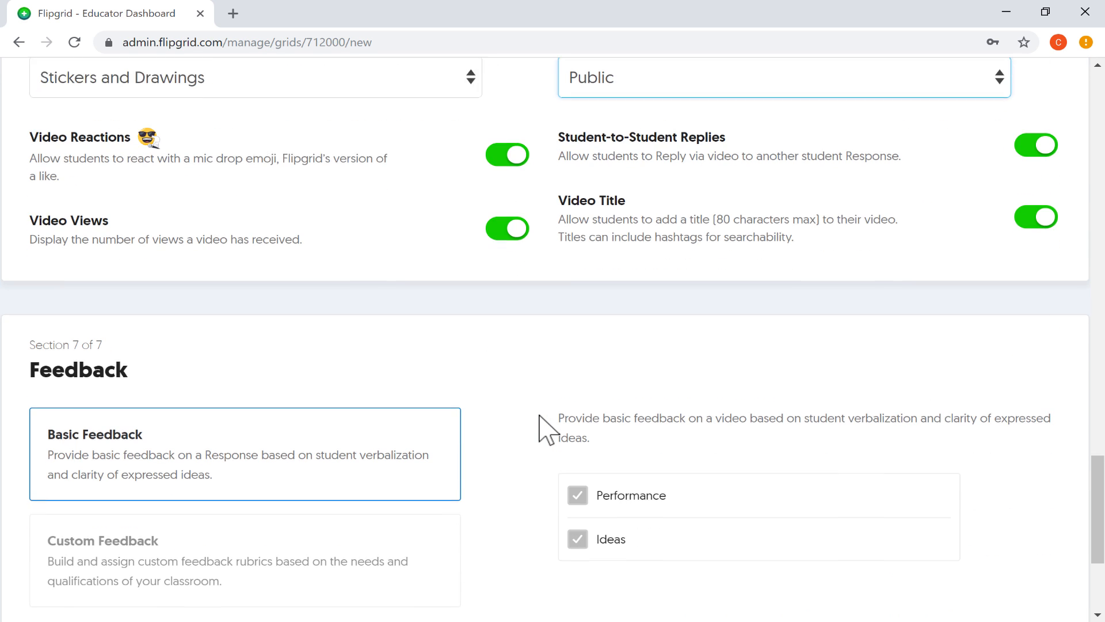
{"action": "scroll", "scroll_direction": "down", "scroll_amount": 3}
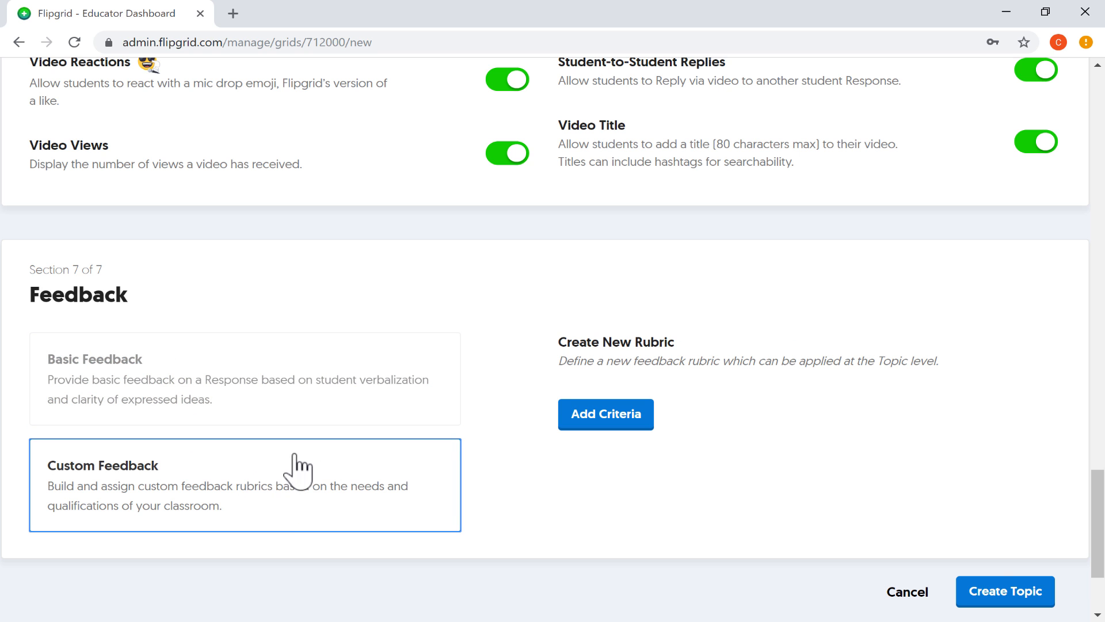
{"action": "scroll", "scroll_direction": "down", "scroll_amount": 3}
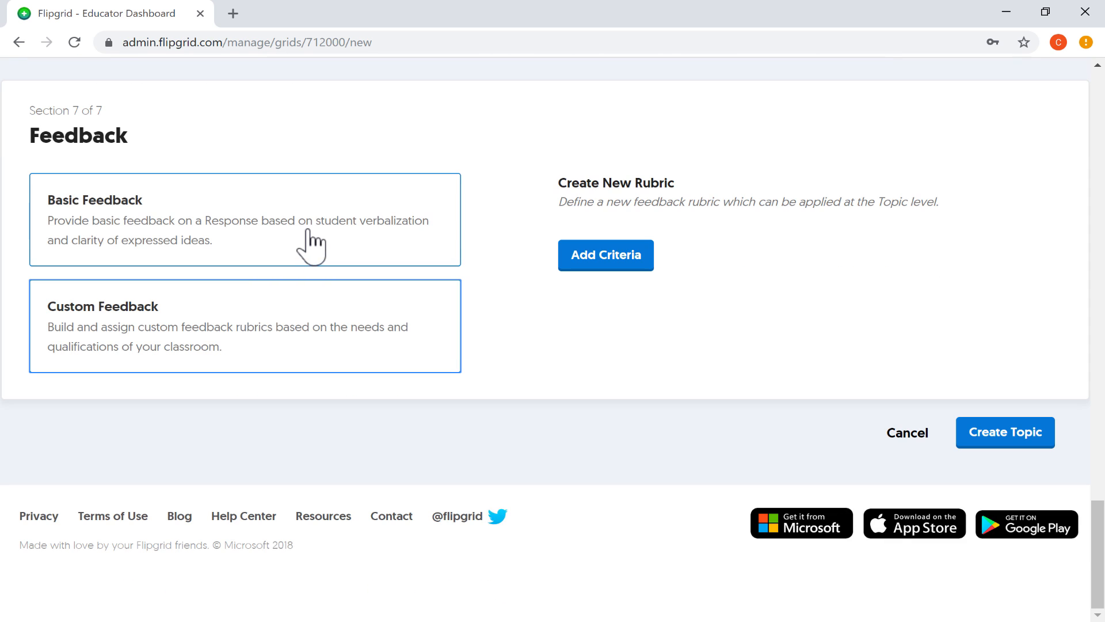
{"action": "left_click", "coordinate": [244, 326]}
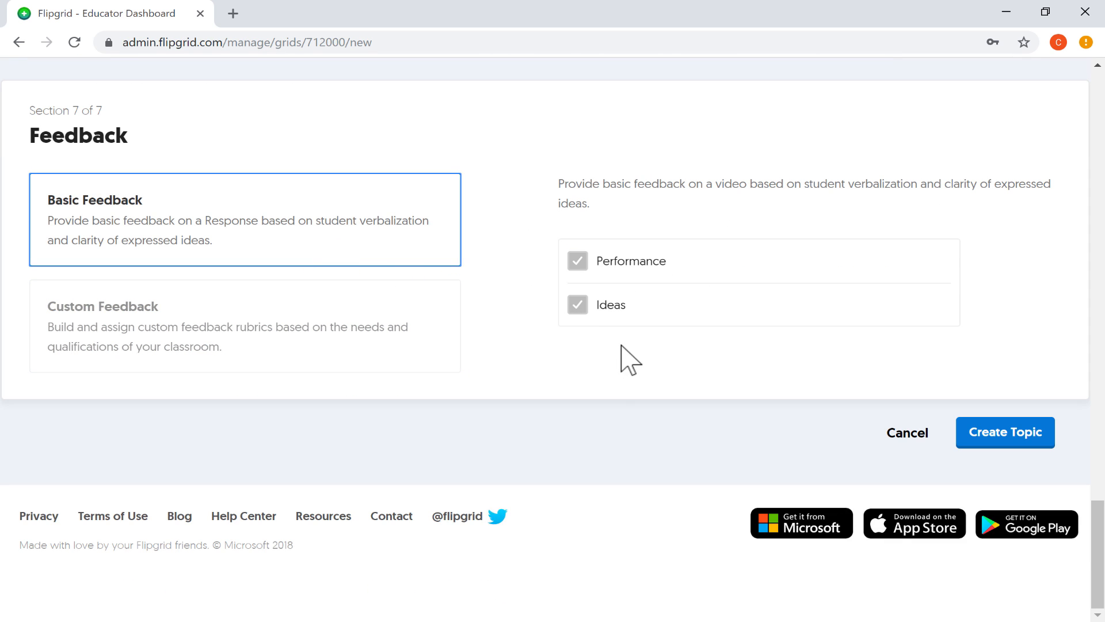
{"action": "mouse_move", "coordinate": [339, 250]}
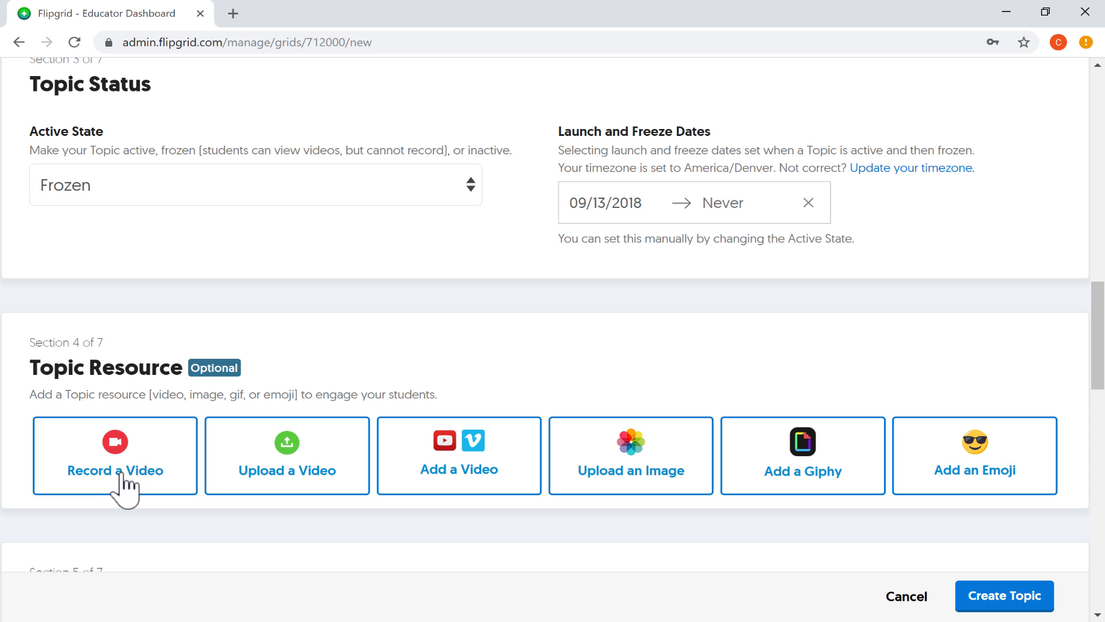
Step: Choose Record a Video as the Topic Resource, bringing up the video recorder
{"action": "scroll", "scroll_direction": "down", "scroll_amount": 3}
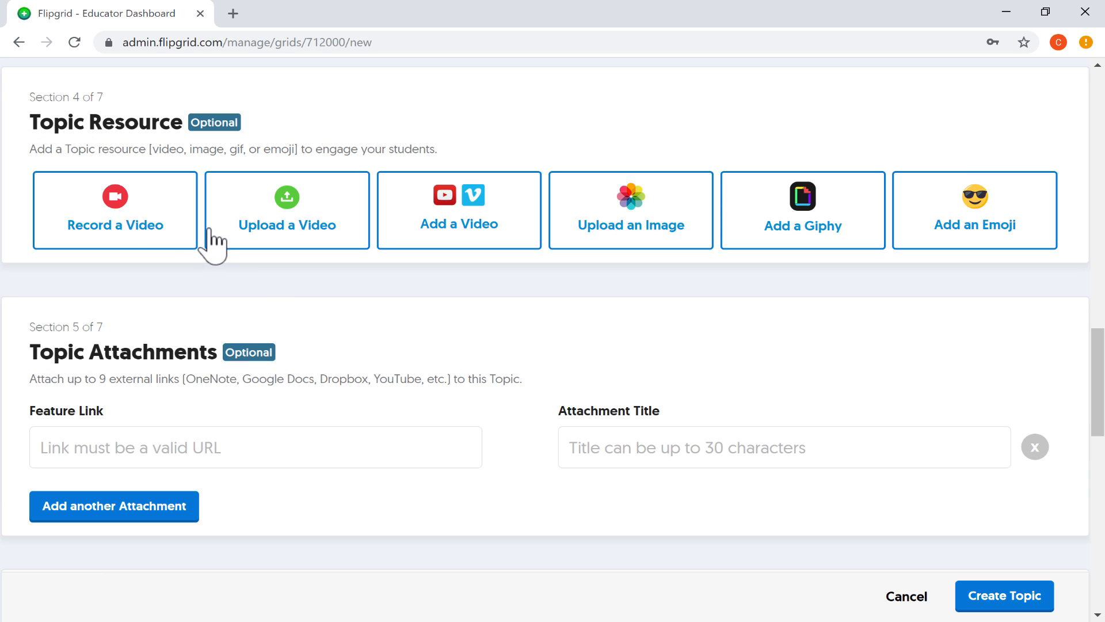
{"action": "left_click", "coordinate": [115, 210]}
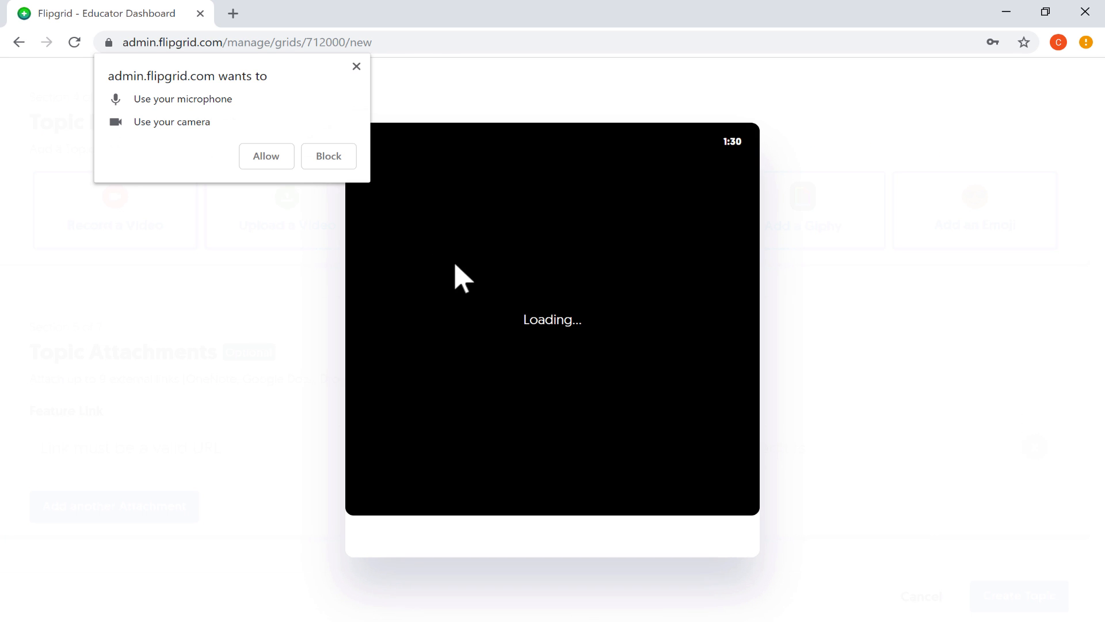
{"action": "mouse_move", "coordinate": [565, 399]}
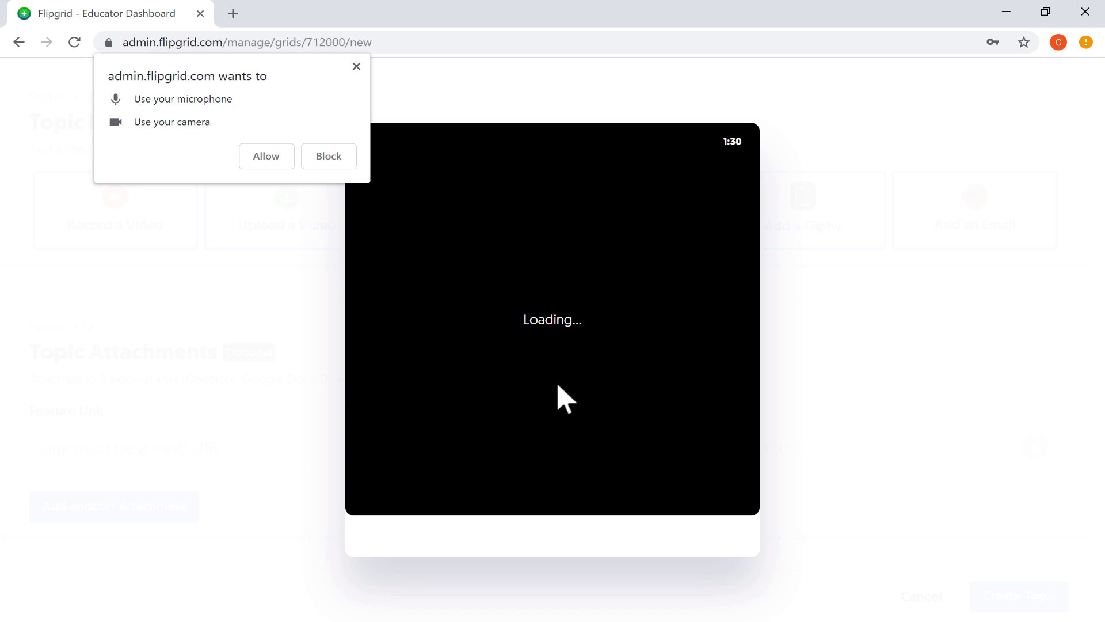
{"action": "mouse_move", "coordinate": [177, 106]}
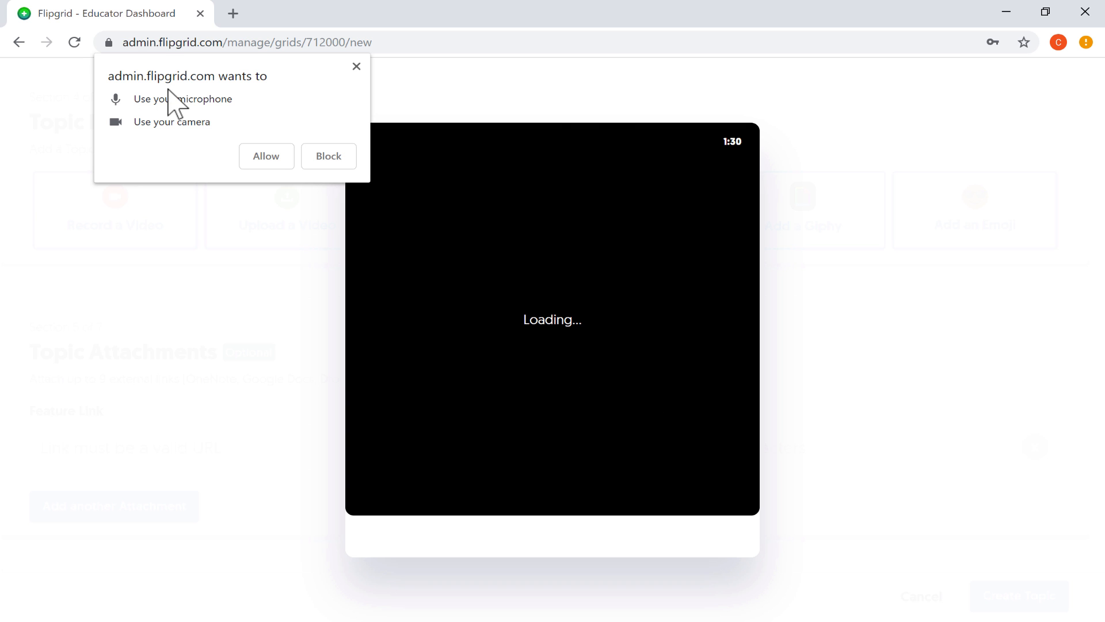
{"action": "mouse_move", "coordinate": [168, 112]}
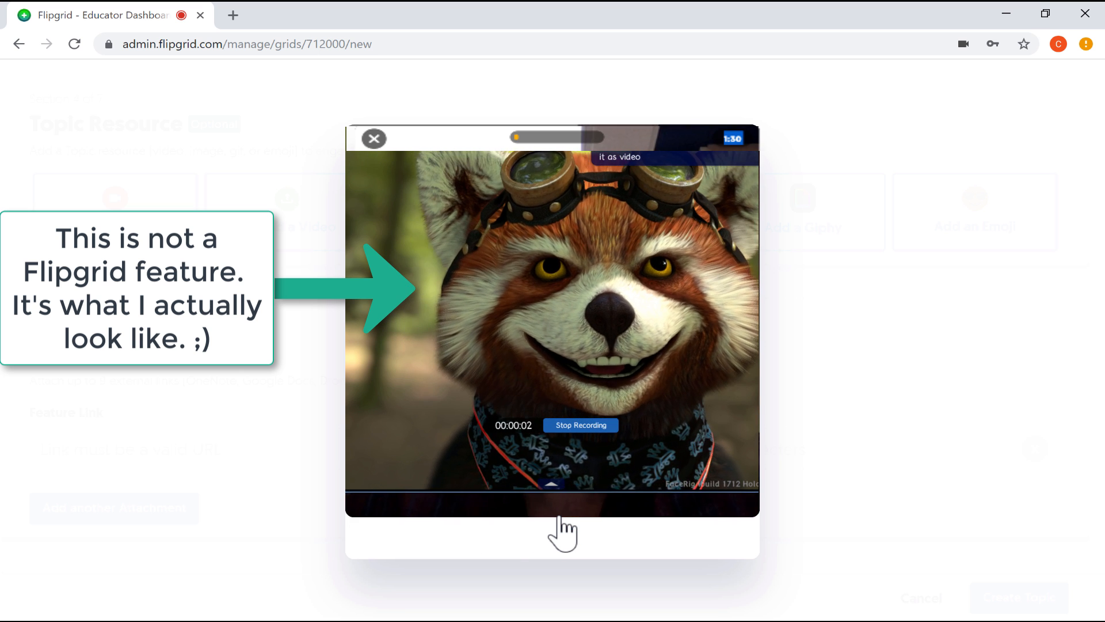
Step: Record the instruction video, trim its start and end, and continue to the selfie step
{"action": "left_click", "coordinate": [552, 517]}
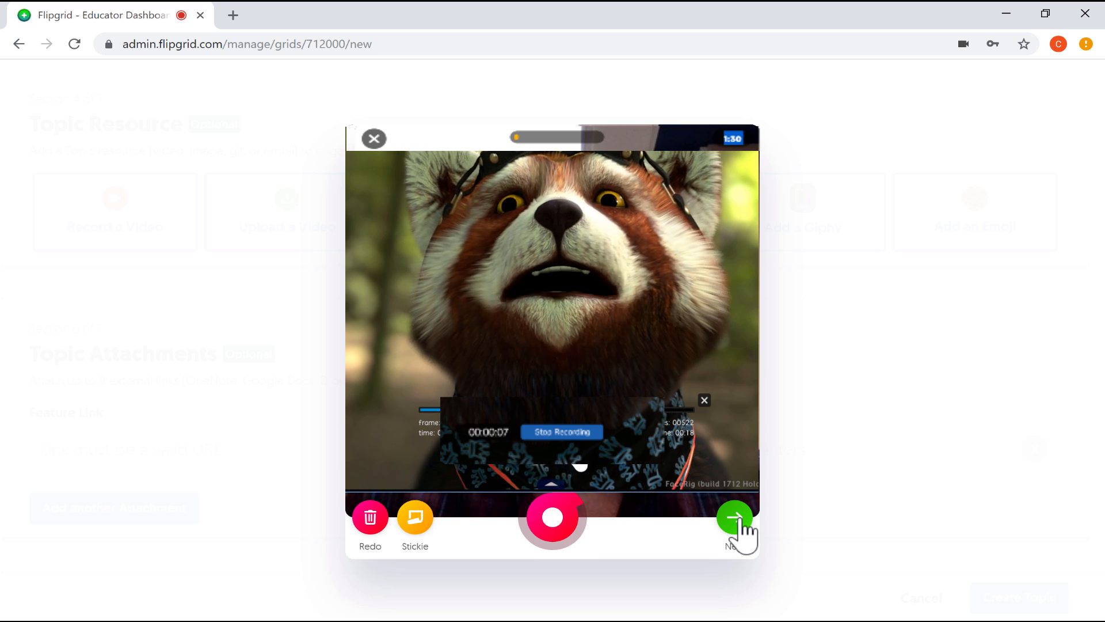
{"action": "left_click", "coordinate": [735, 518]}
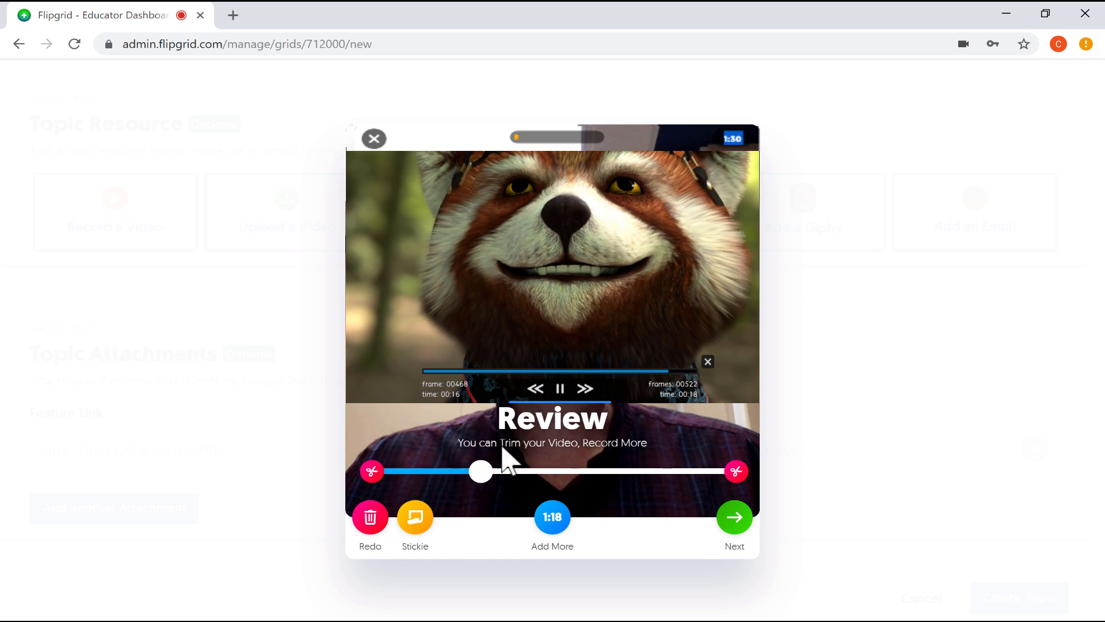
{"action": "left_click_drag", "start_coordinate": [479, 471], "coordinate": [372, 471]}
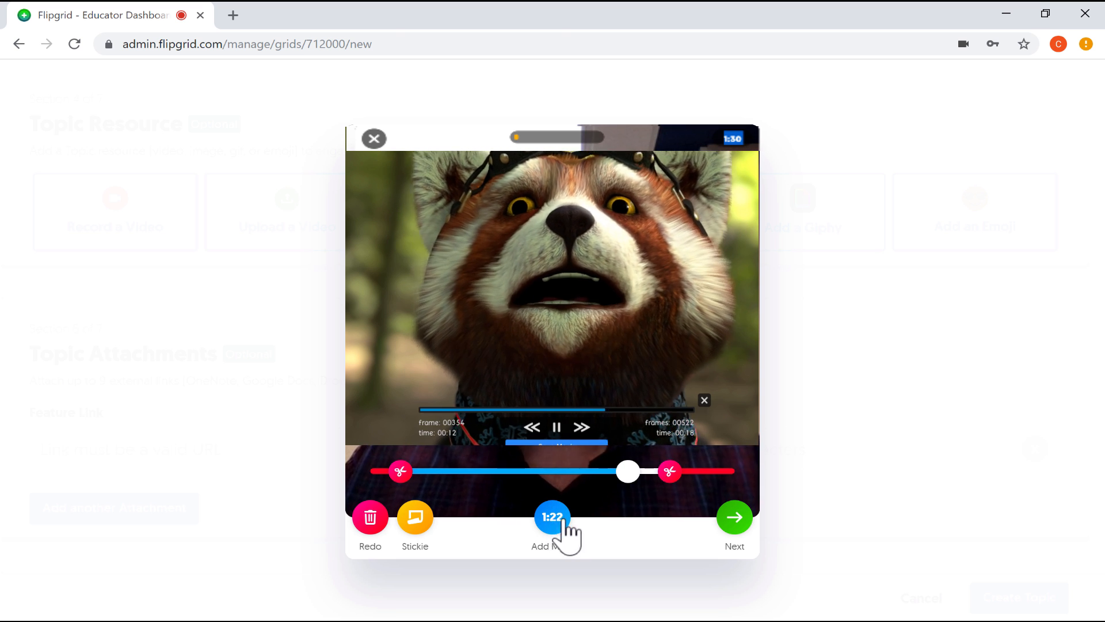
{"action": "left_click", "coordinate": [553, 517]}
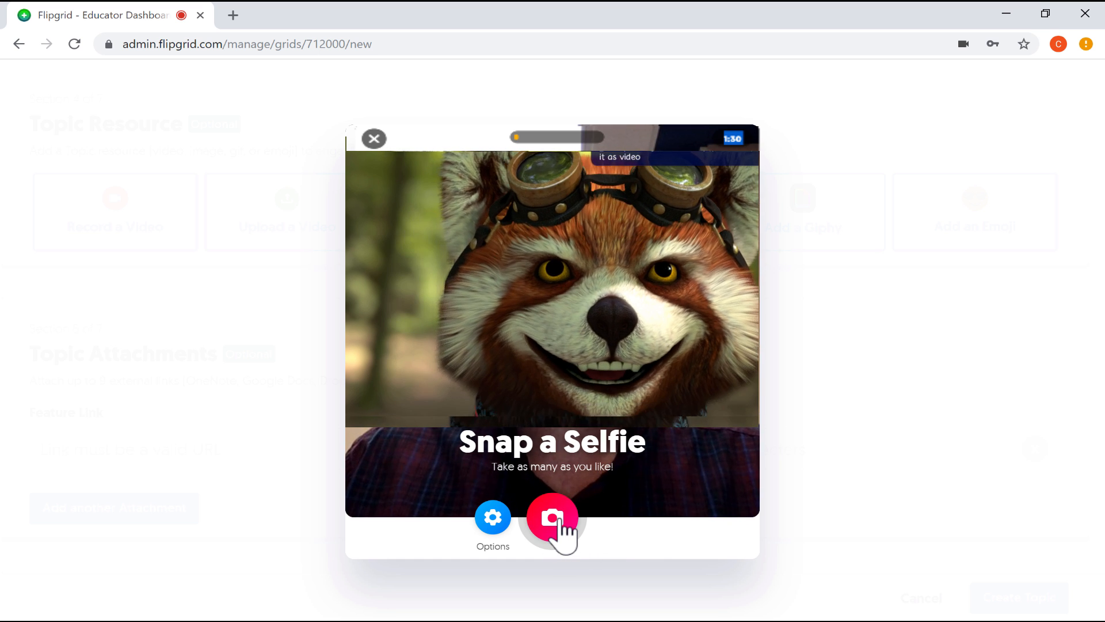
Step: Snap the cover selfie, add a sticker, and complete attaching the video as the topic resource
{"action": "left_click", "coordinate": [553, 517]}
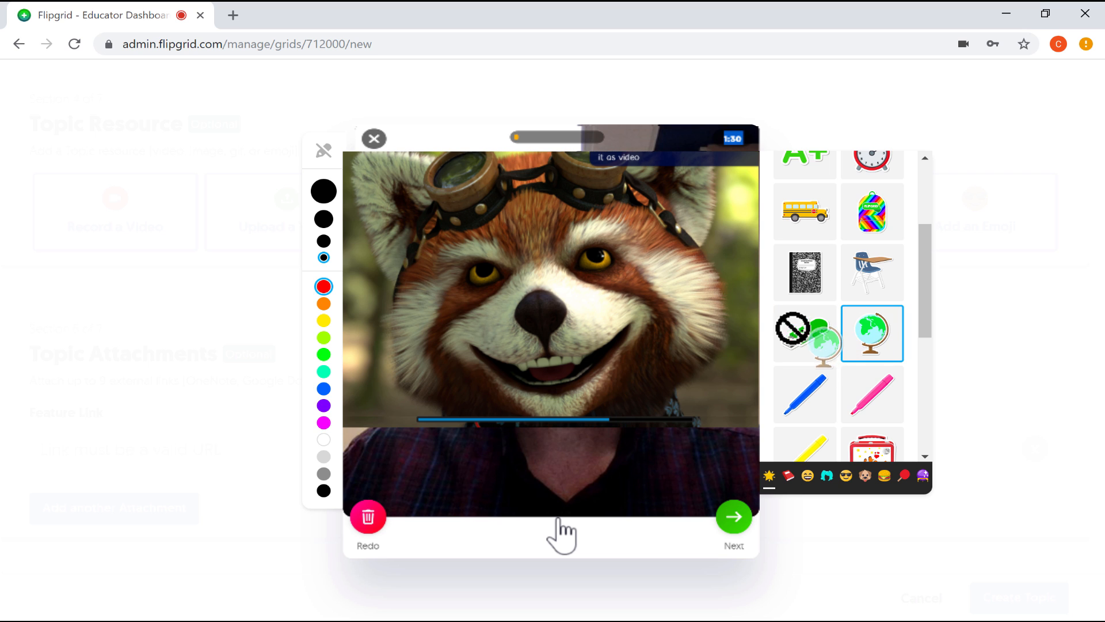
{"action": "left_click", "coordinate": [872, 333]}
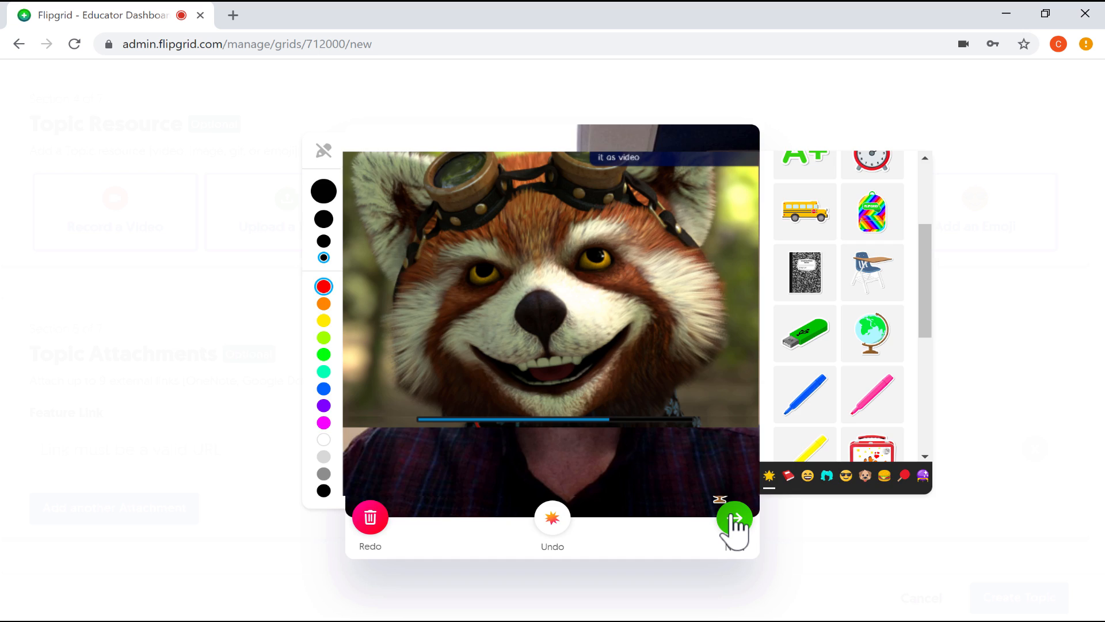
{"action": "left_click", "coordinate": [735, 519]}
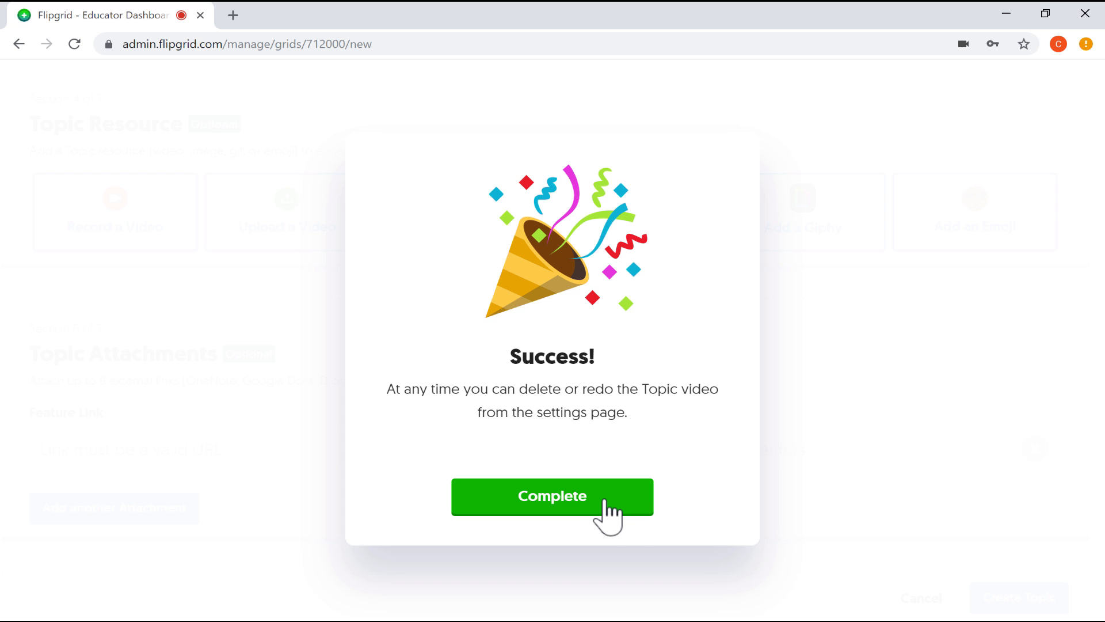
{"action": "left_click", "coordinate": [551, 497]}
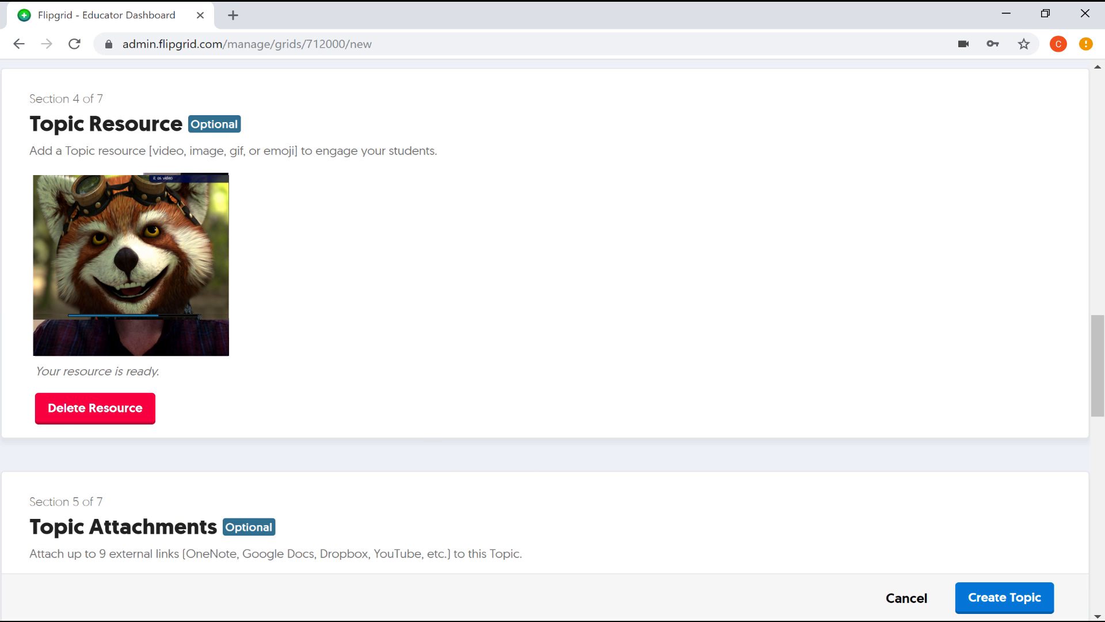
Step: Create the topic, check the new topic link in the success dialog, and dismiss it with Got it!
{"action": "scroll", "scroll_direction": "down", "scroll_amount": 3}
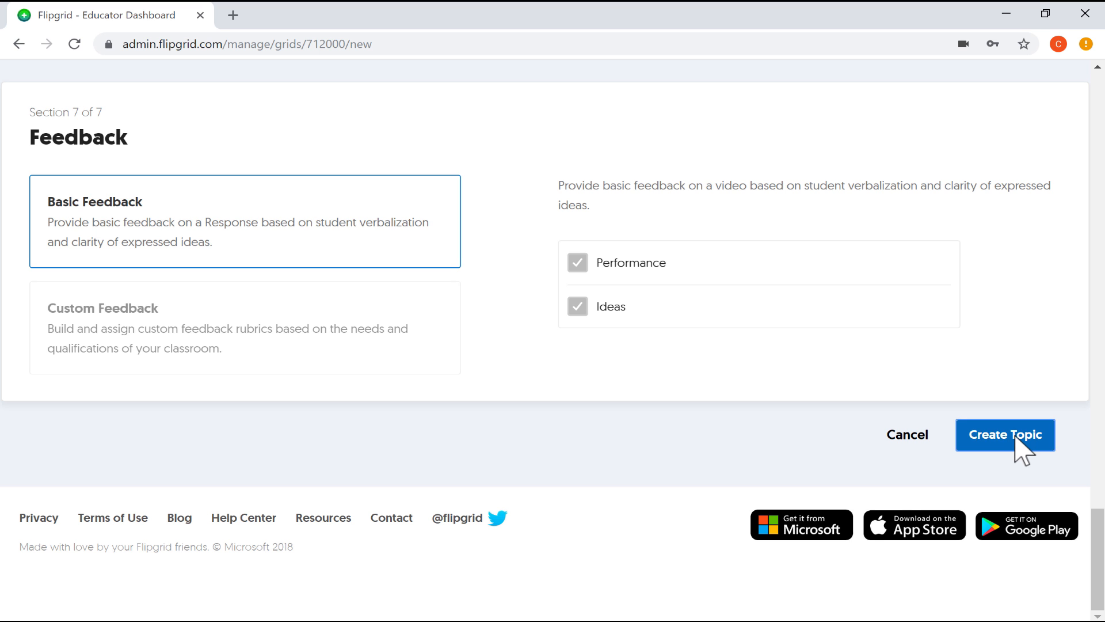
{"action": "left_click", "coordinate": [1004, 434]}
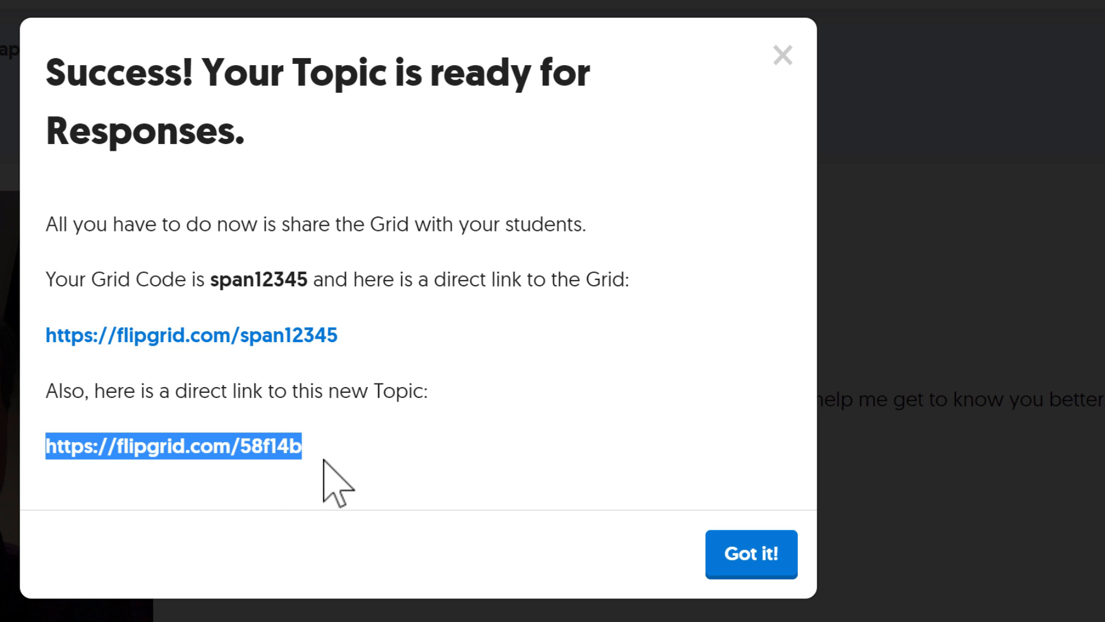
{"action": "right_click", "coordinate": [172, 446]}
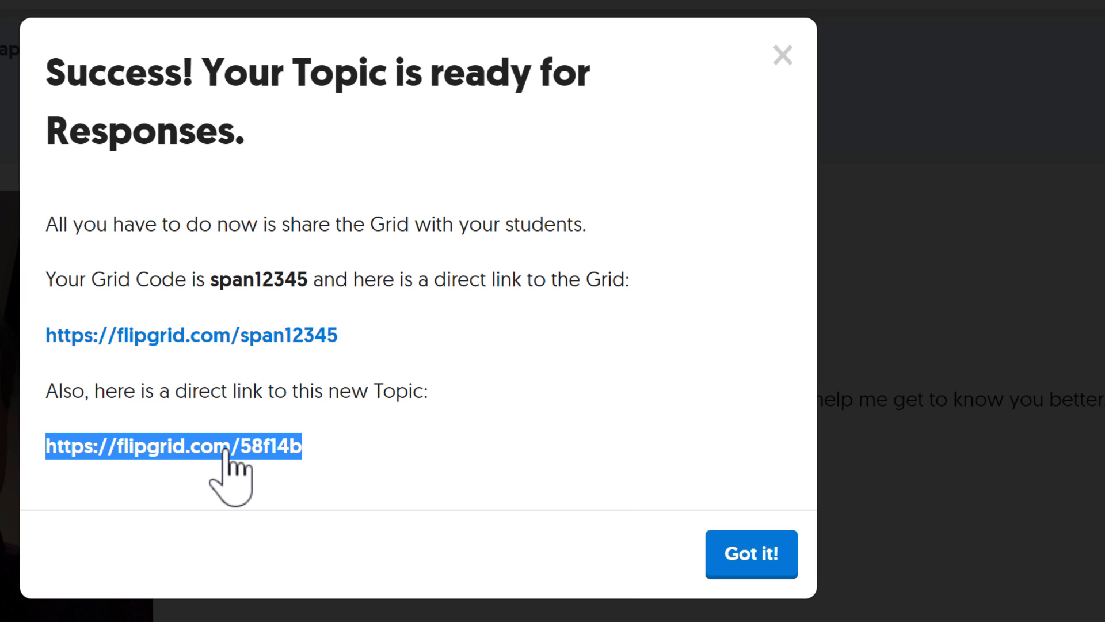
{"action": "mouse_move", "coordinate": [751, 554]}
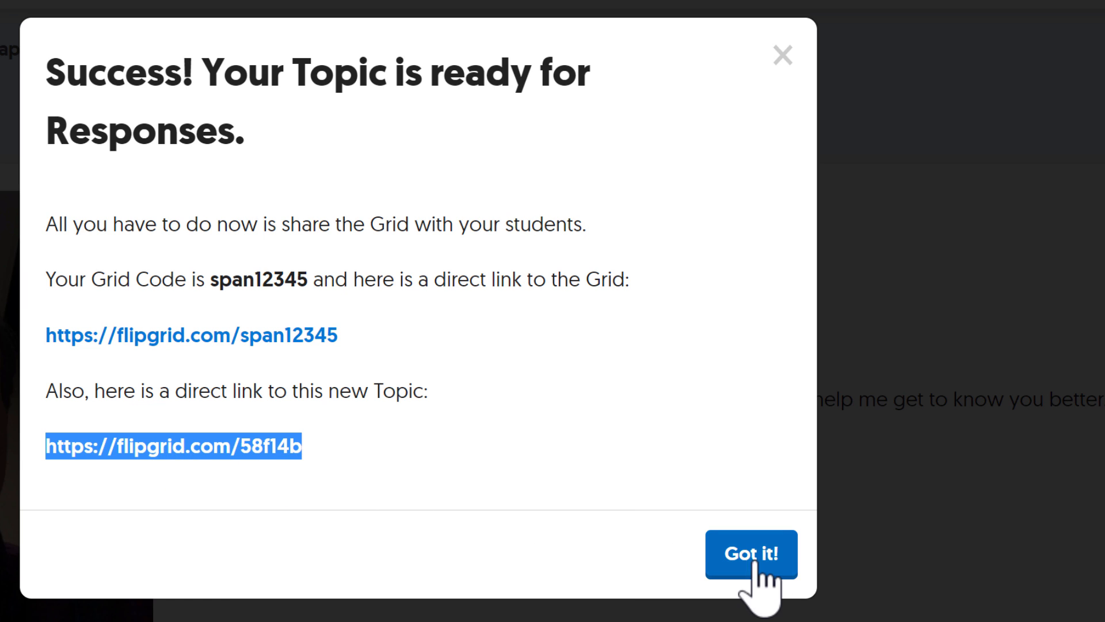
{"action": "left_click", "coordinate": [751, 553]}
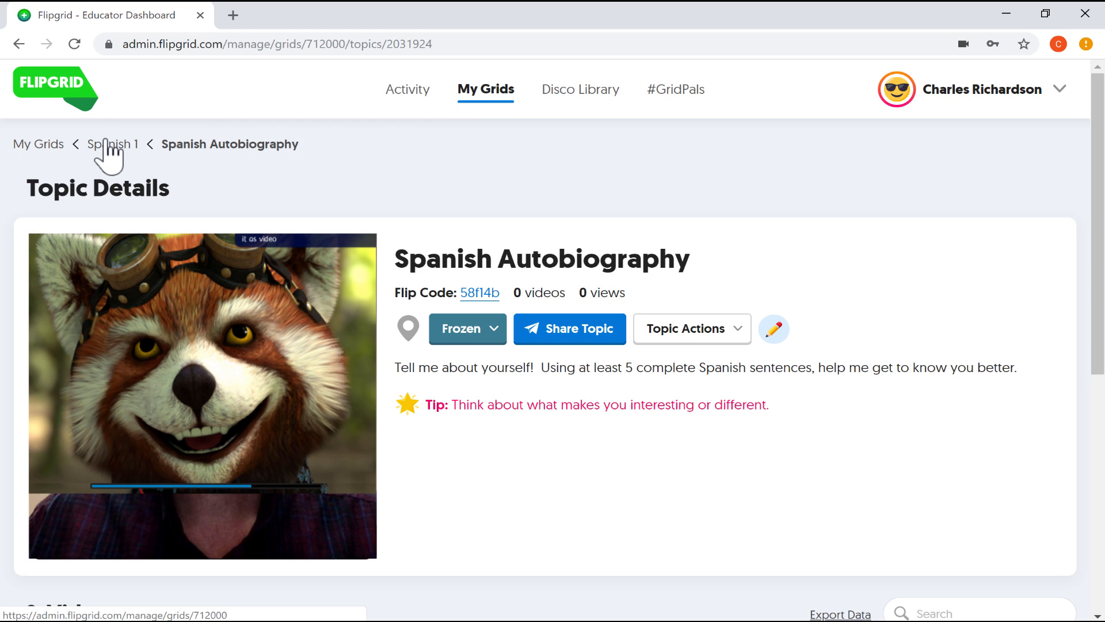
Step: View the Spanish 1 Grid Details, then return to the Spanish Autobiography topic now showing Active
{"action": "left_click", "coordinate": [113, 144]}
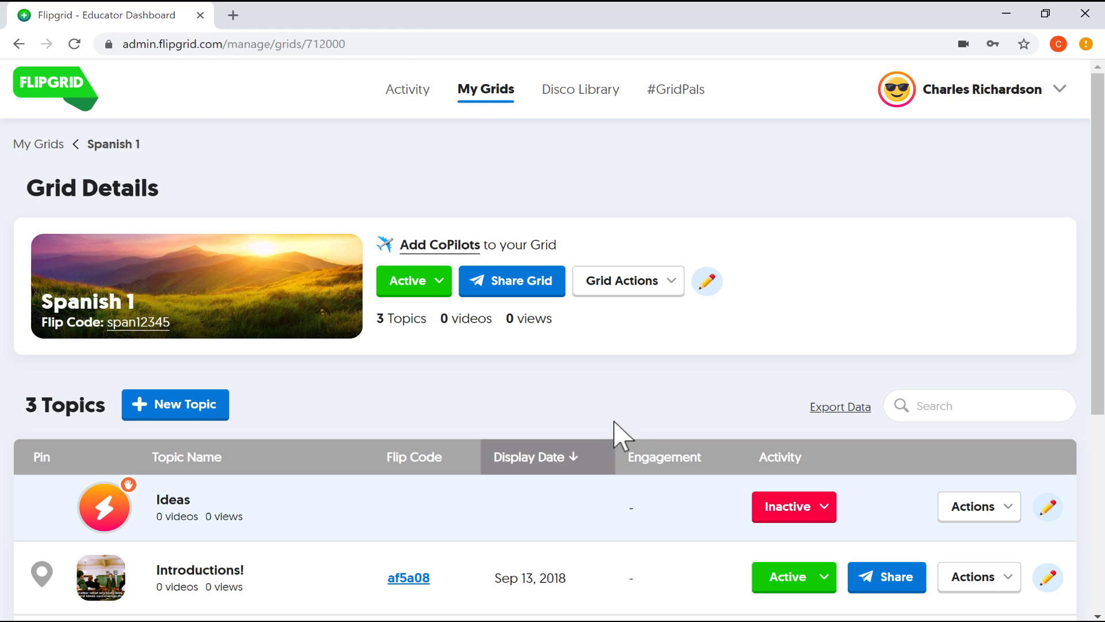
{"action": "left_click", "coordinate": [978, 327]}
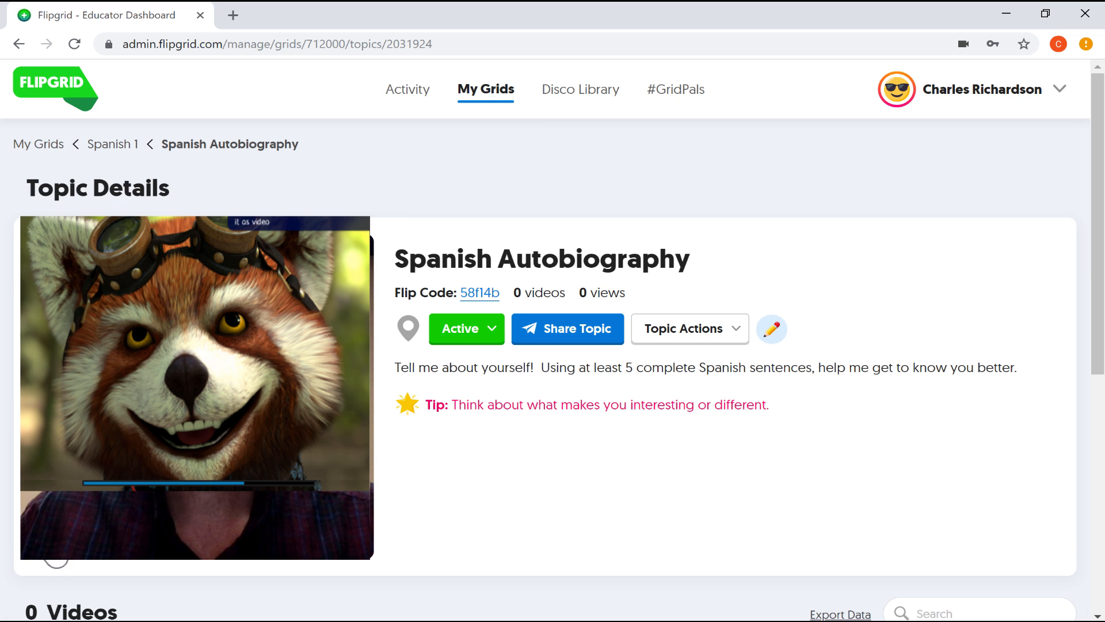
{"action": "scroll", "scroll_direction": "down", "scroll_amount": 3}
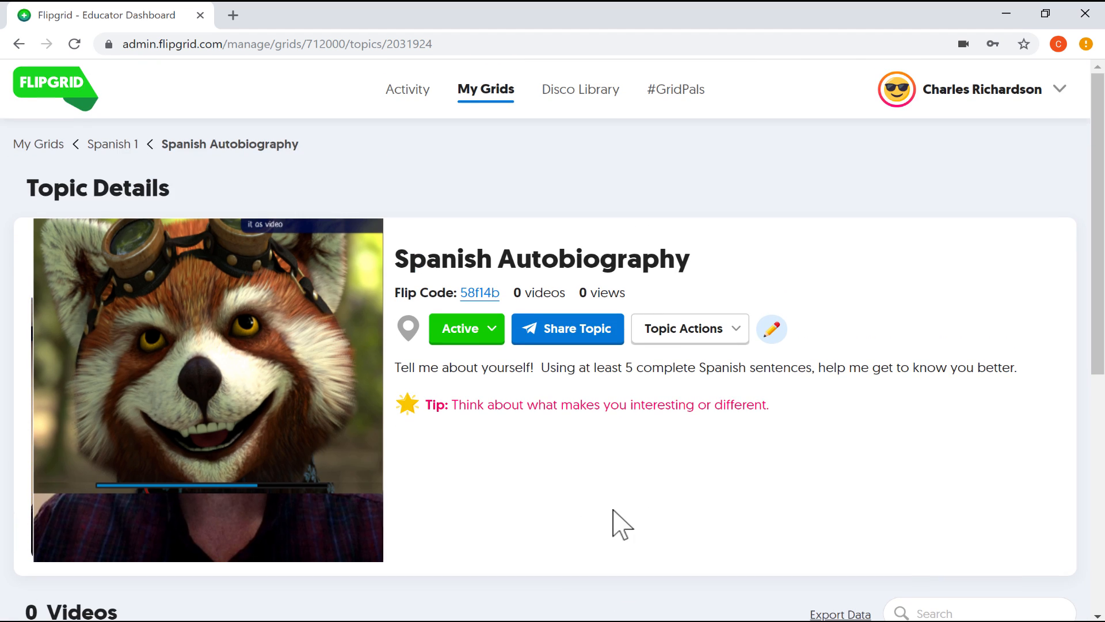
{"action": "mouse_move", "coordinate": [608, 515]}
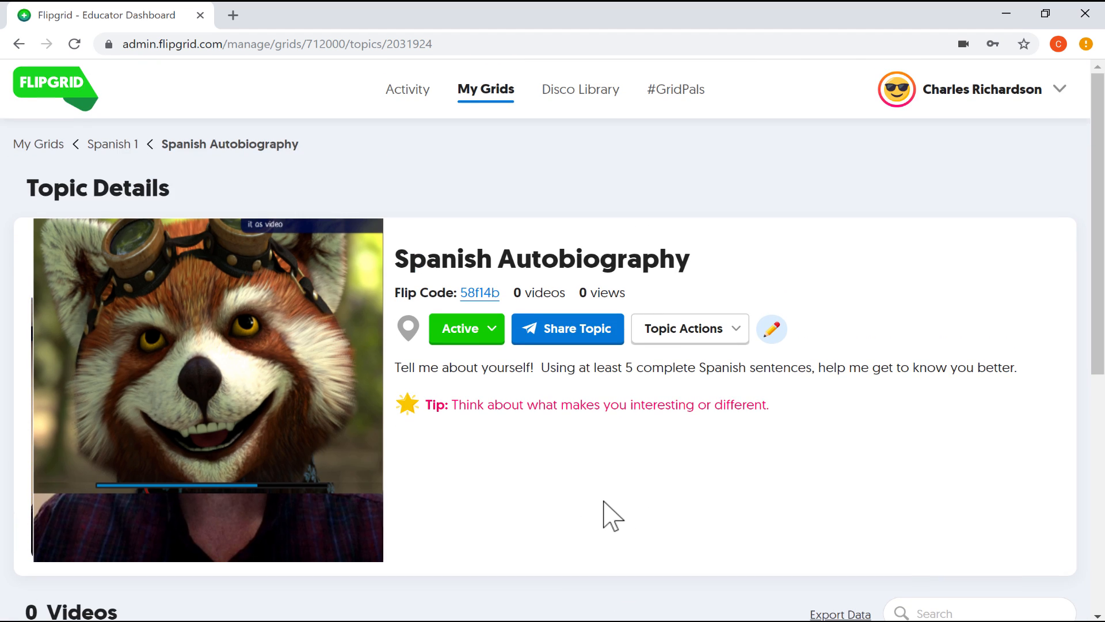